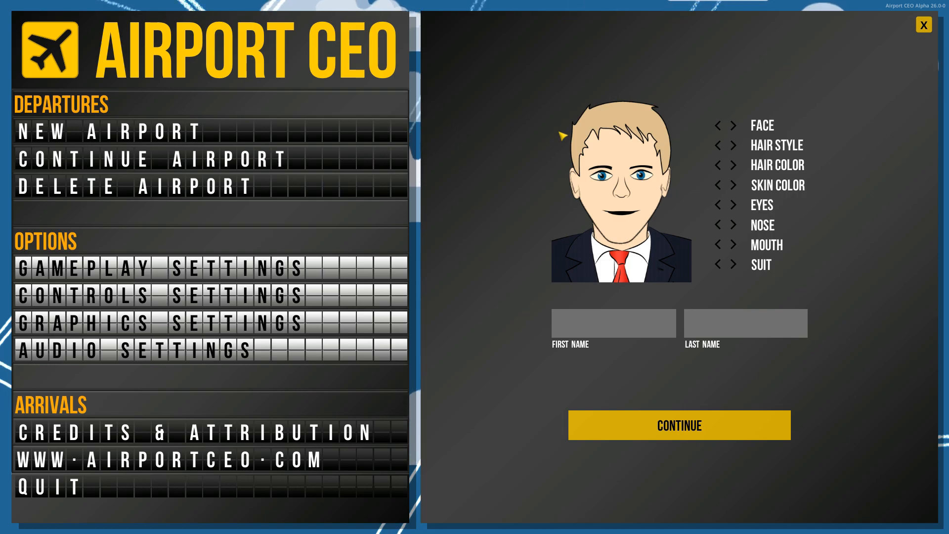
mouse_move(725, 113)
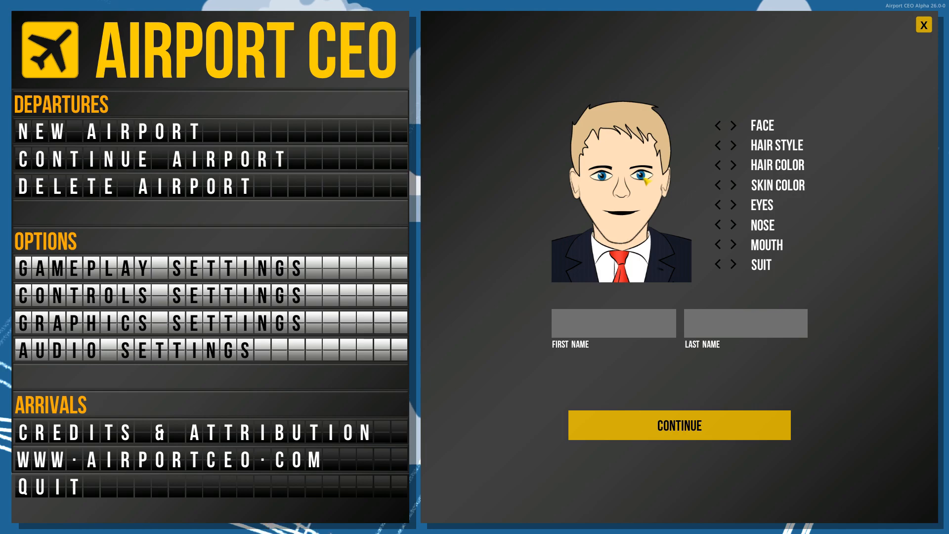
- Give the CEO avatar green eyes and dark brown hair after trying other hair colours
left_click(735, 146)
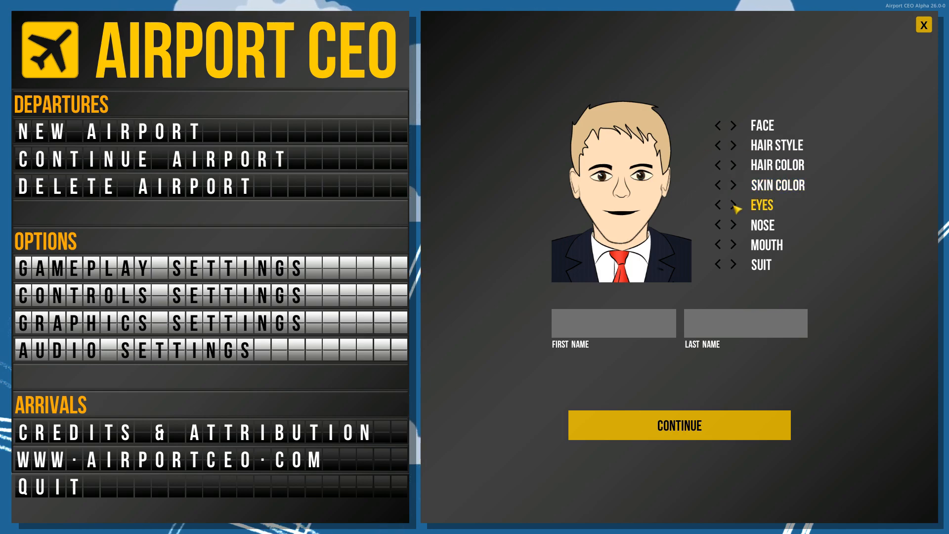
left_click(735, 206)
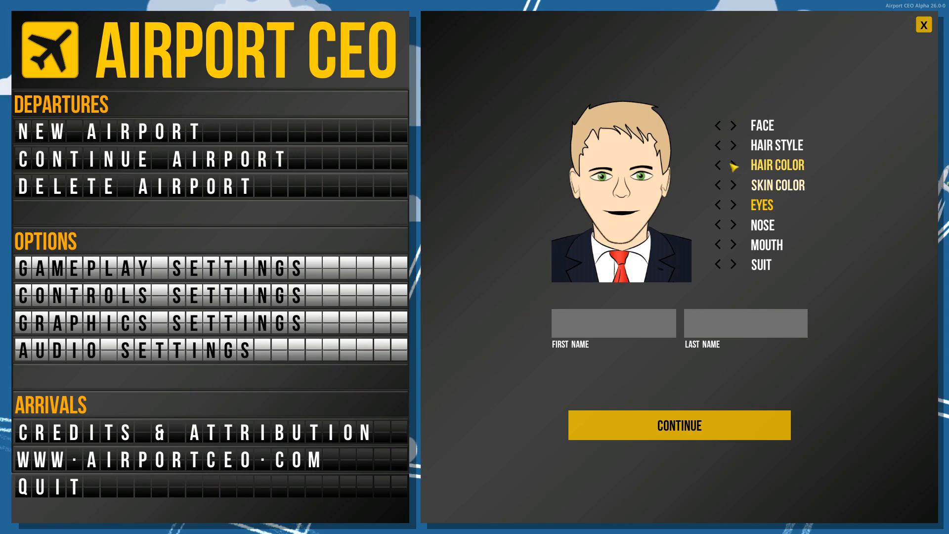
left_click(733, 165)
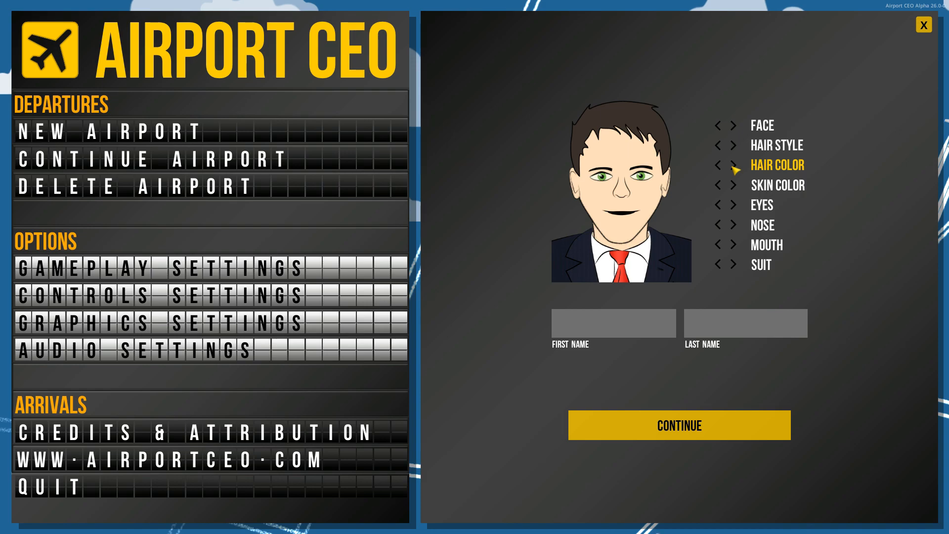
left_click(734, 165)
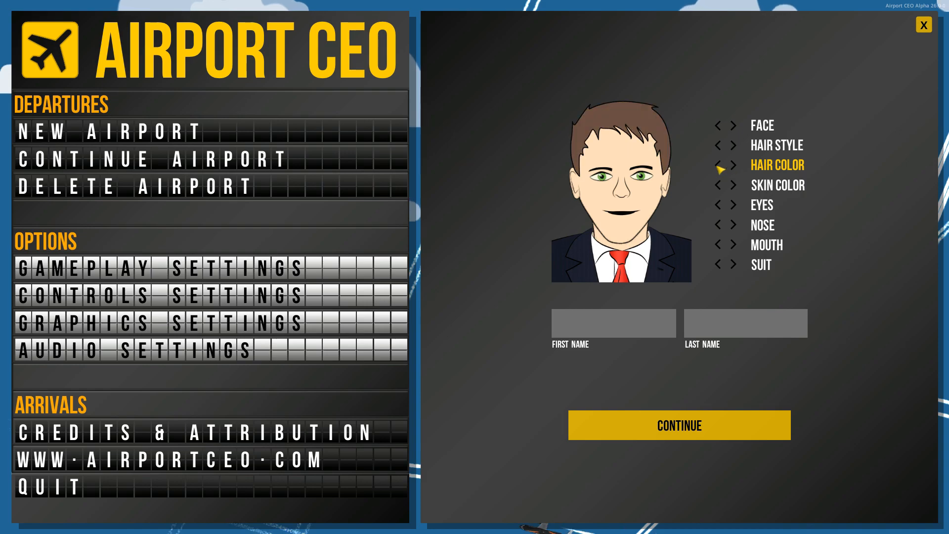
left_click(733, 165)
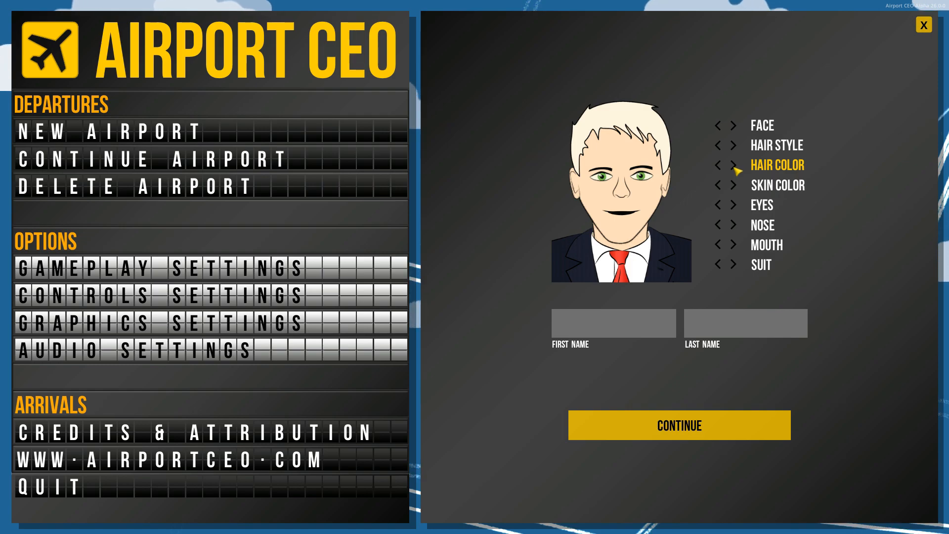
left_click(733, 165)
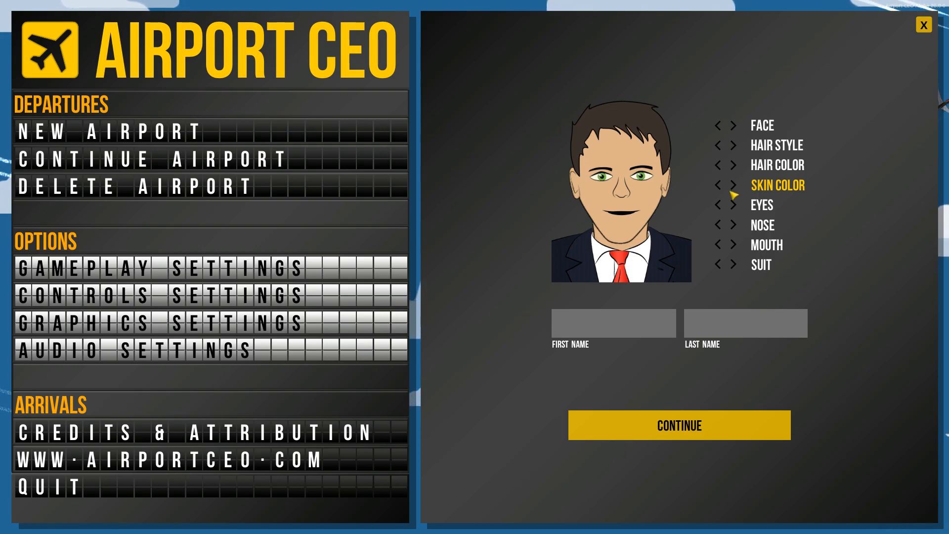
- Cycle the skin tone, choose a grey suit over an open white shirt, and focus the first-name field
left_click(761, 265)
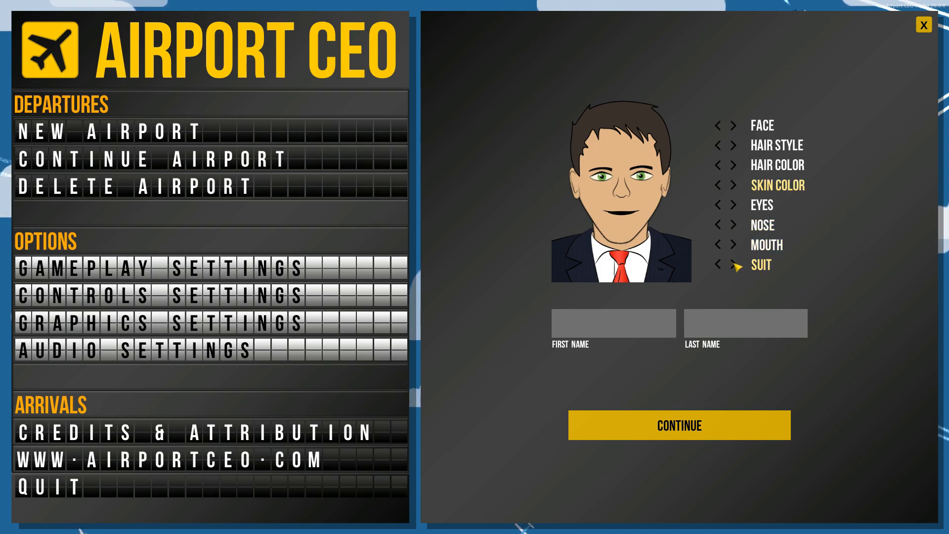
left_click(735, 265)
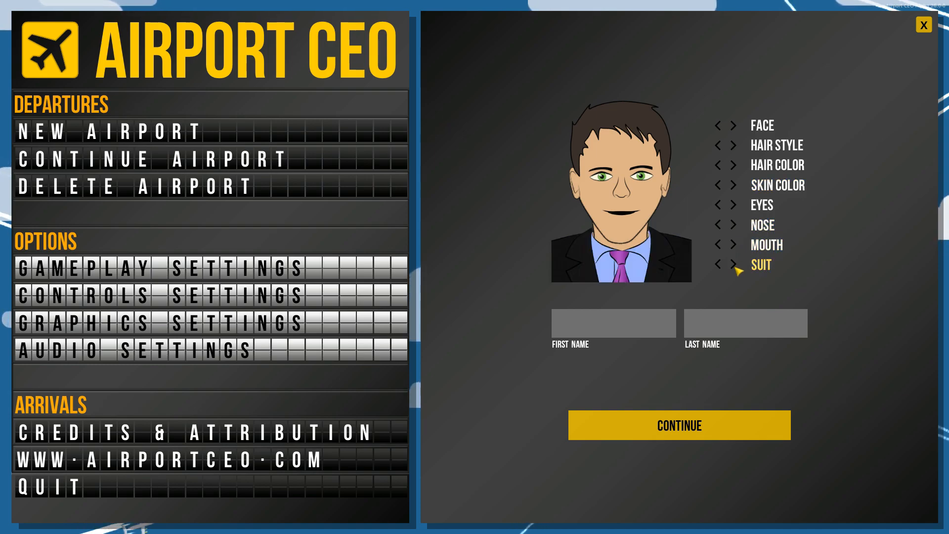
left_click(736, 265)
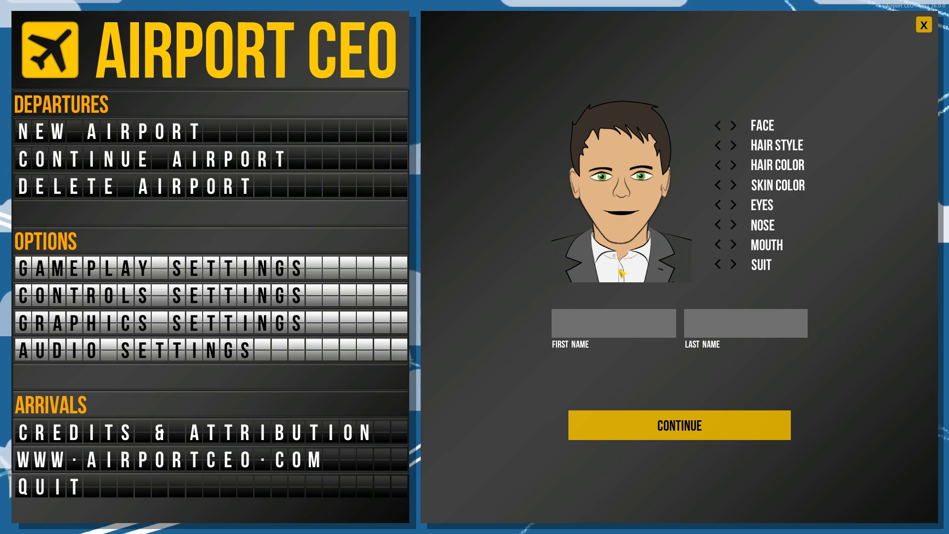
left_click(614, 323)
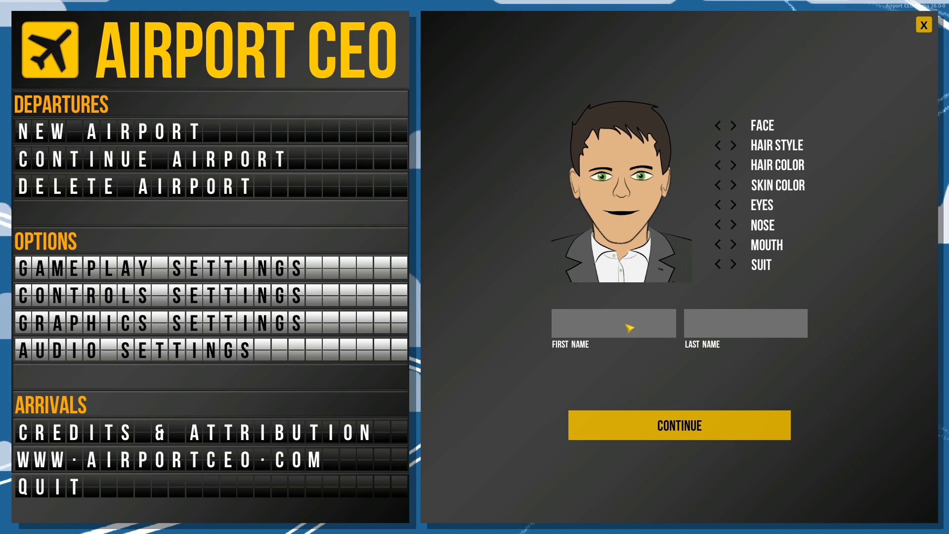
left_click(613, 324)
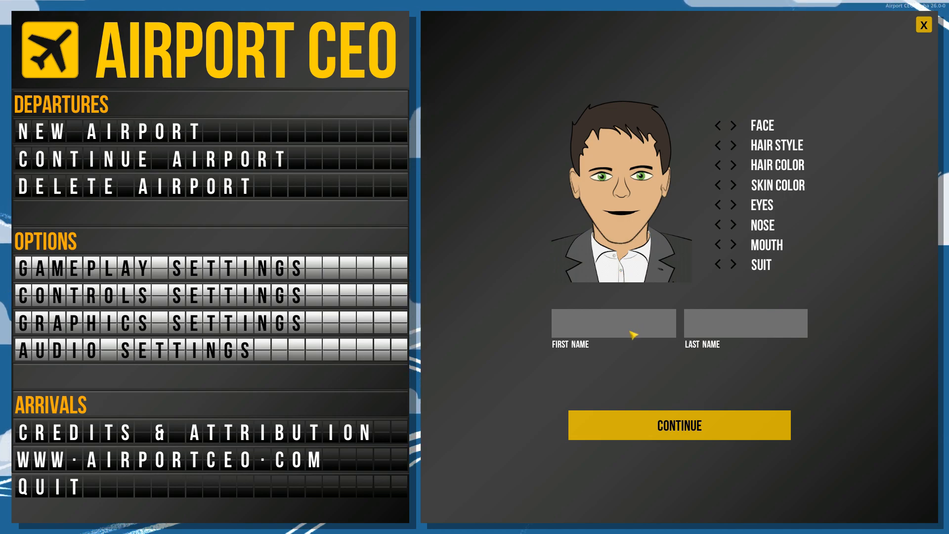
type("Ryan")
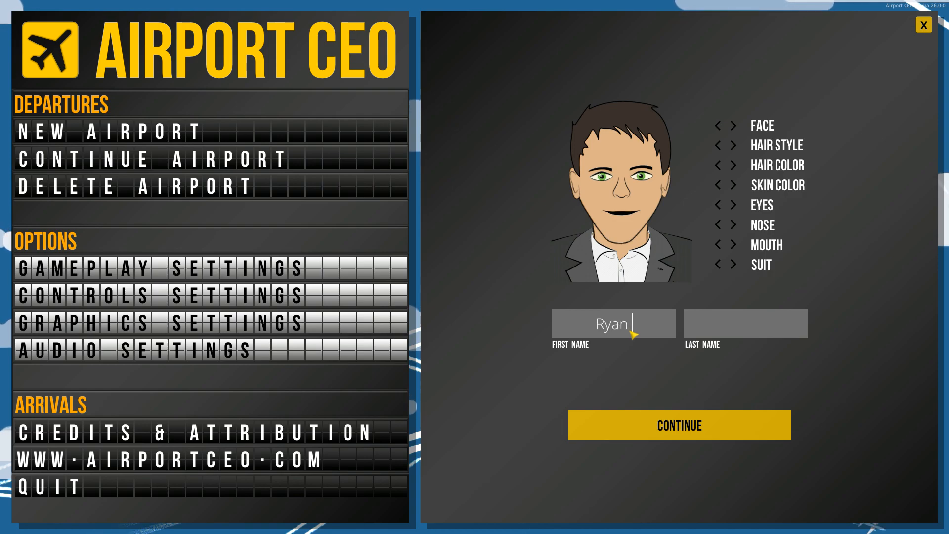
type("T")
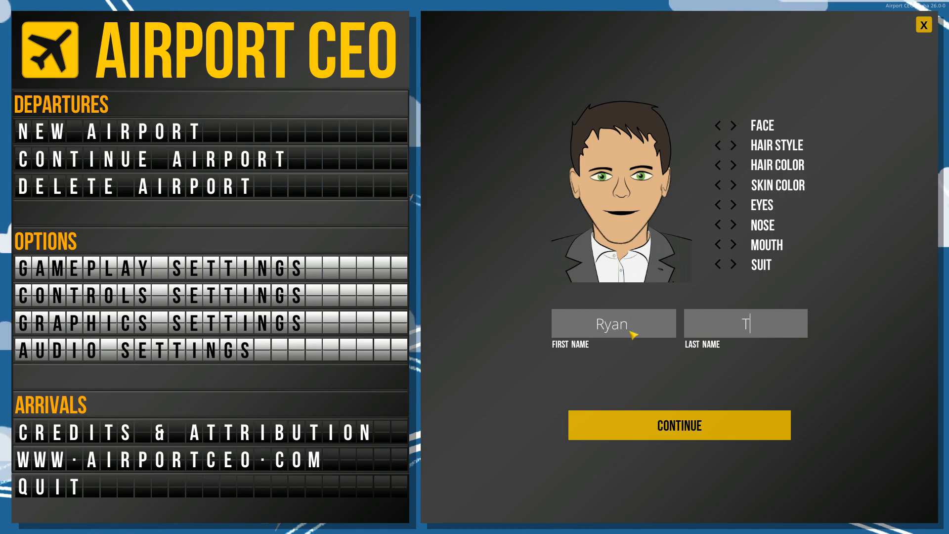
left_click(678, 424)
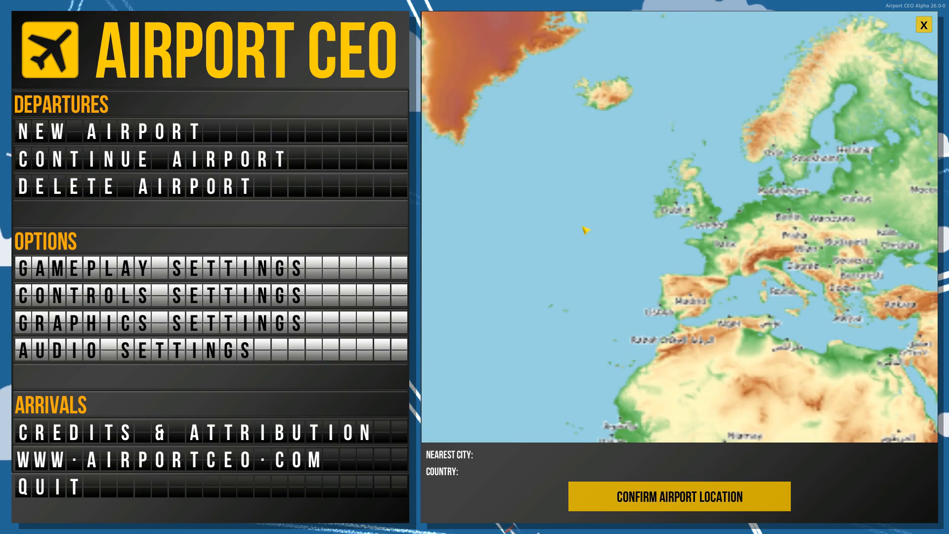
- Drop the airport pin near Paris, France and confirm the location
scroll("down", 3)
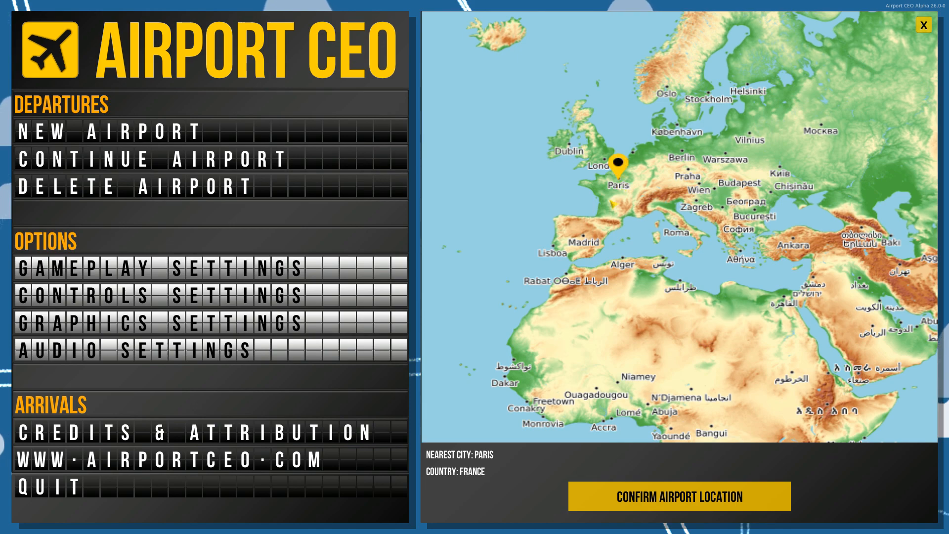
left_click(678, 497)
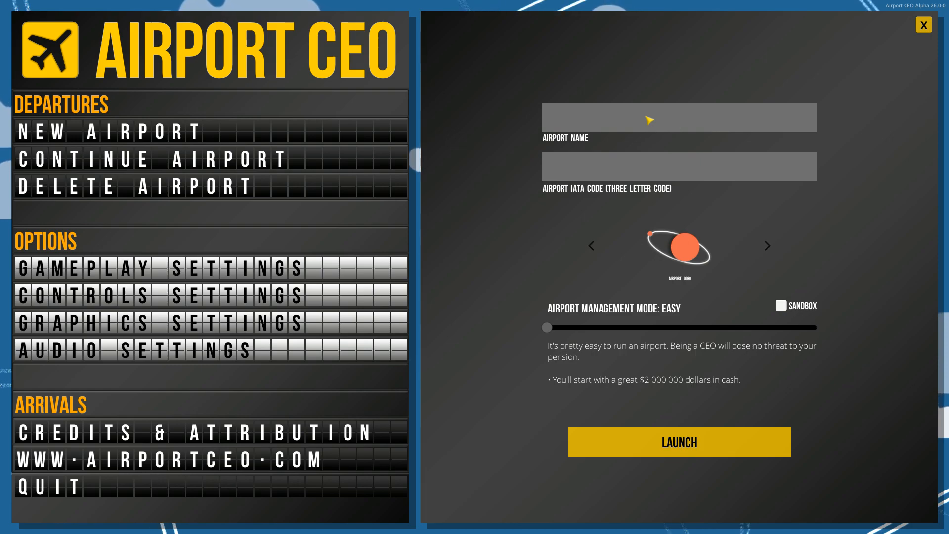
- Name the new airport 'Gemenon International'
left_click(680, 117)
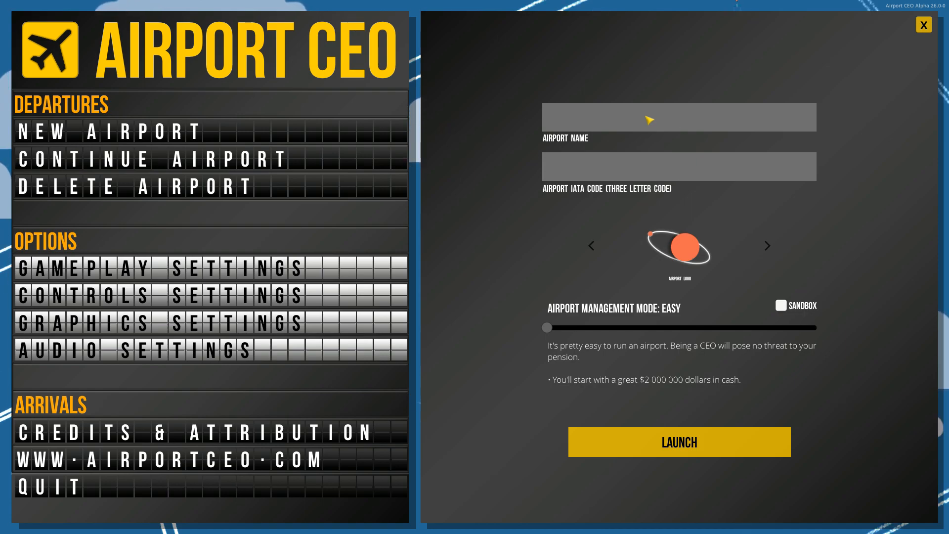
type("Ge")
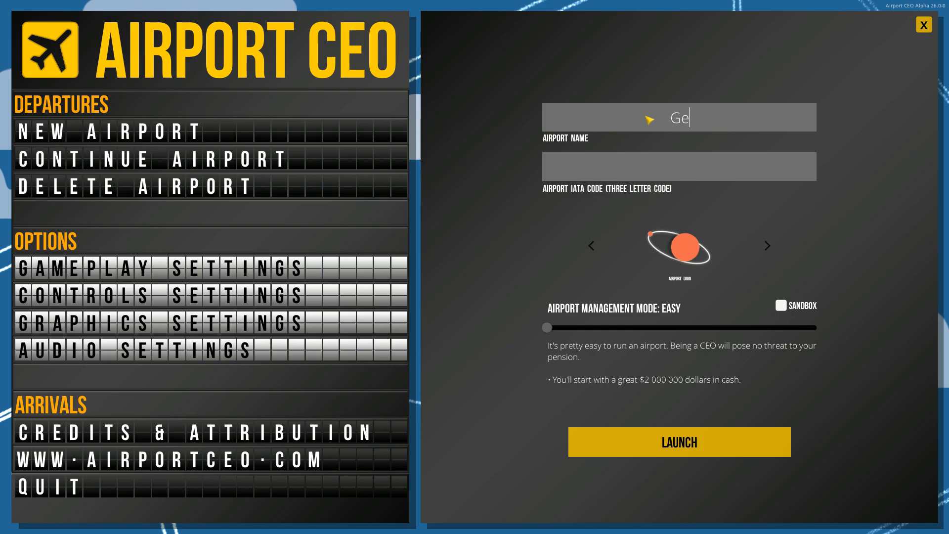
type("menon Inter")
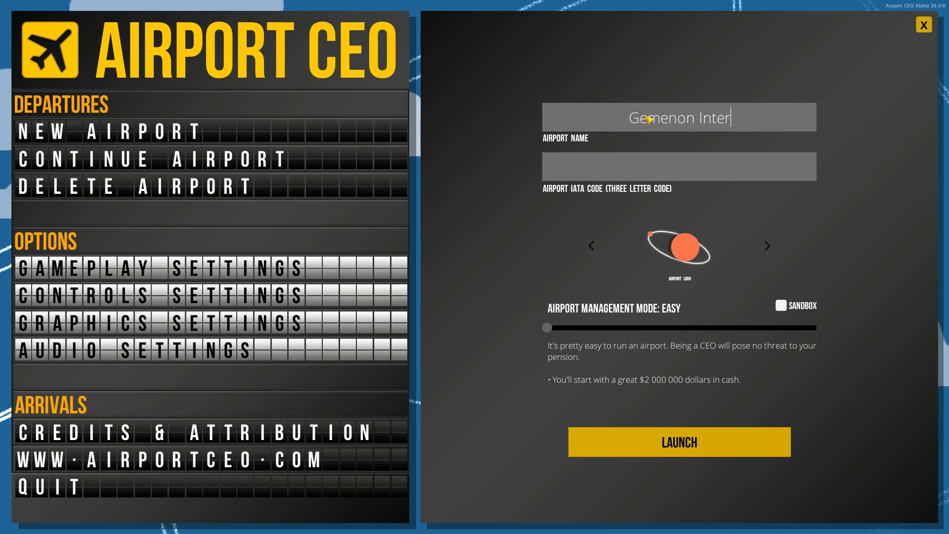
type("national")
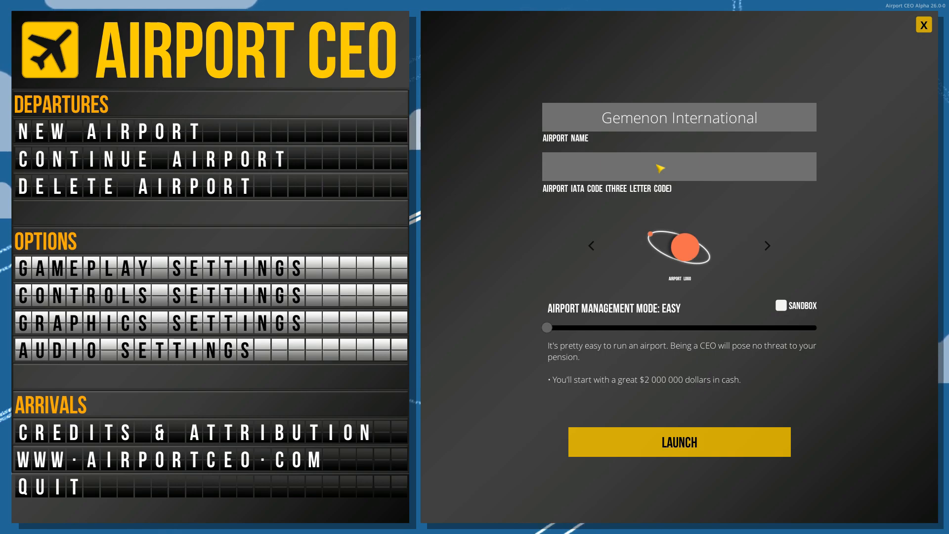
- Enter the IATA code 'GII' for the airport
left_click(680, 166)
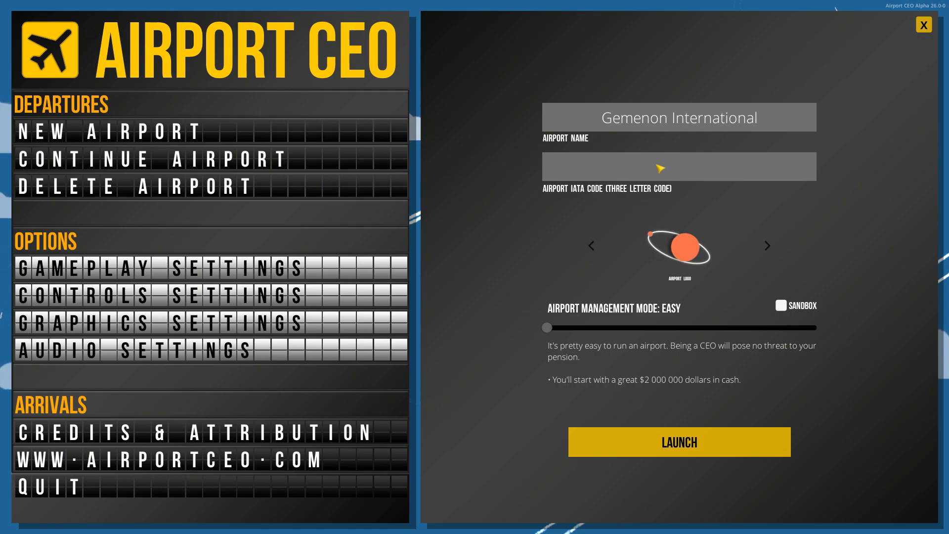
left_click(679, 166)
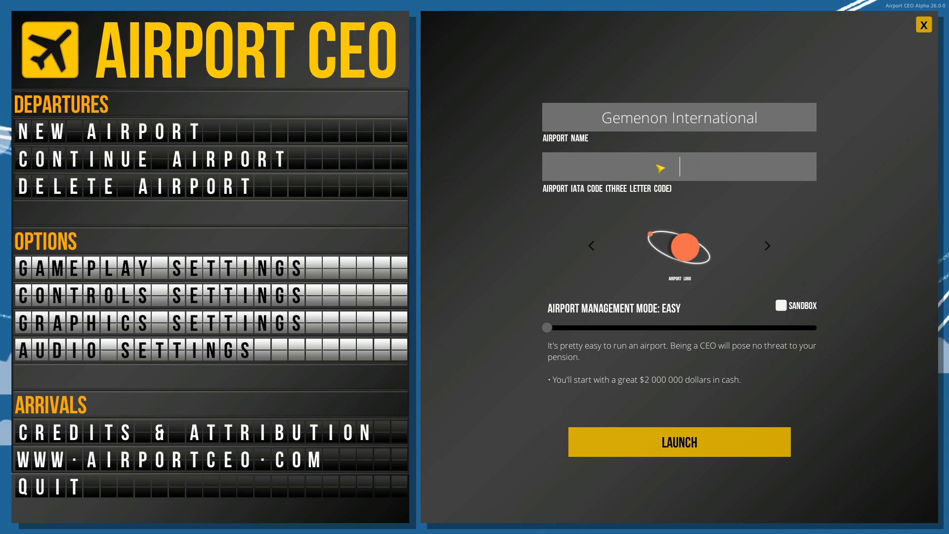
type("G")
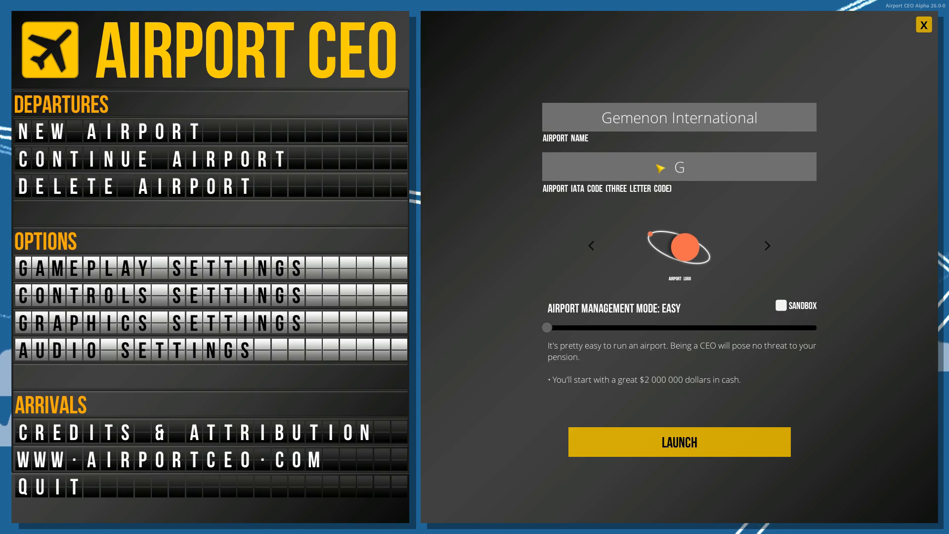
left_click(678, 167)
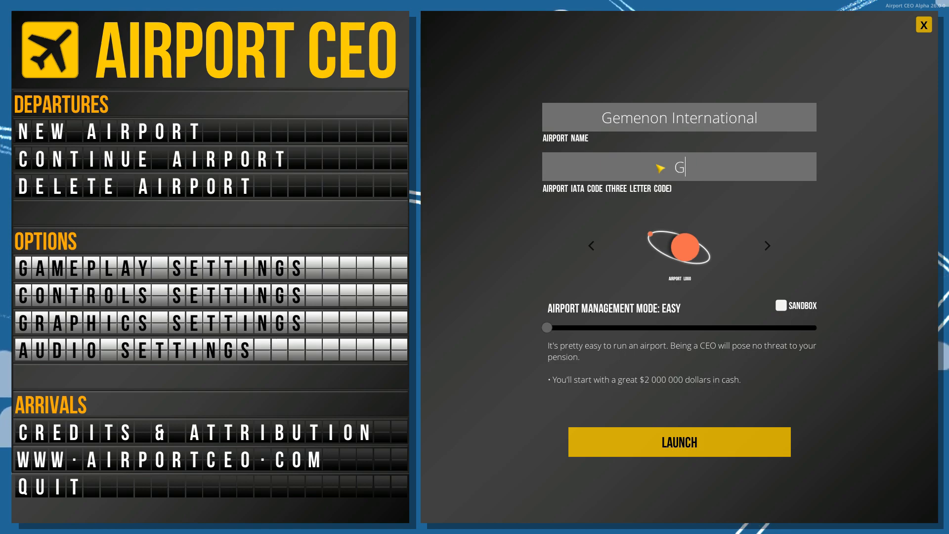
type("II")
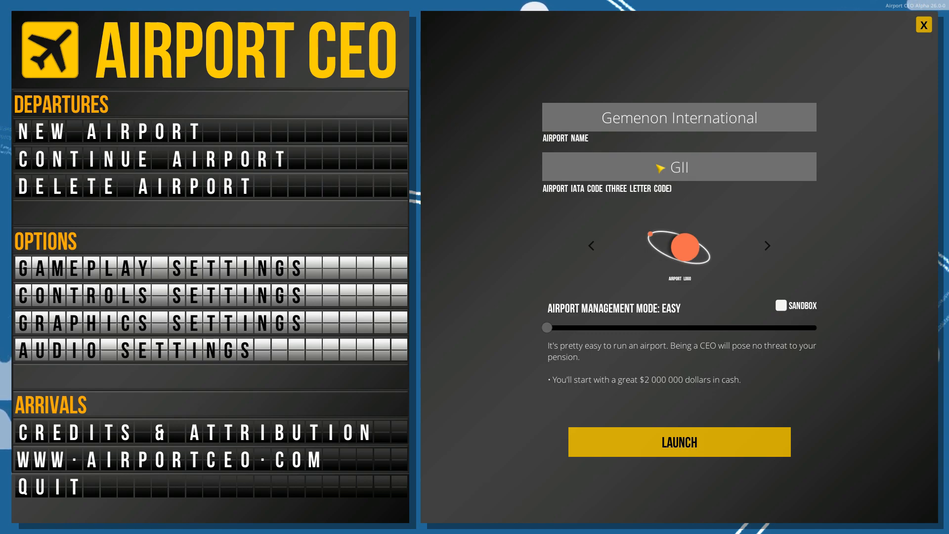
left_click(679, 167)
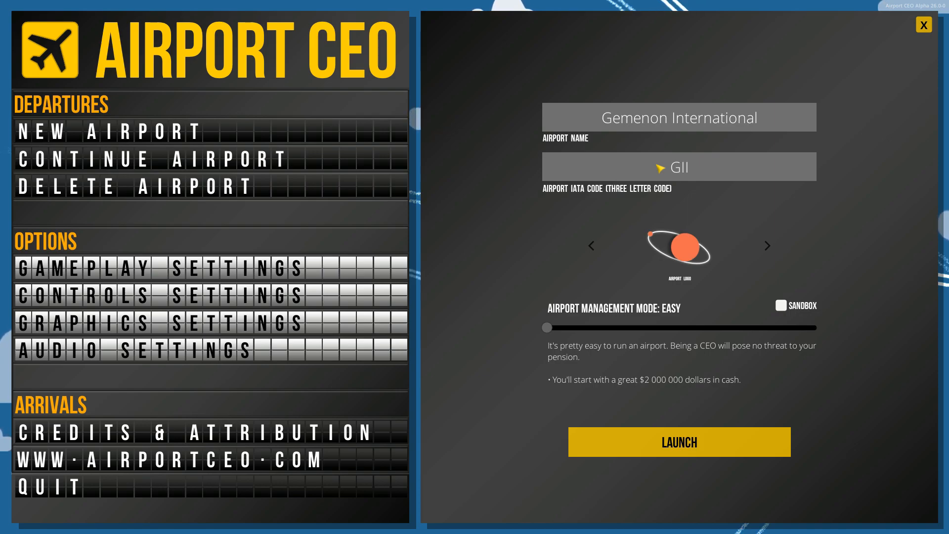
- Cycle to the green interlocking-squares logo and launch the airport on easy mode
left_click(768, 246)
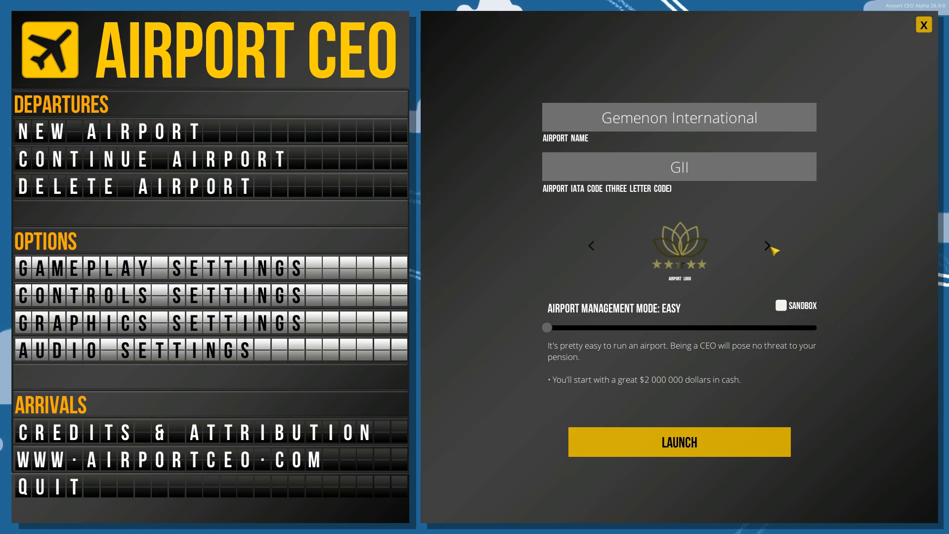
left_click(772, 246)
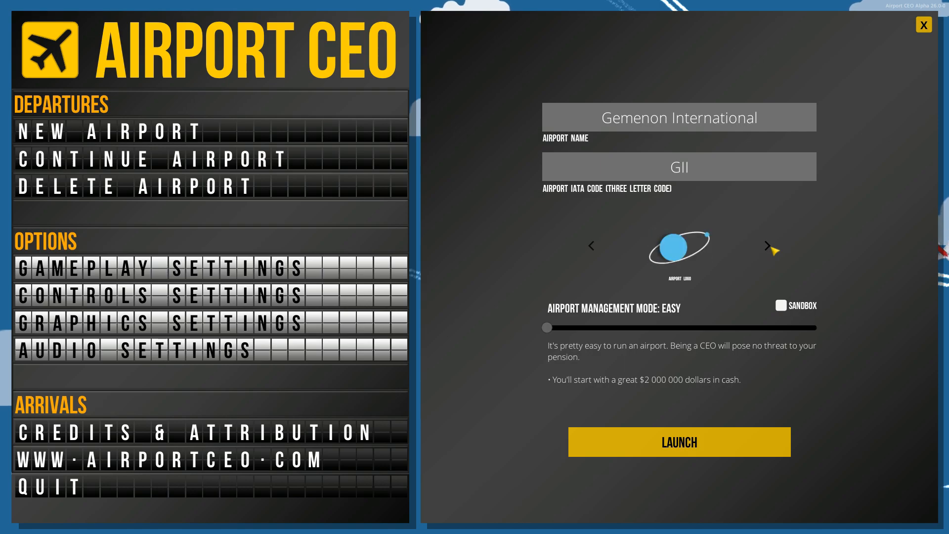
left_click(769, 246)
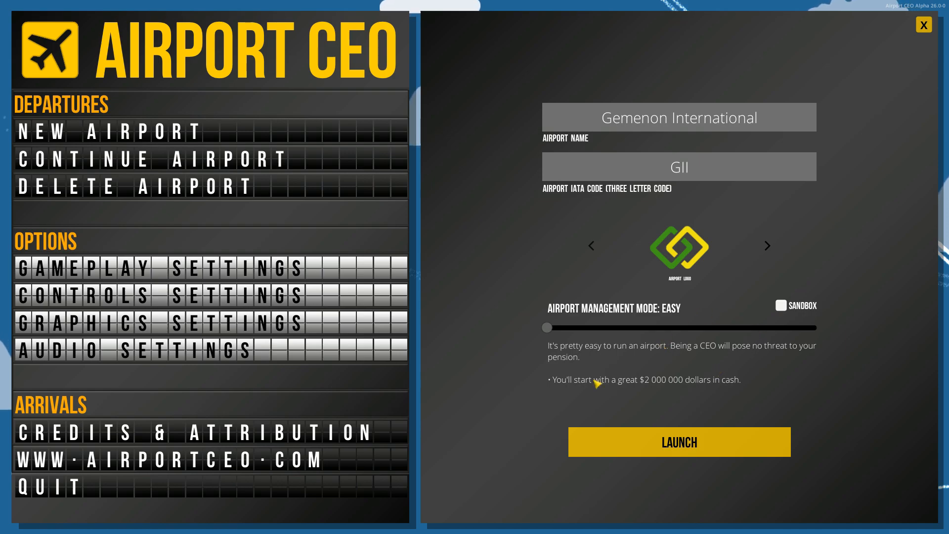
mouse_move(716, 368)
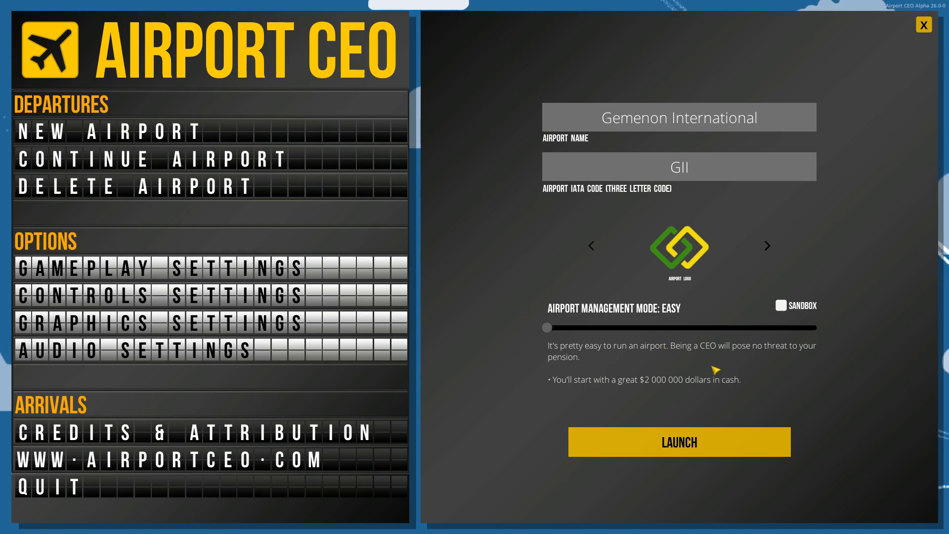
mouse_move(679, 362)
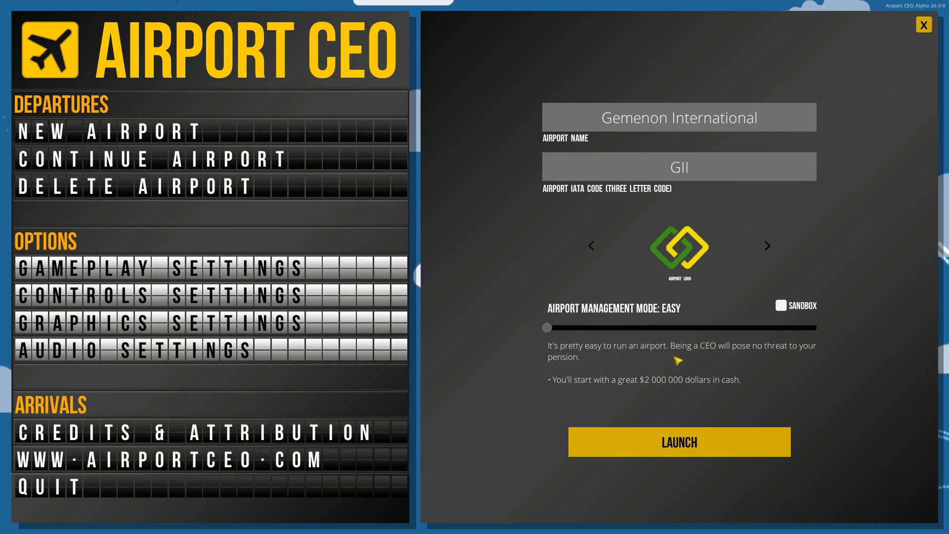
mouse_move(733, 374)
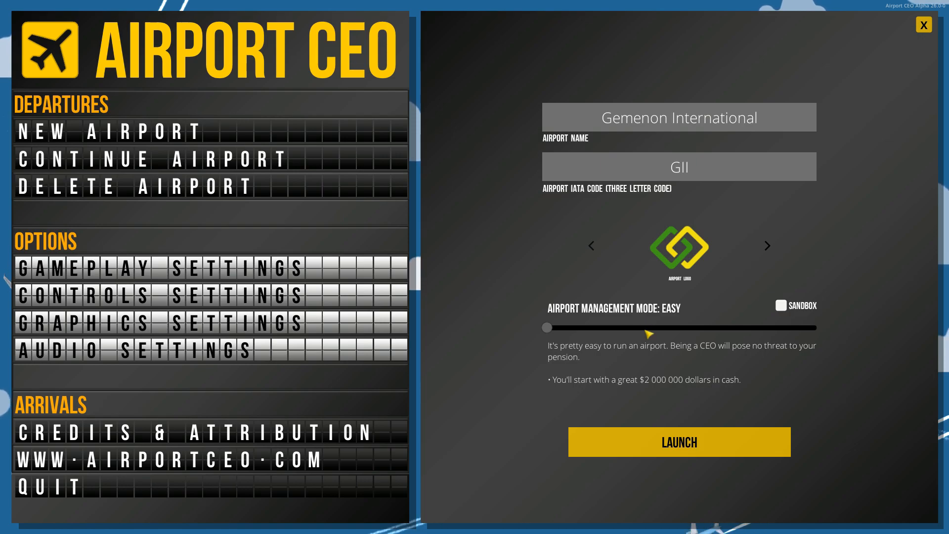
left_click(679, 441)
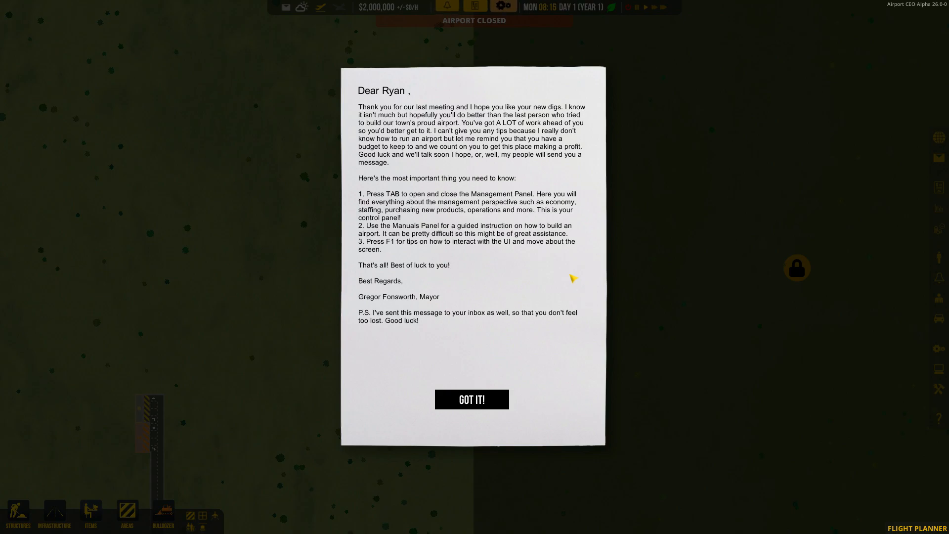
mouse_move(382, 209)
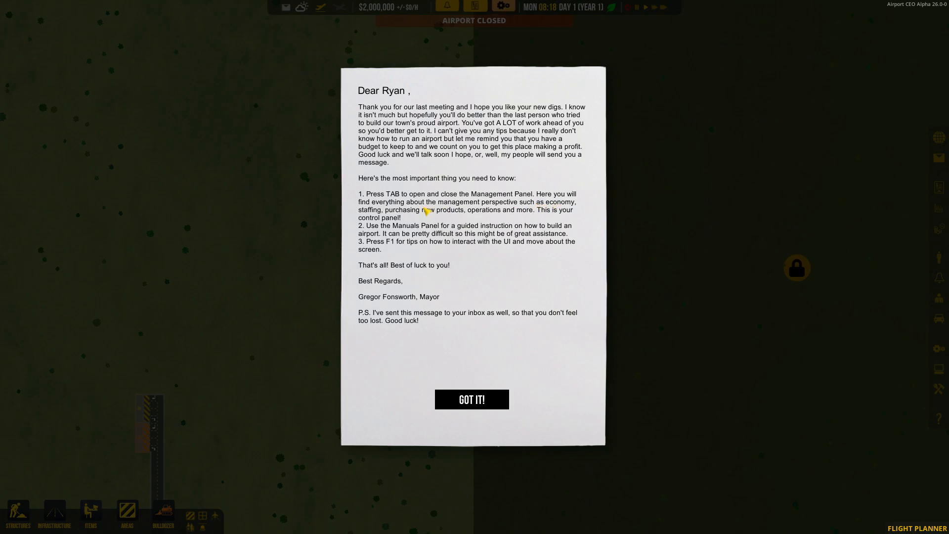
mouse_move(389, 219)
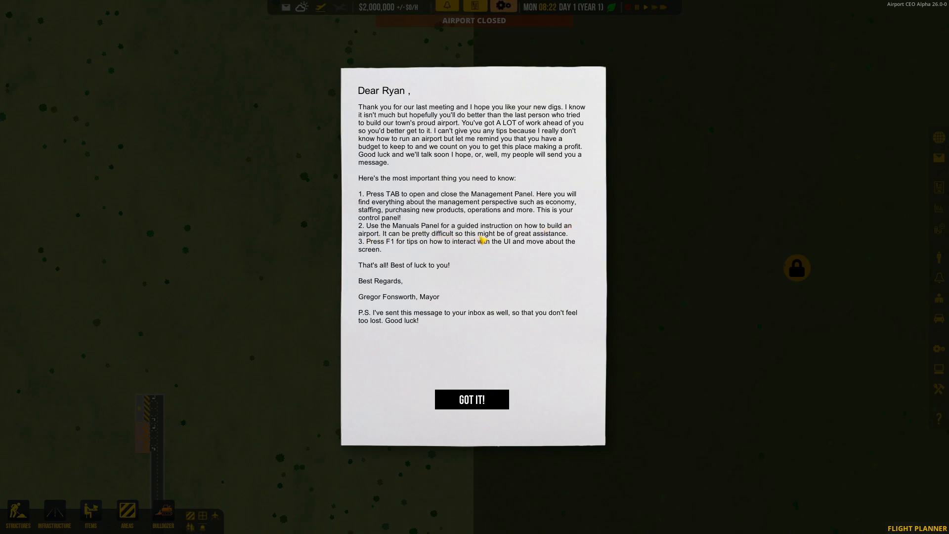
mouse_move(400, 248)
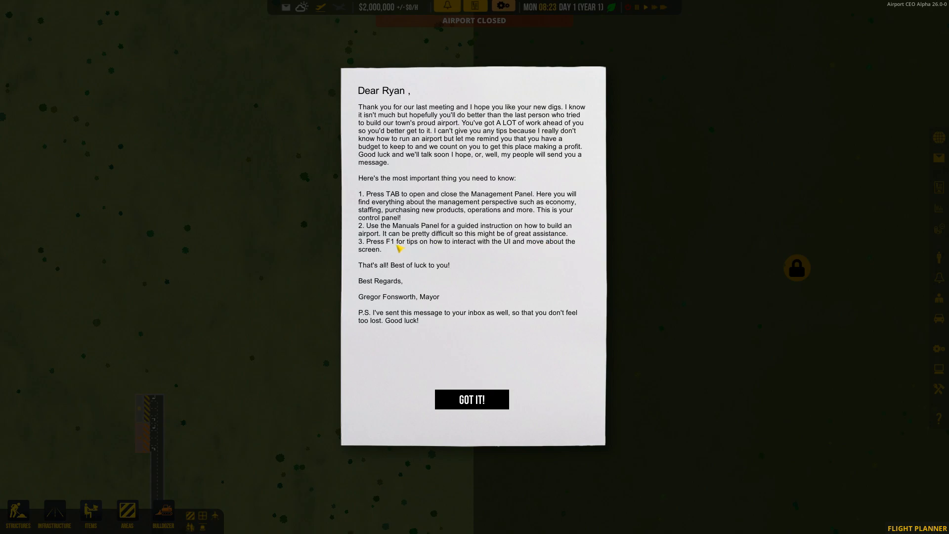
mouse_move(462, 249)
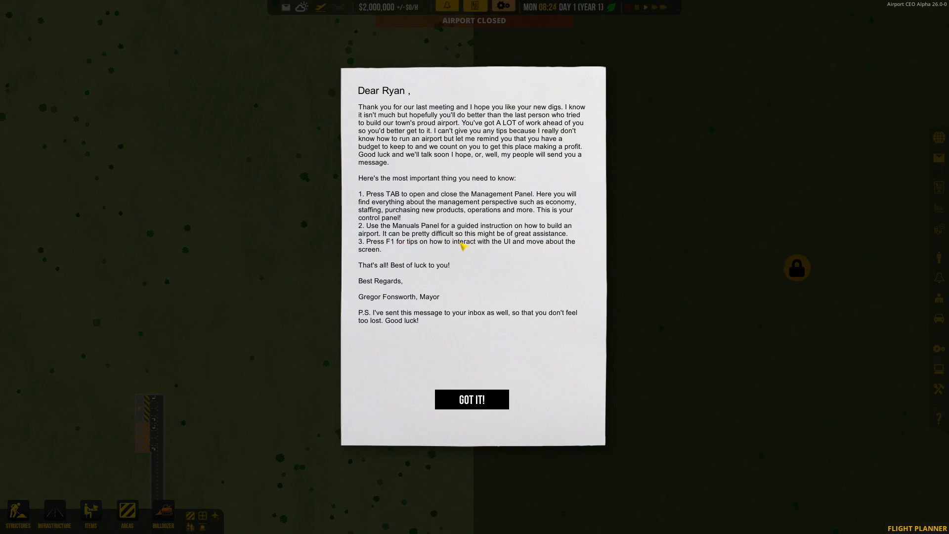
mouse_move(451, 236)
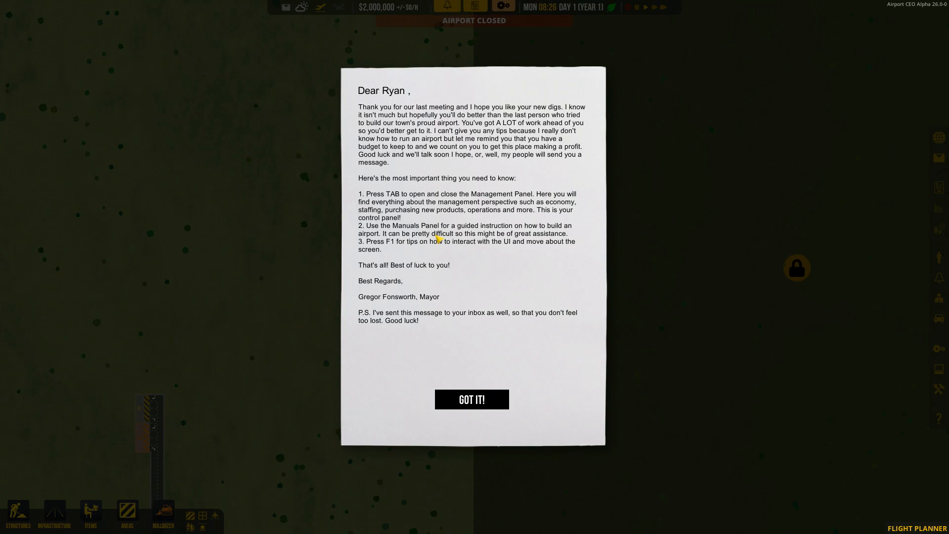
mouse_move(376, 283)
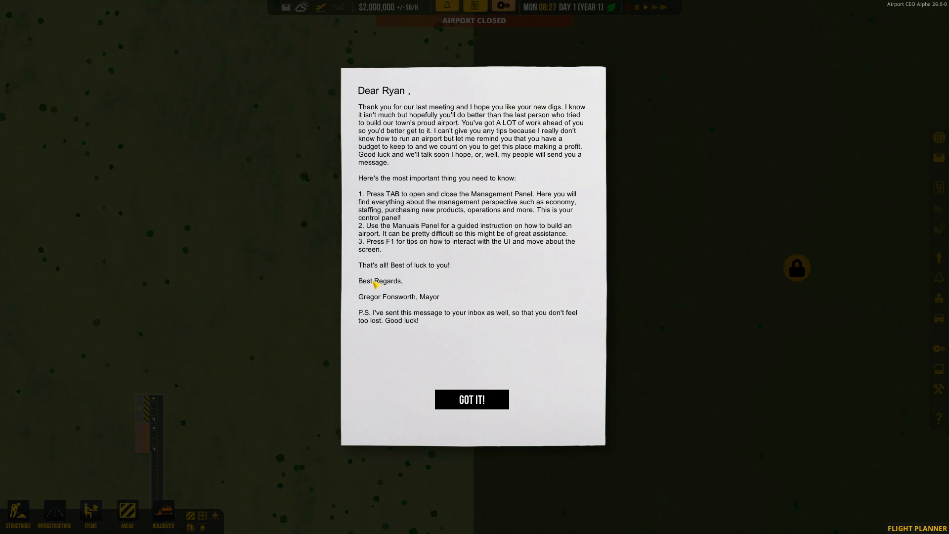
mouse_move(451, 290)
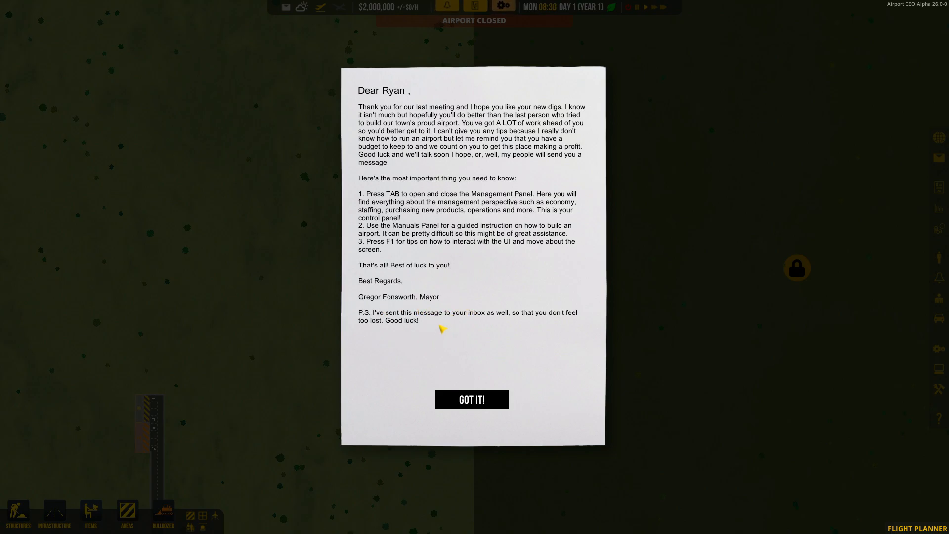
mouse_move(550, 330)
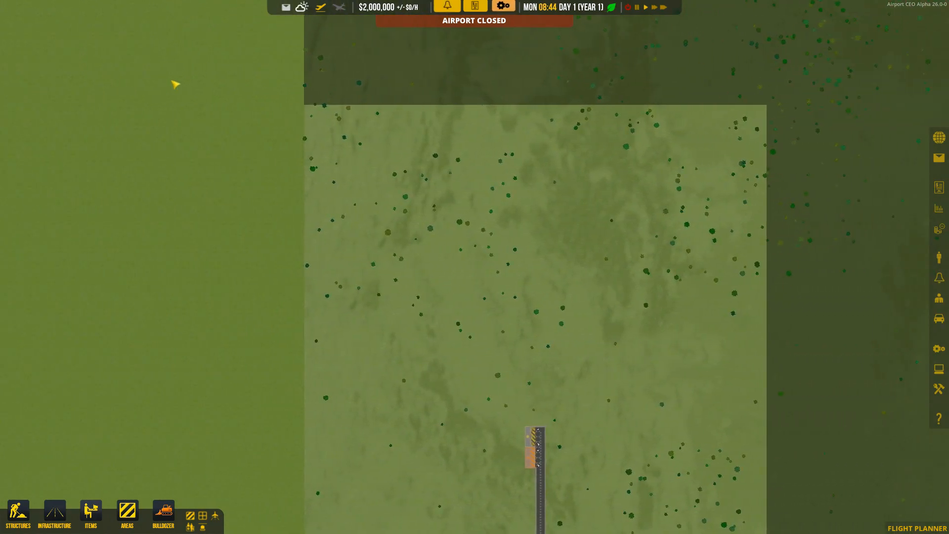
mouse_move(209, 122)
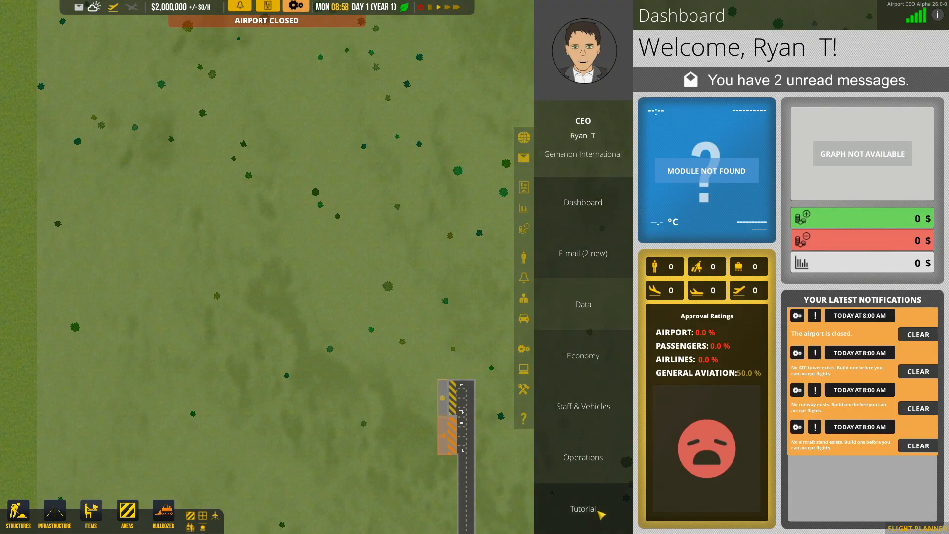
- Show the Small Airfield tutorial course at Step 1 from the Management Panel
left_click(582, 509)
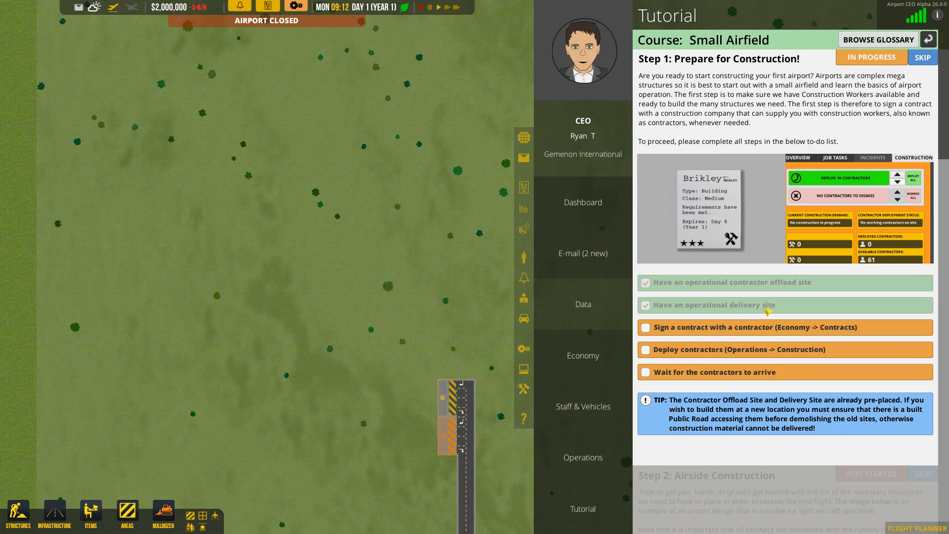
mouse_move(765, 372)
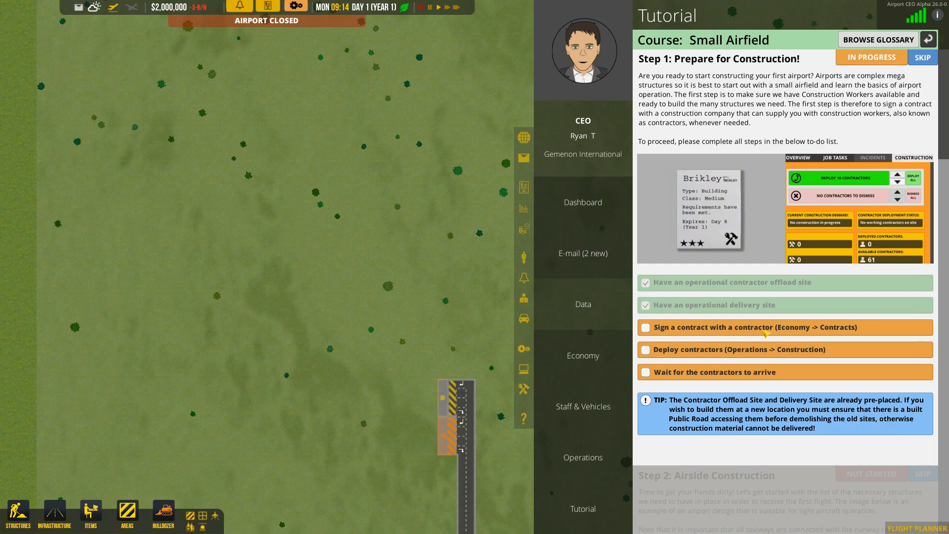
mouse_move(824, 363)
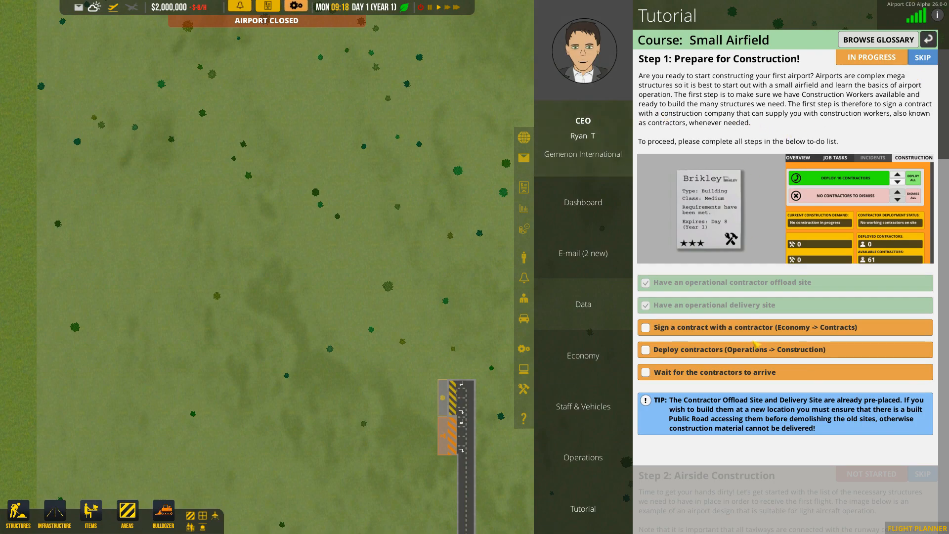
- Browse the budget, dashboard, operations and construction contractor status pages
left_click(582, 355)
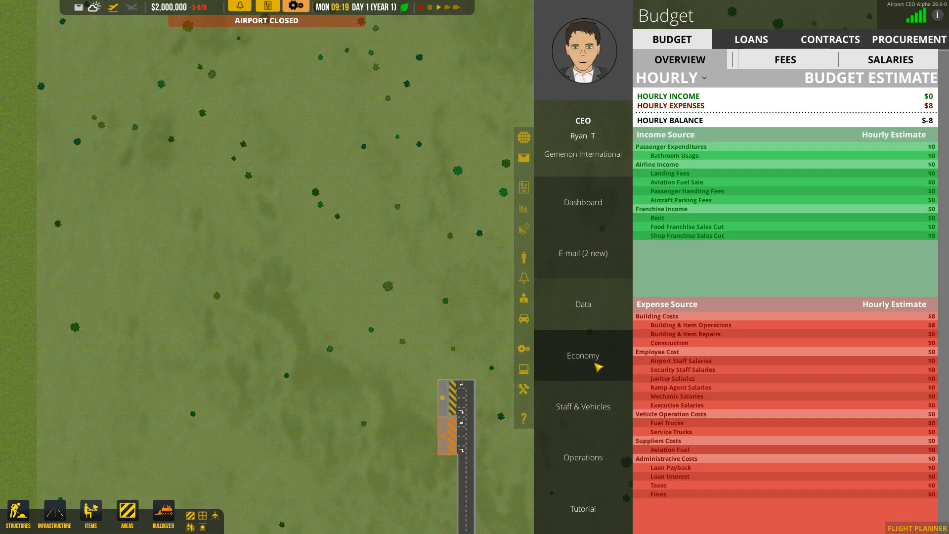
left_click(581, 202)
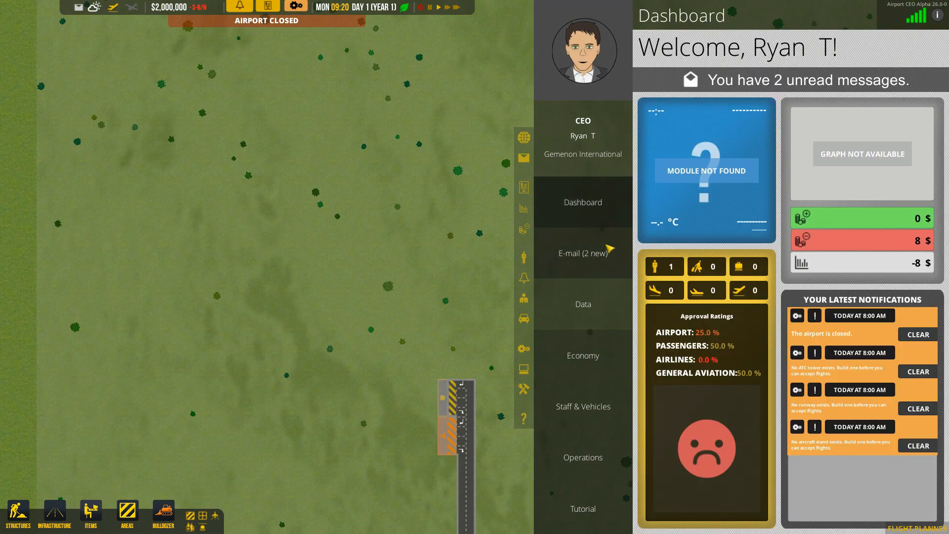
left_click(582, 457)
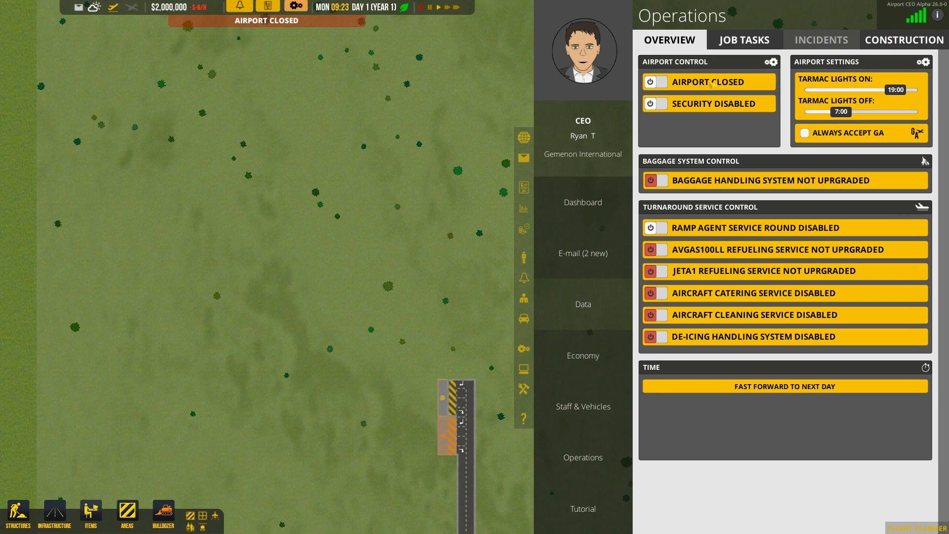
left_click(905, 40)
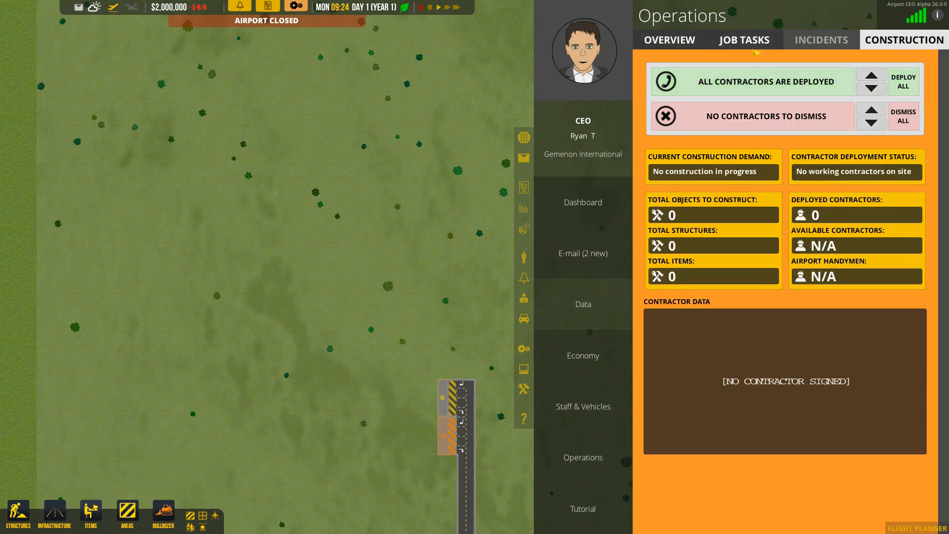
left_click(668, 40)
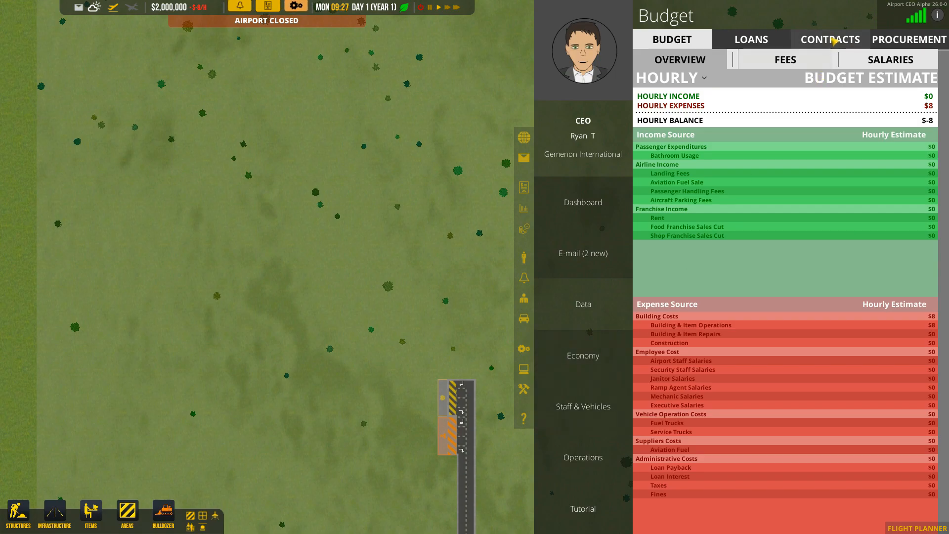
- Accept the HWY construction contract from the available contractor contracts
left_click(830, 38)
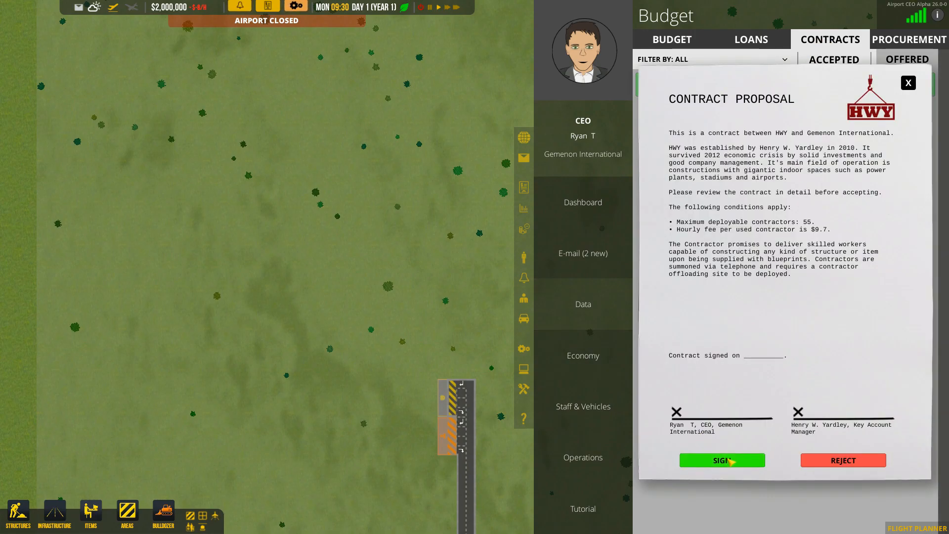
left_click(722, 459)
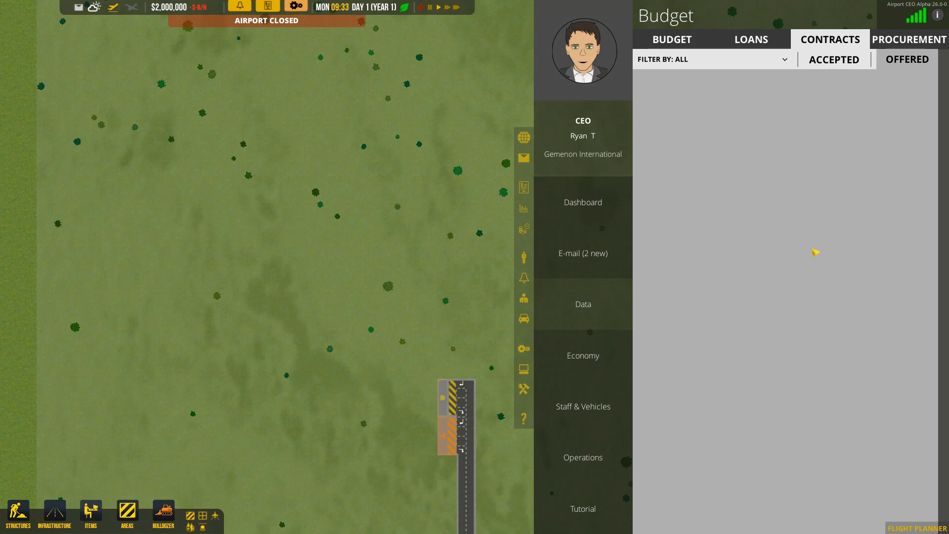
mouse_move(605, 209)
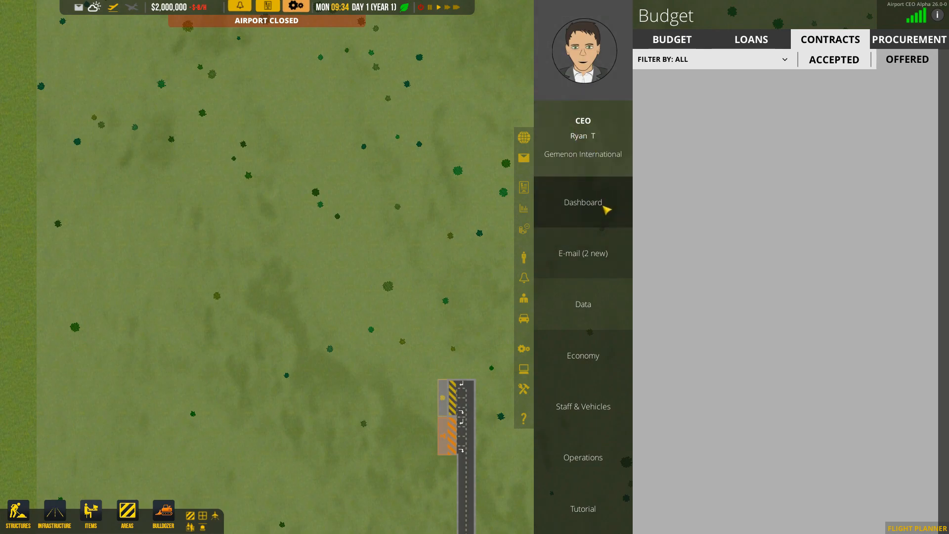
- Deploy all 55 HWY contractors from Operations > Construction, check the tutorial and close the panel
left_click(581, 202)
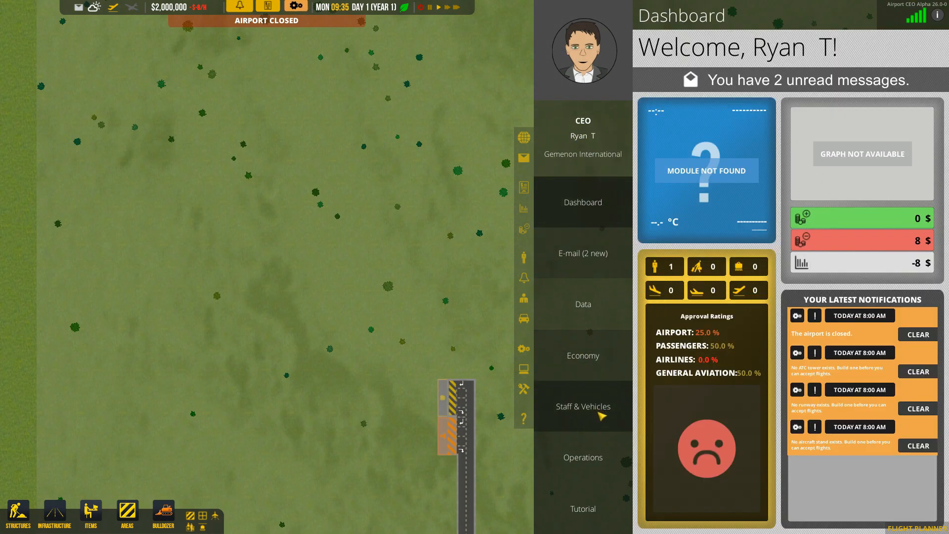
left_click(582, 456)
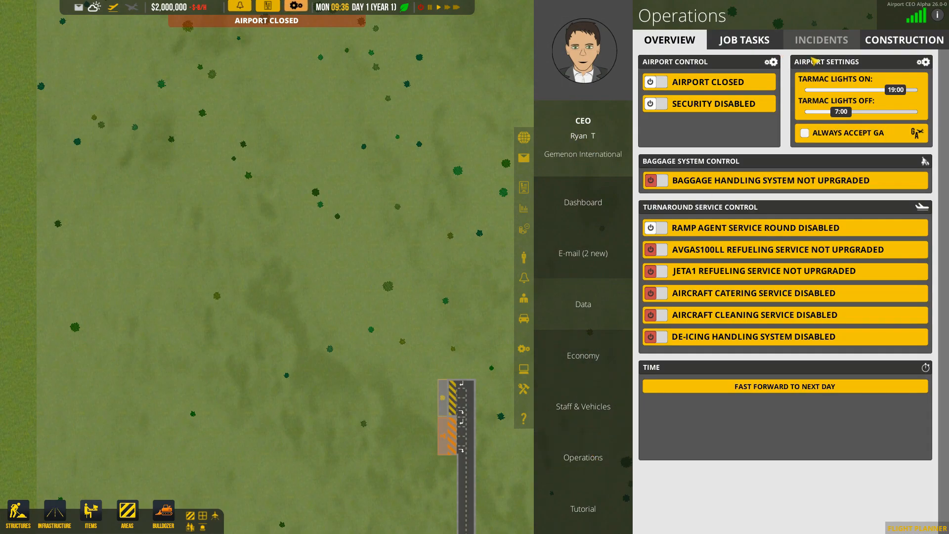
left_click(903, 40)
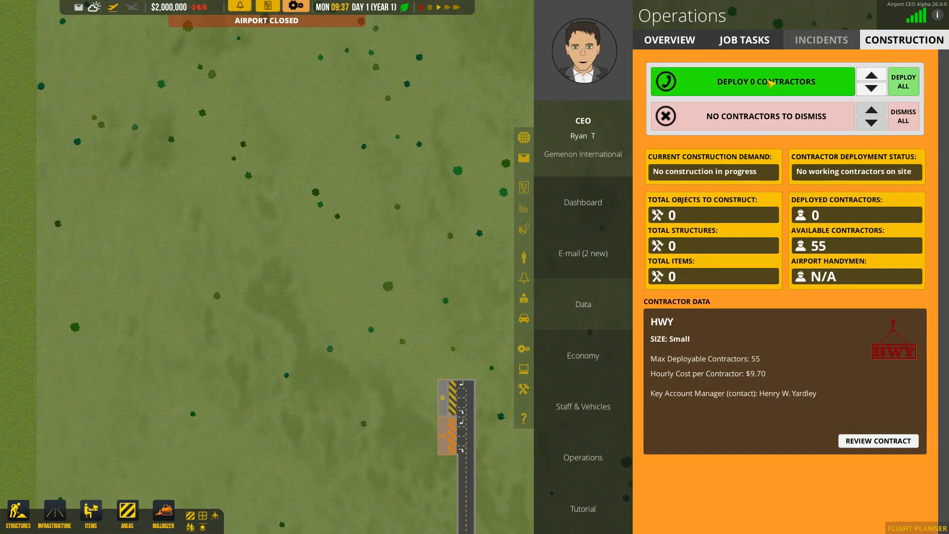
left_click(903, 81)
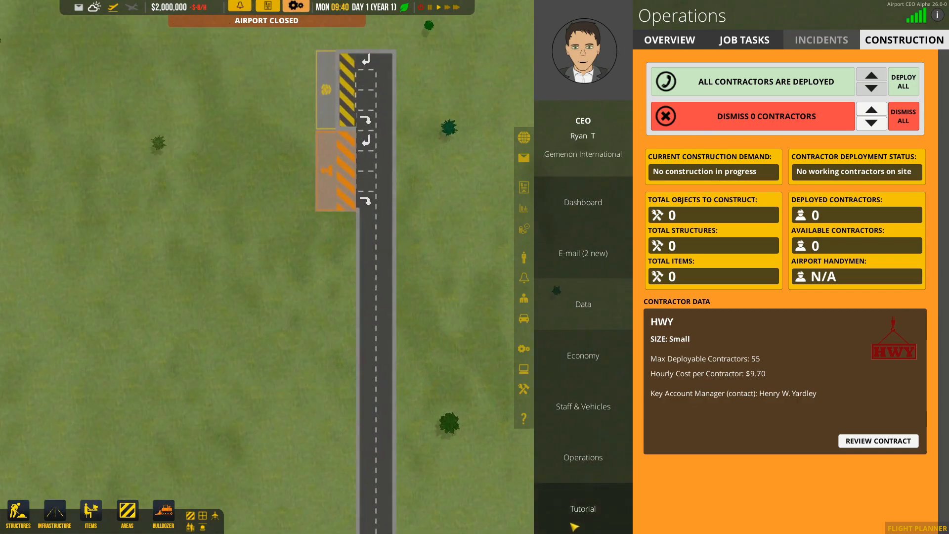
left_click(582, 508)
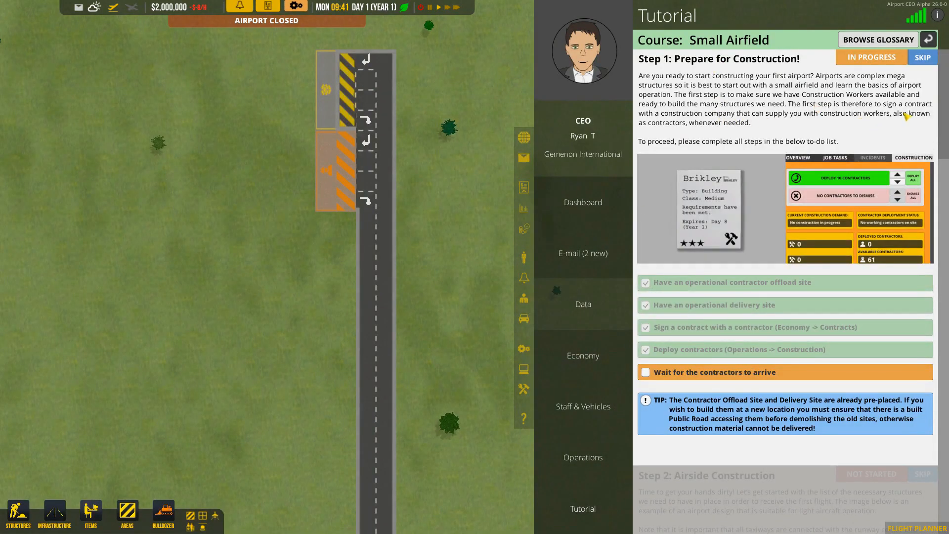
left_click(923, 57)
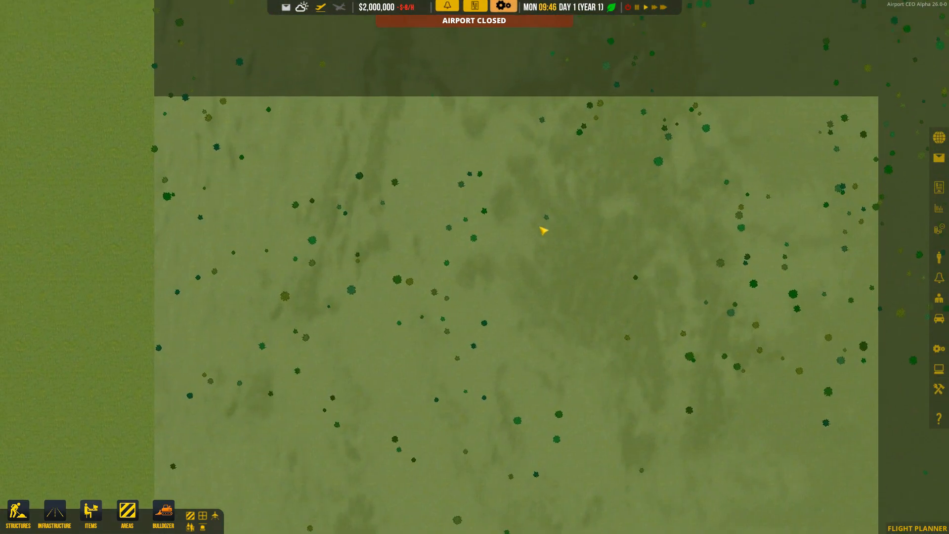
- Show the Structures build menu on its Infrastructure category with road and runway options
left_click(17, 514)
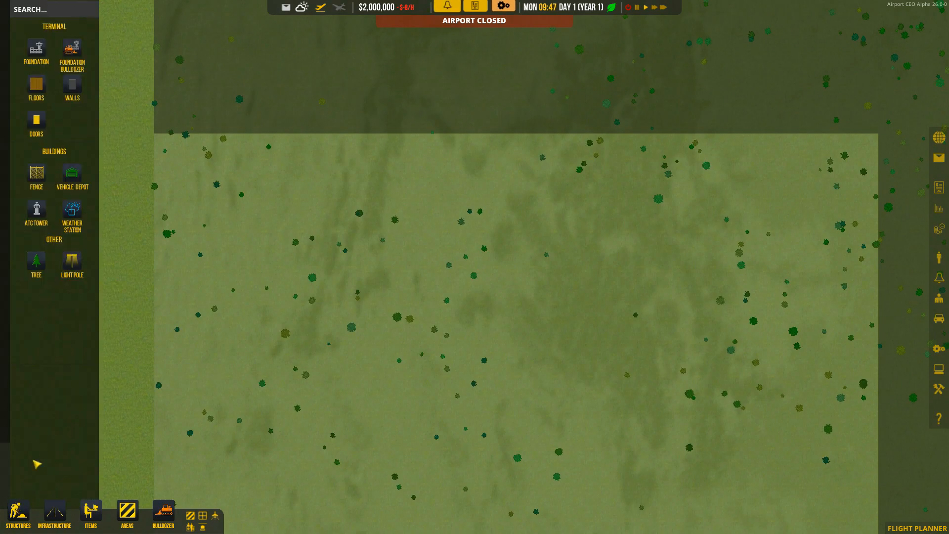
left_click(54, 514)
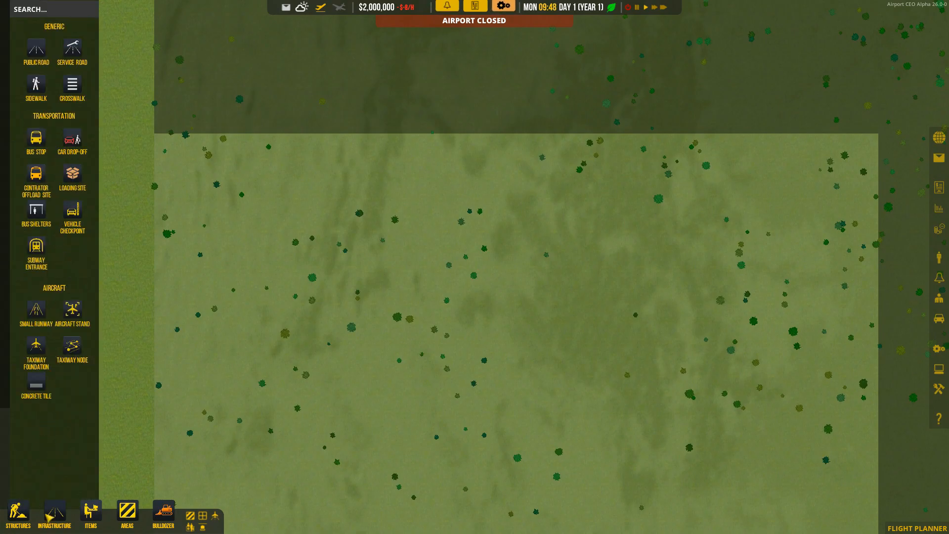
mouse_move(71, 84)
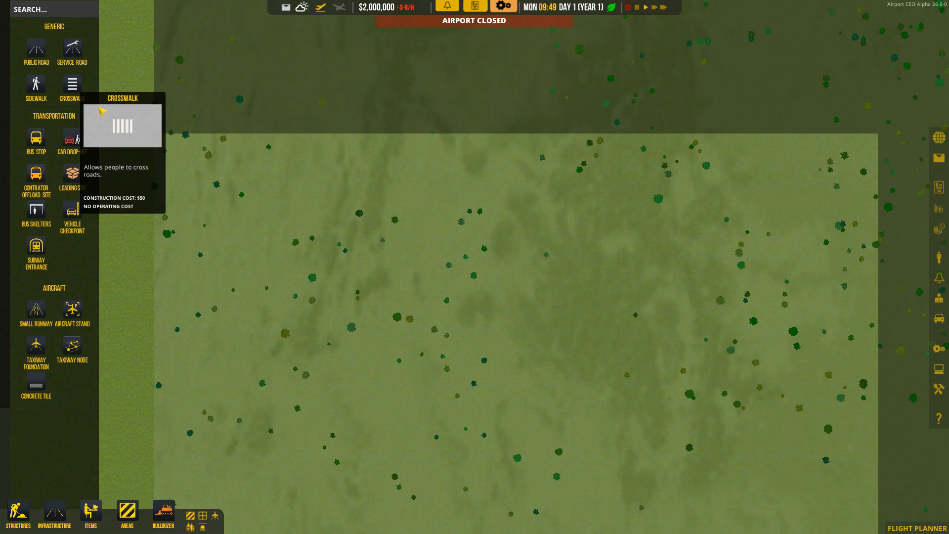
mouse_move(36, 309)
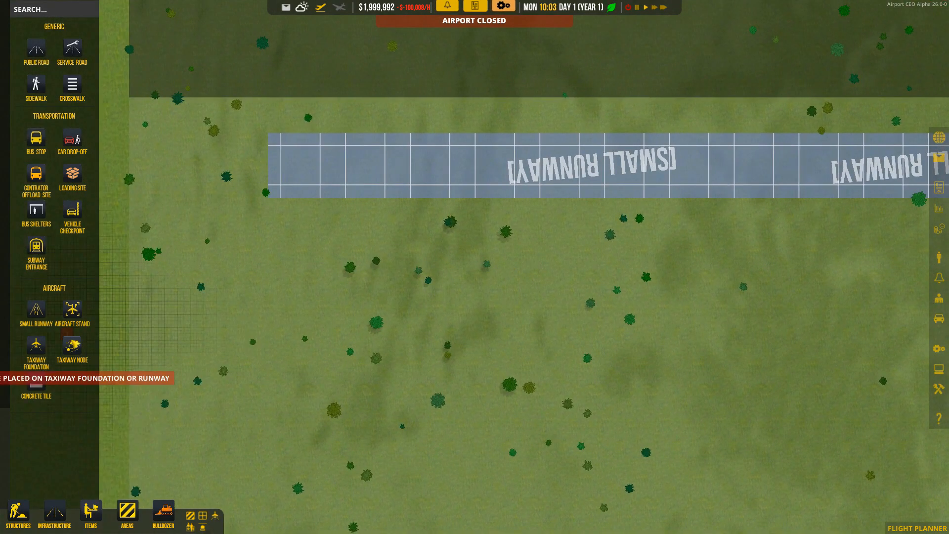
- Lay taxiway foundation beneath the small runway, then begin positioning an aircraft stand
left_click(35, 345)
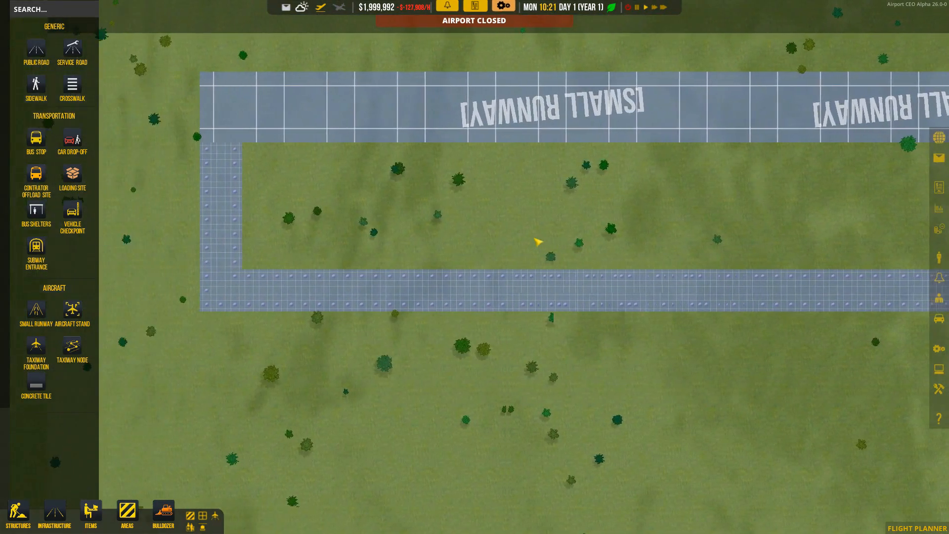
left_click(71, 311)
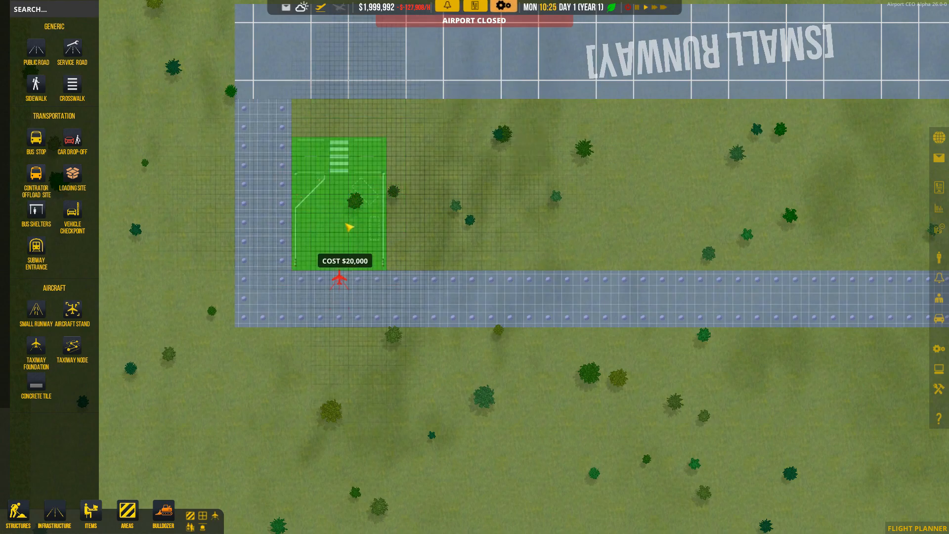
mouse_move(433, 225)
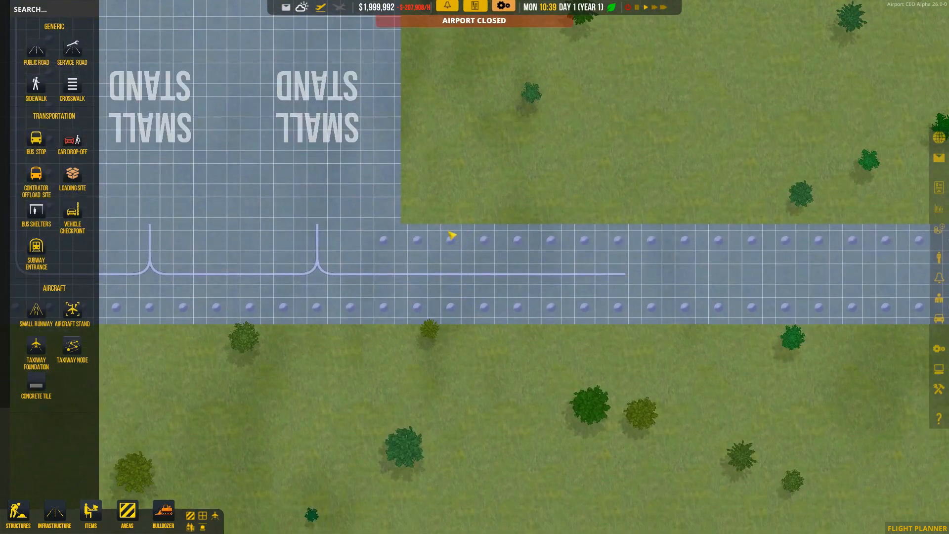
mouse_move(637, 279)
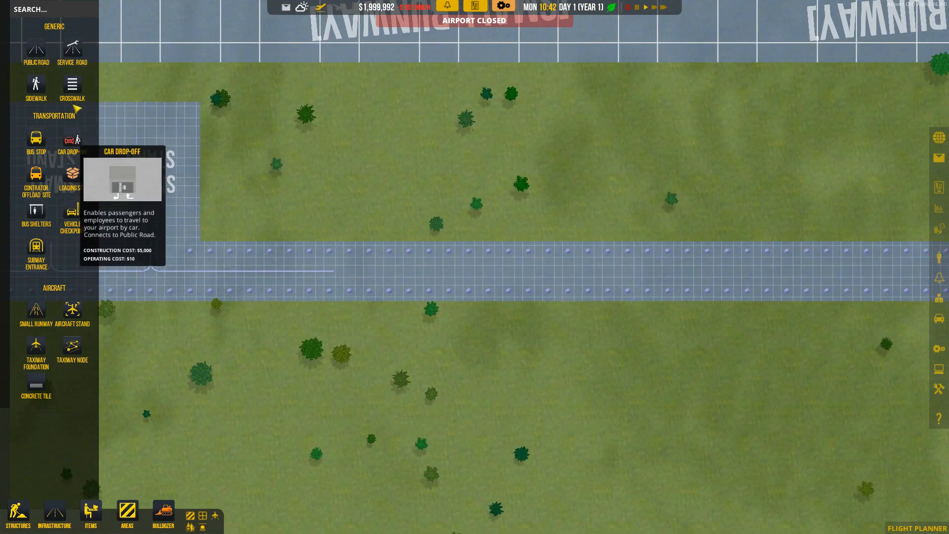
mouse_move(36, 309)
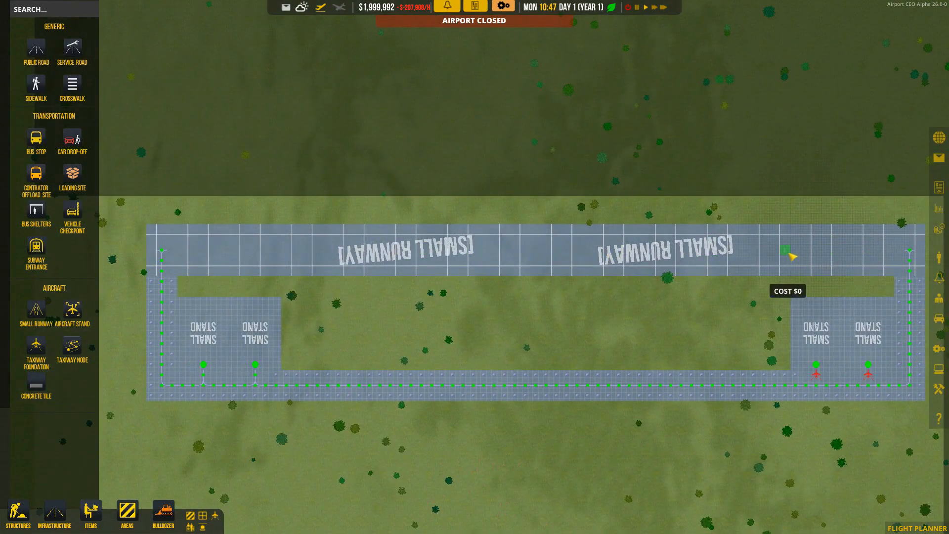
mouse_move(176, 253)
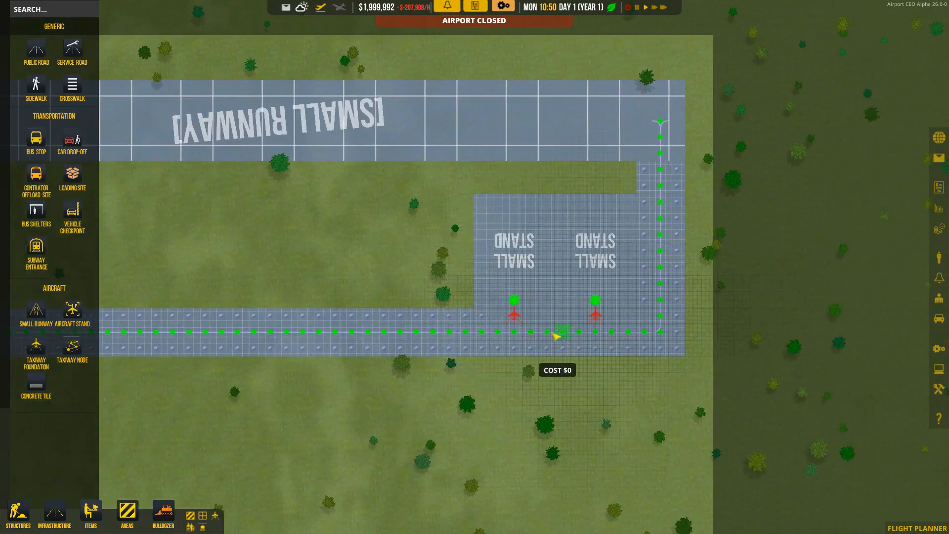
- Check a taxiway node's settings and review the paths joining the four stands to the runway
right_click(514, 331)
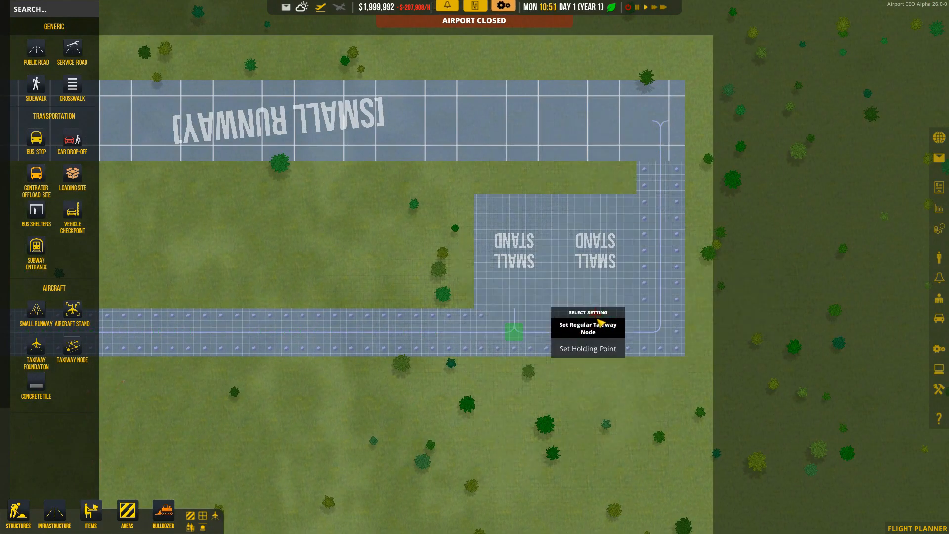
mouse_move(72, 348)
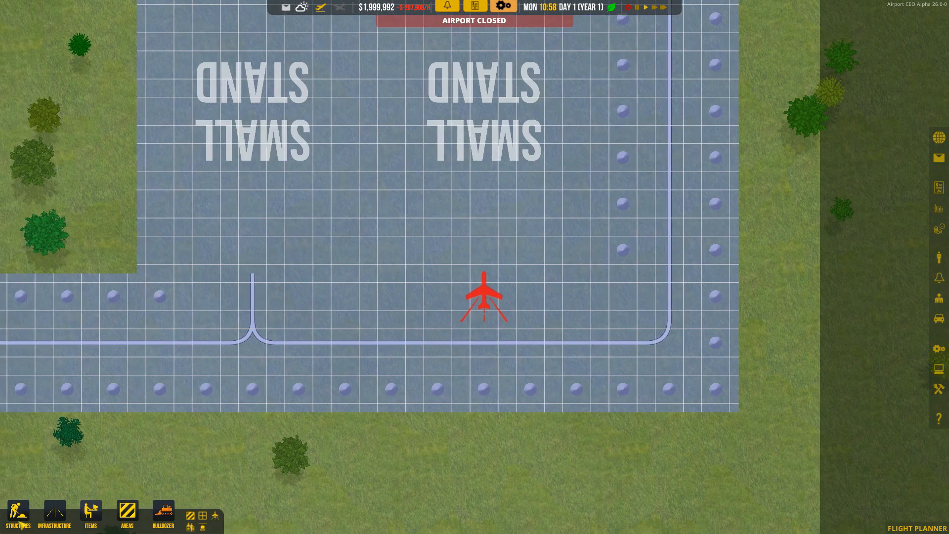
left_click(54, 514)
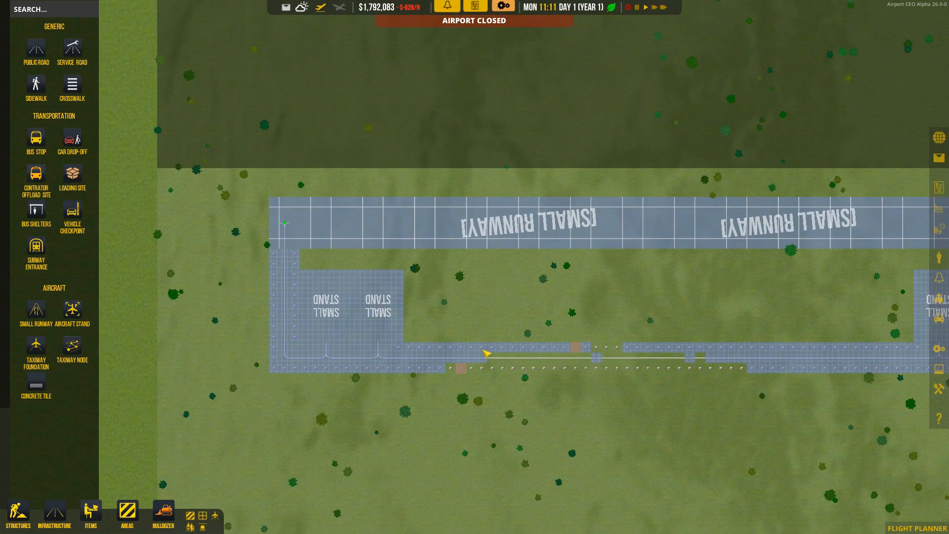
scroll("up", 3)
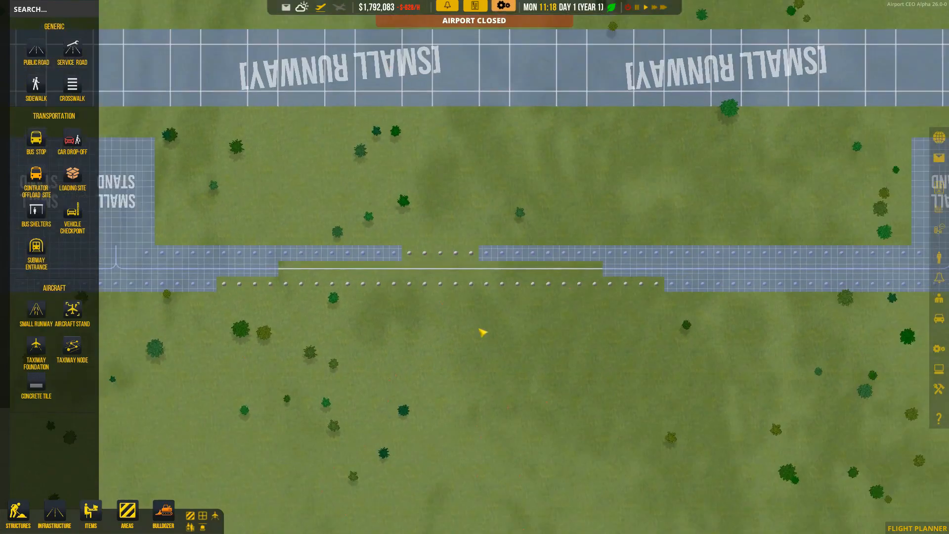
scroll("down", 3)
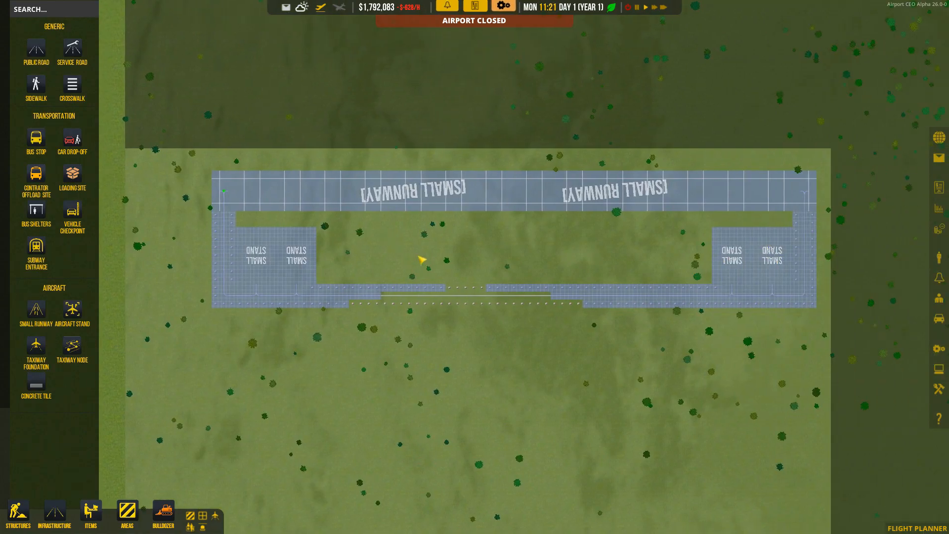
scroll("down", 3)
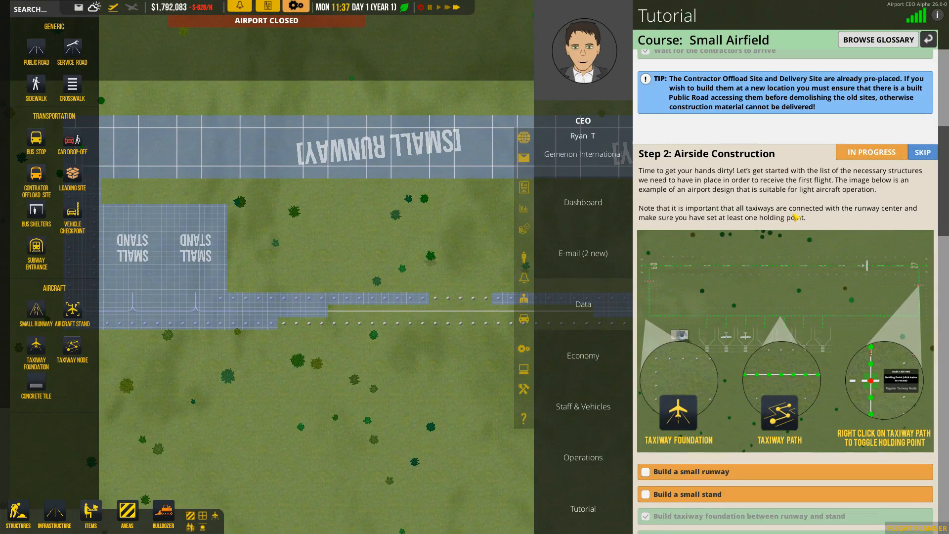
- Scroll the tutorial down to Step 2: Airside Construction checklist
scroll("down", 3)
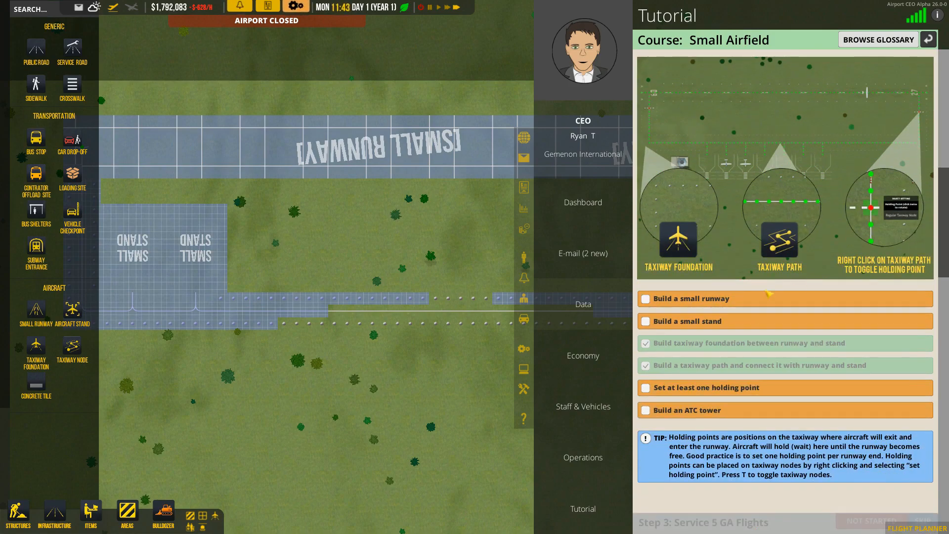
scroll("down", 3)
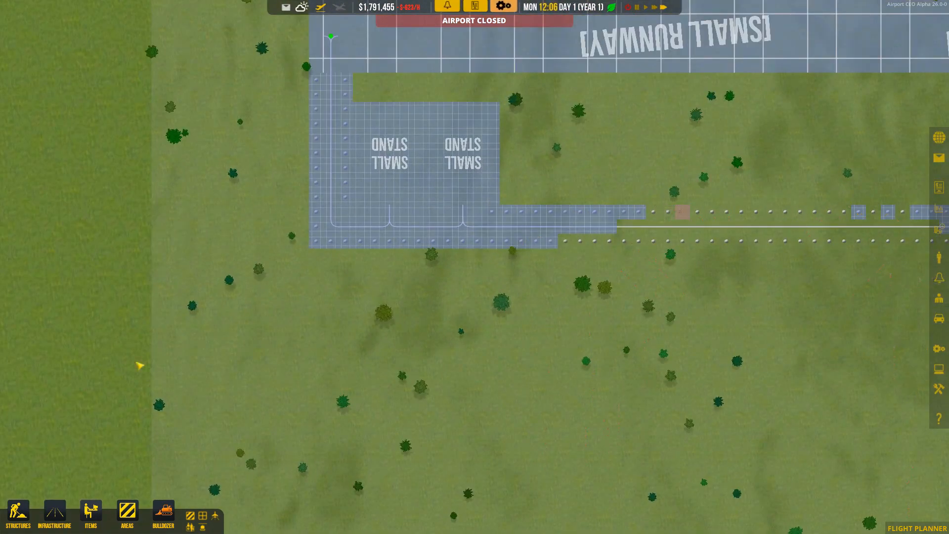
- Choose the Small ATC Tower variation from Structures and place it west of the stands
left_click(90, 516)
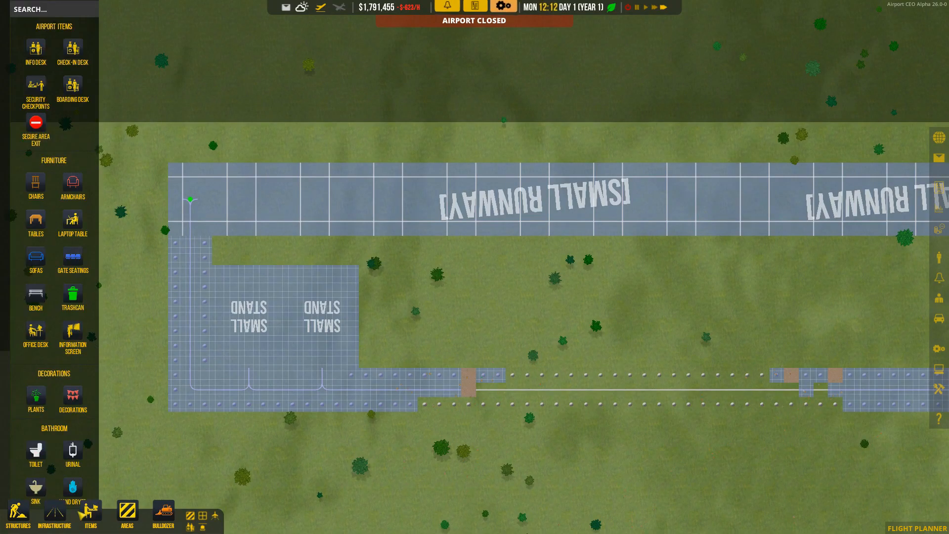
left_click(17, 514)
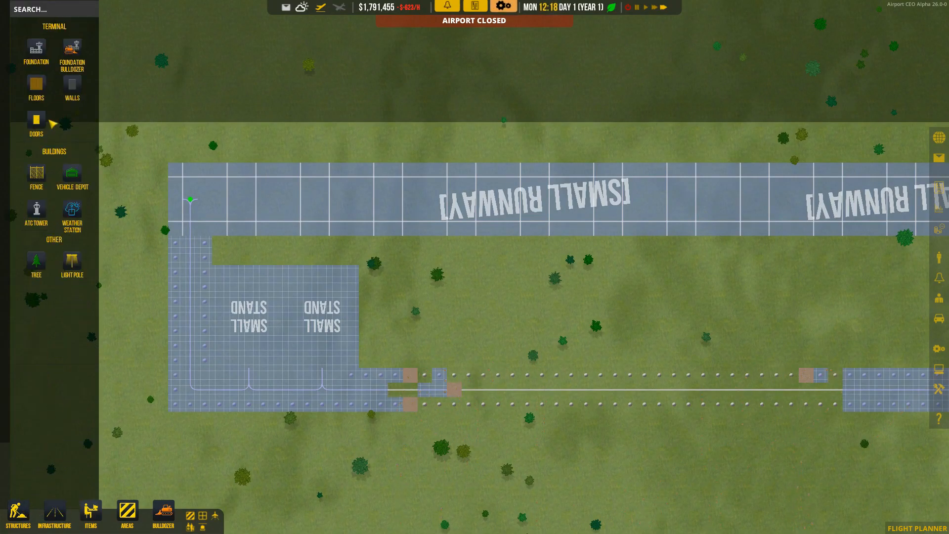
left_click(36, 208)
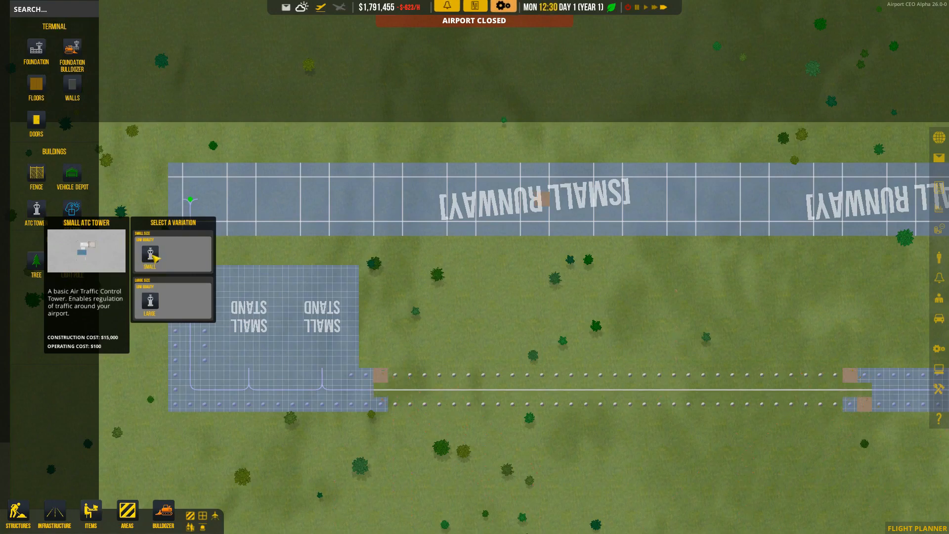
left_click(172, 252)
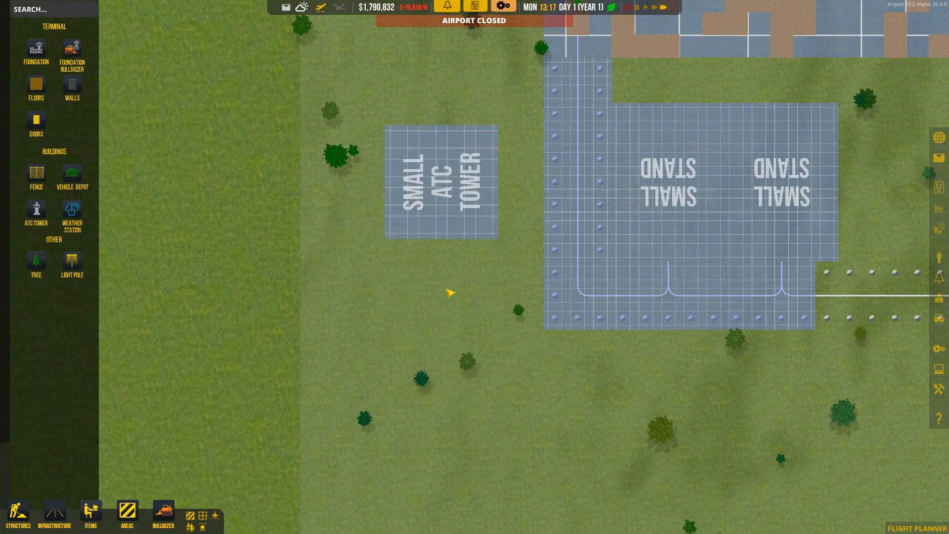
scroll("down", 3)
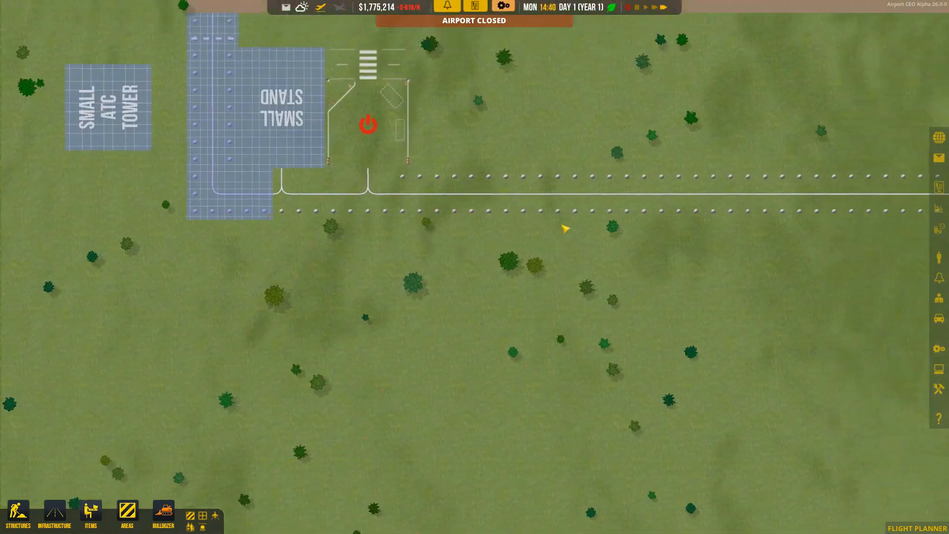
- Enable General Aviation on the small stand and open the small runway for traffic
left_click(368, 123)
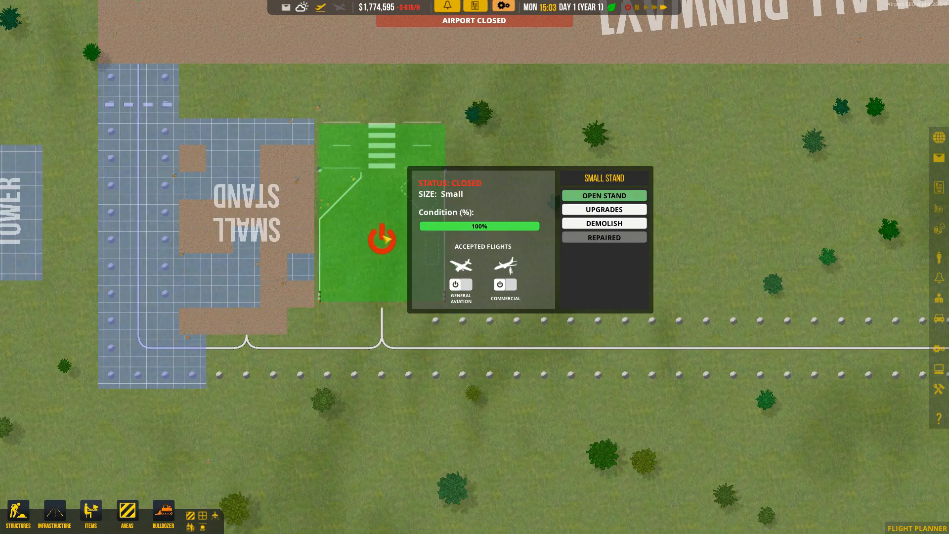
mouse_move(462, 283)
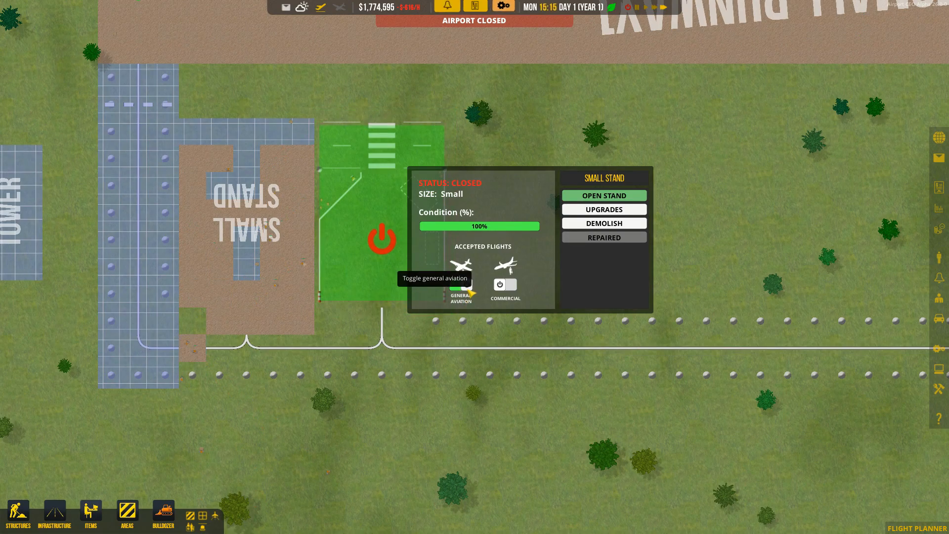
left_click(460, 284)
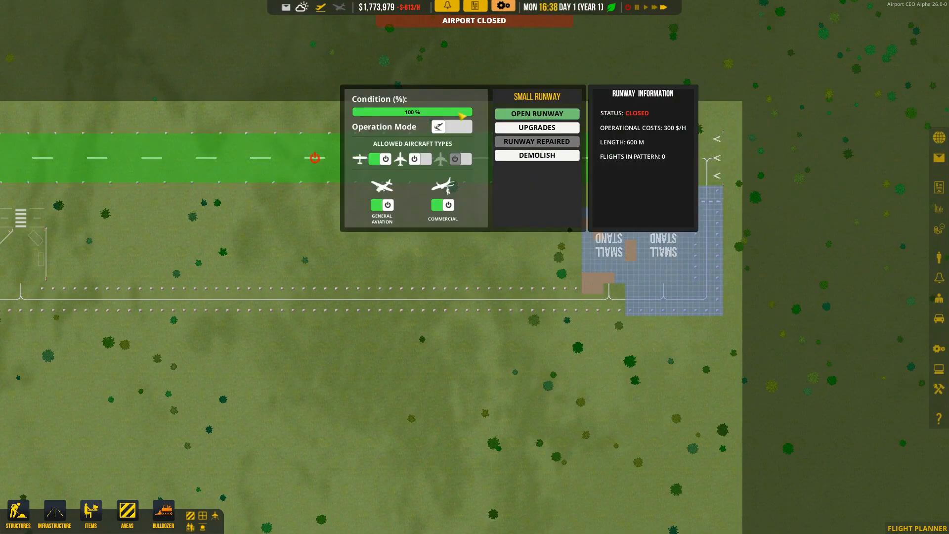
left_click(535, 113)
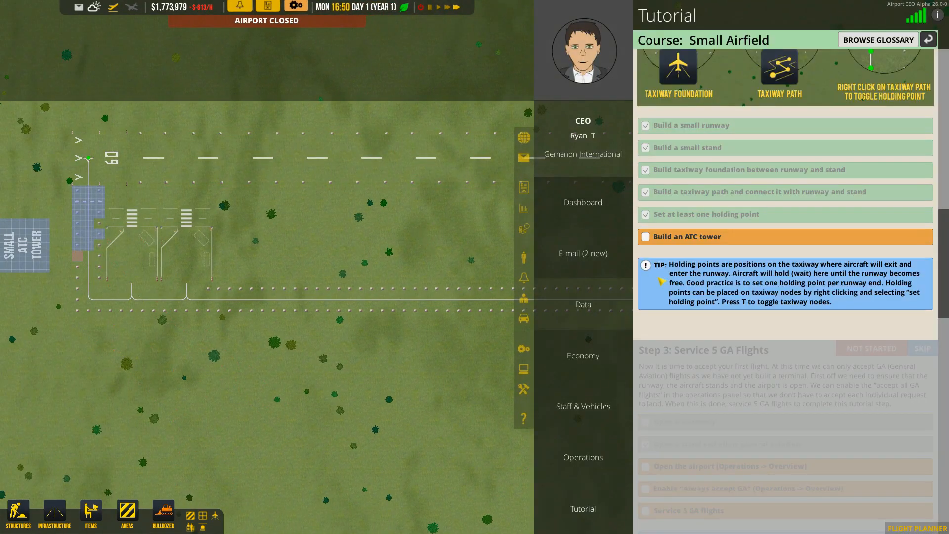
- Toggle Gemenon International from Closed to Open in the Operations overview
left_click(581, 457)
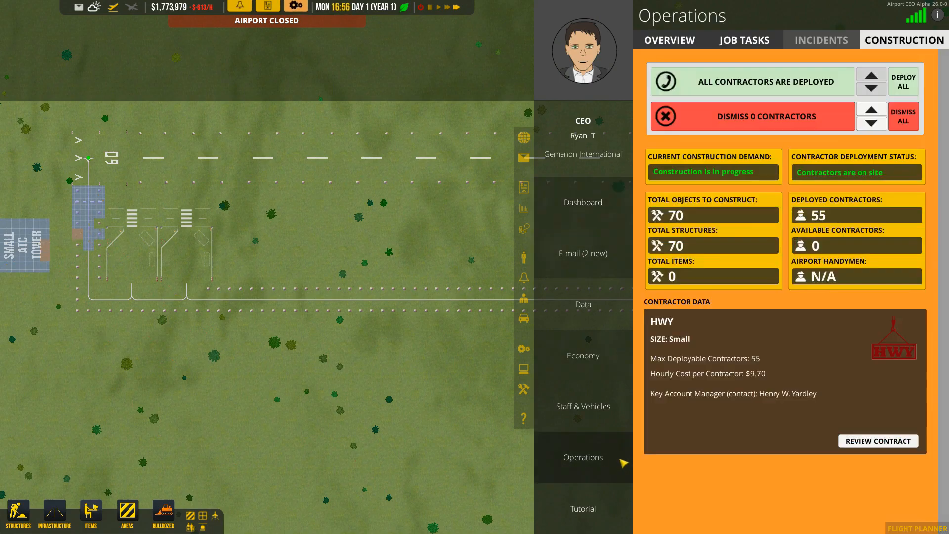
left_click(668, 40)
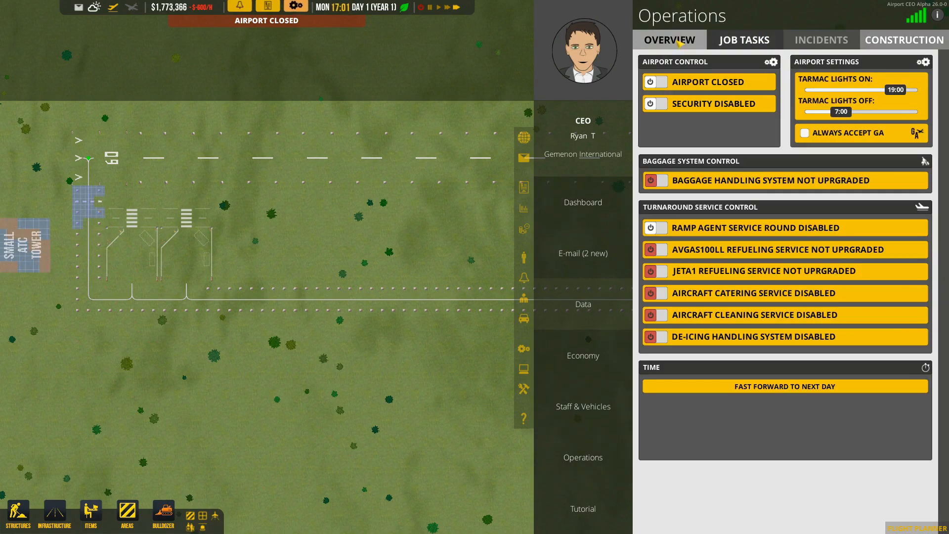
left_click(652, 82)
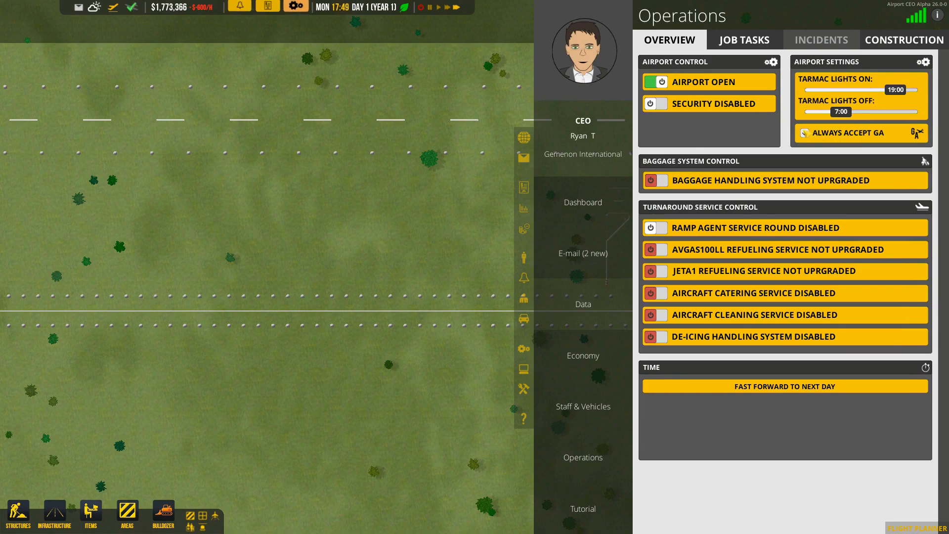
left_click(804, 133)
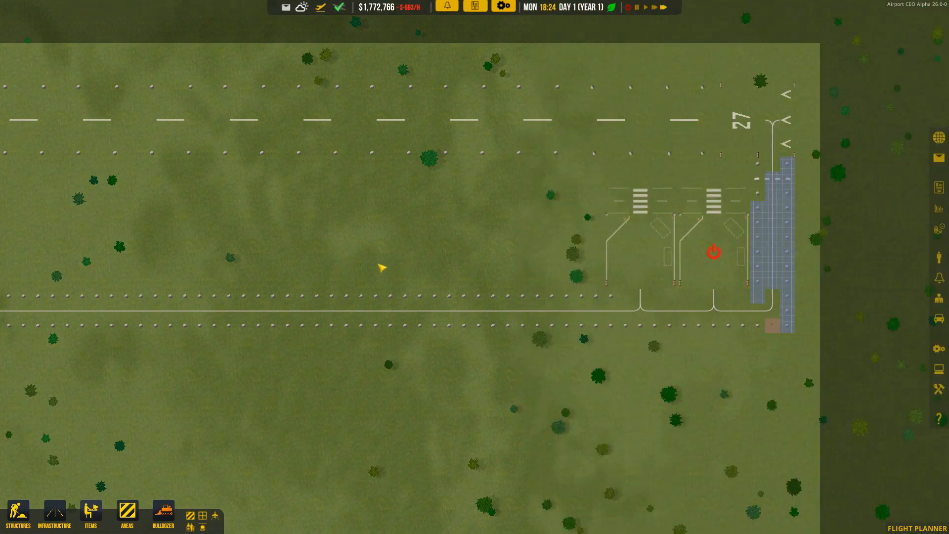
- Set Always Accept GA in the overview and check tutorial progress
left_click(713, 252)
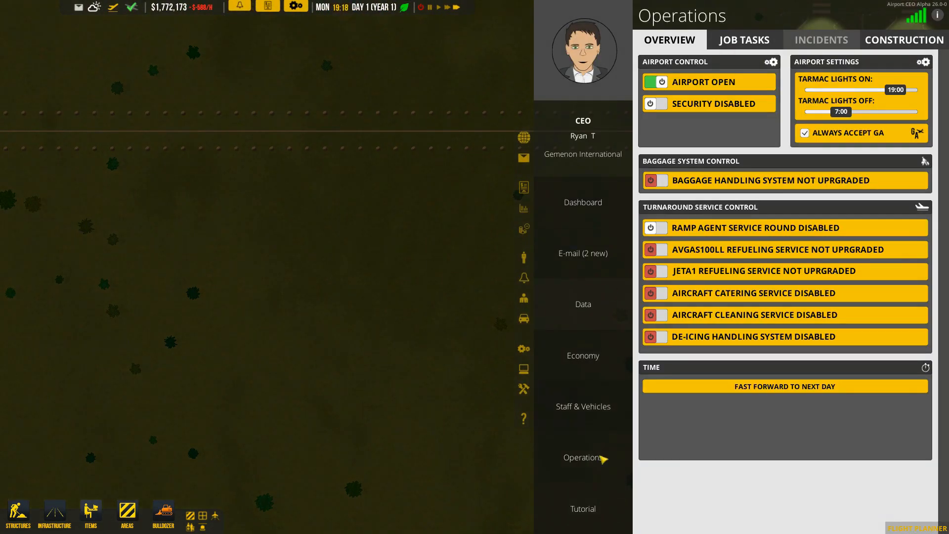
left_click(582, 509)
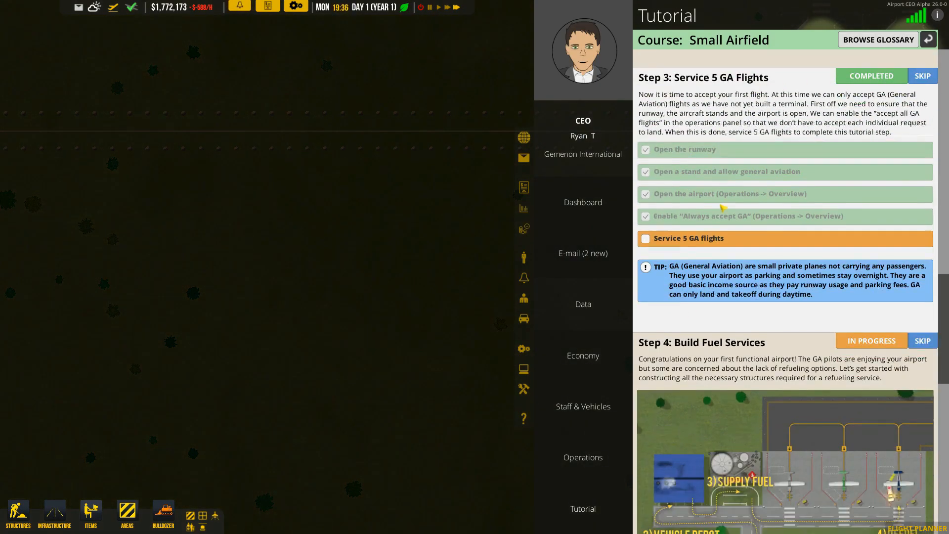
scroll("down", 3)
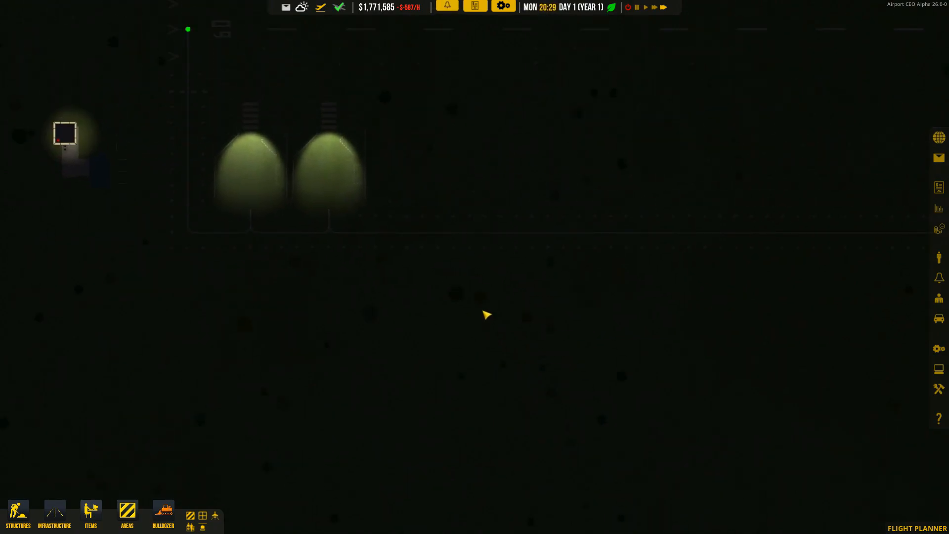
mouse_move(485, 314)
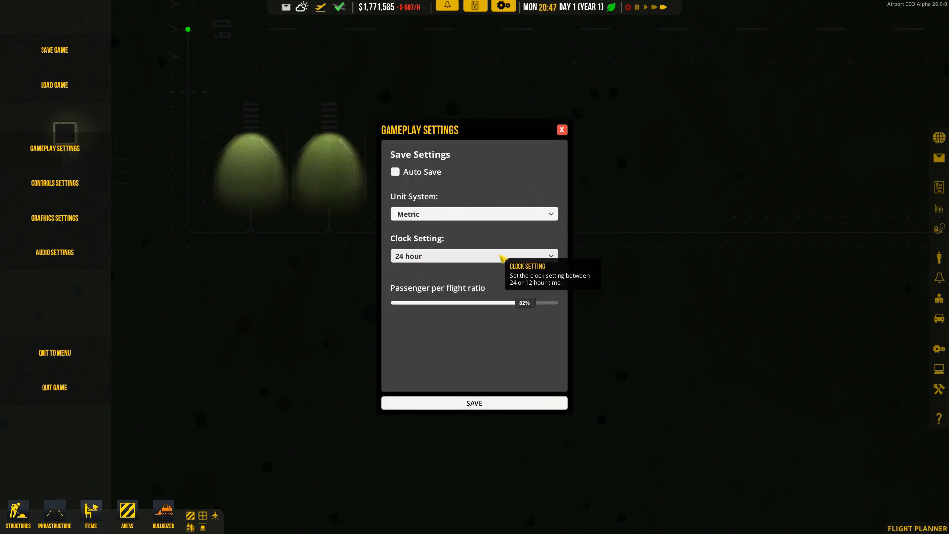
mouse_move(441, 303)
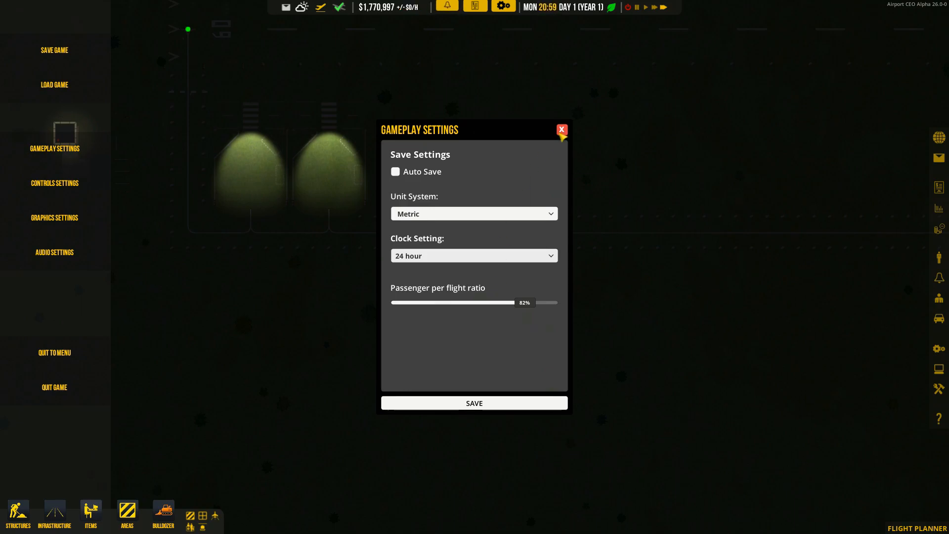
left_click(561, 129)
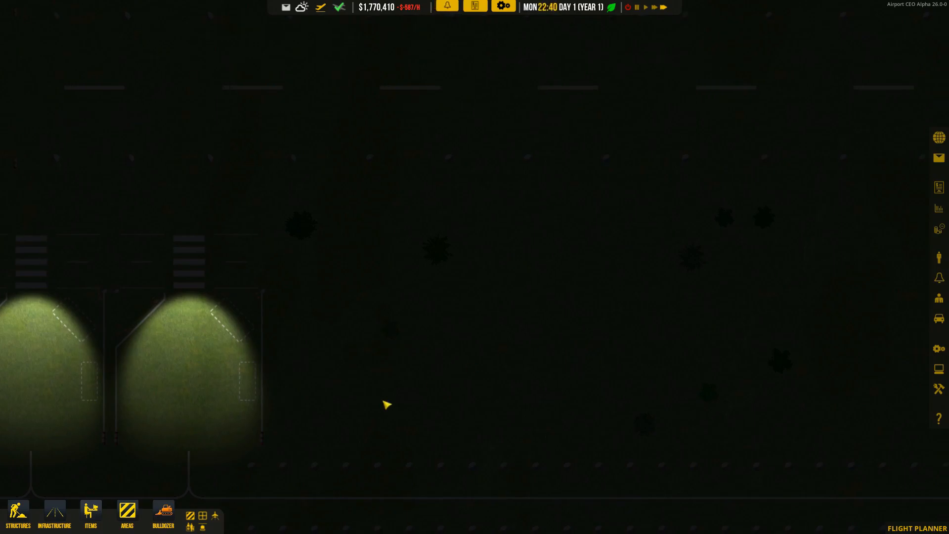
- Lay a 10x2 paved tile strip east of the stands and bring up the refueling-service checklist
left_click(54, 513)
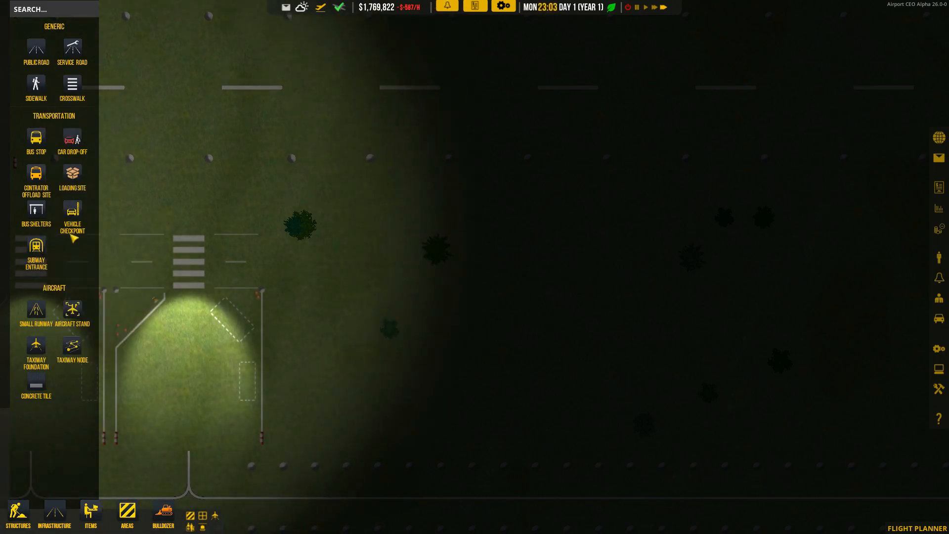
mouse_move(71, 208)
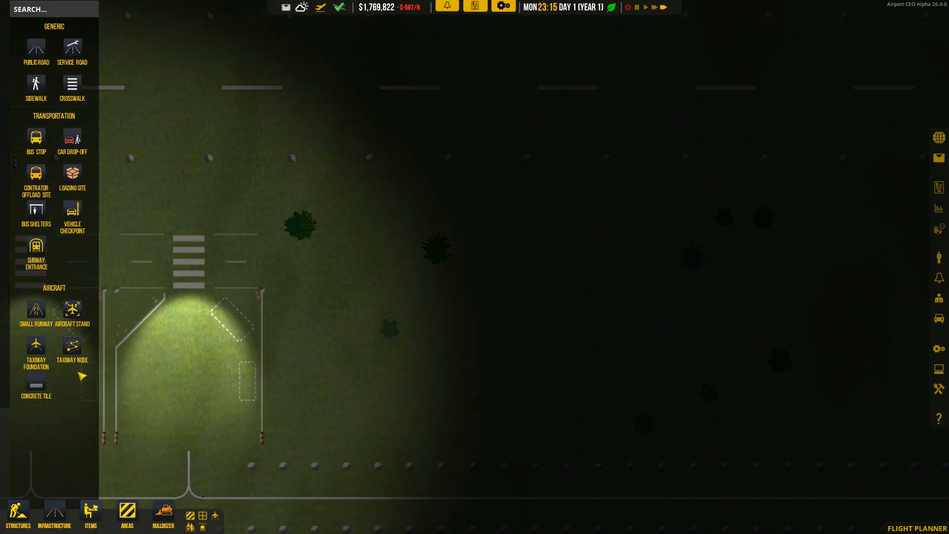
left_click(72, 50)
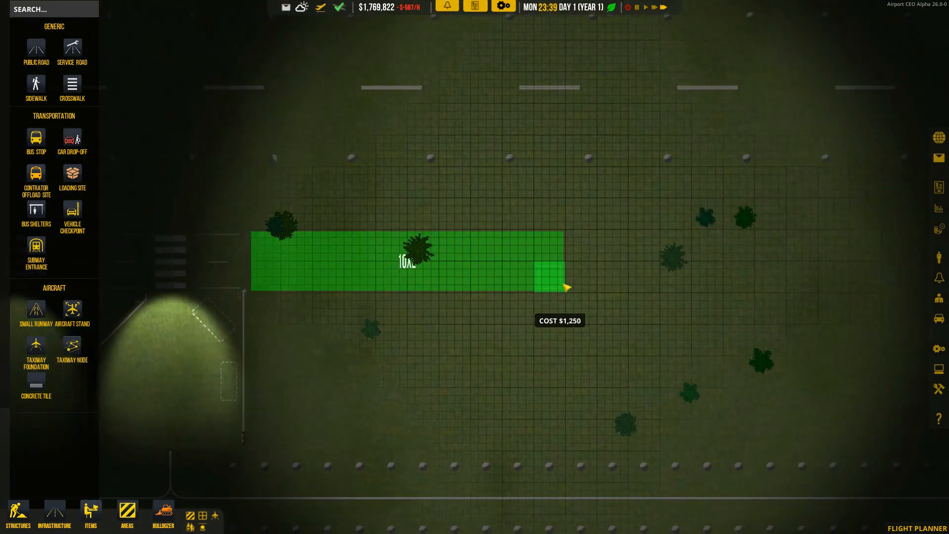
left_click(565, 288)
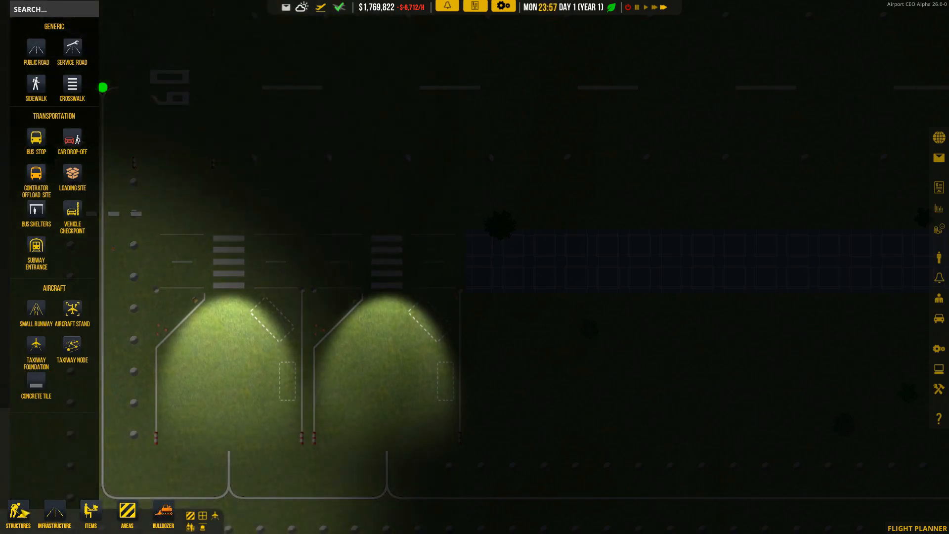
left_click(17, 512)
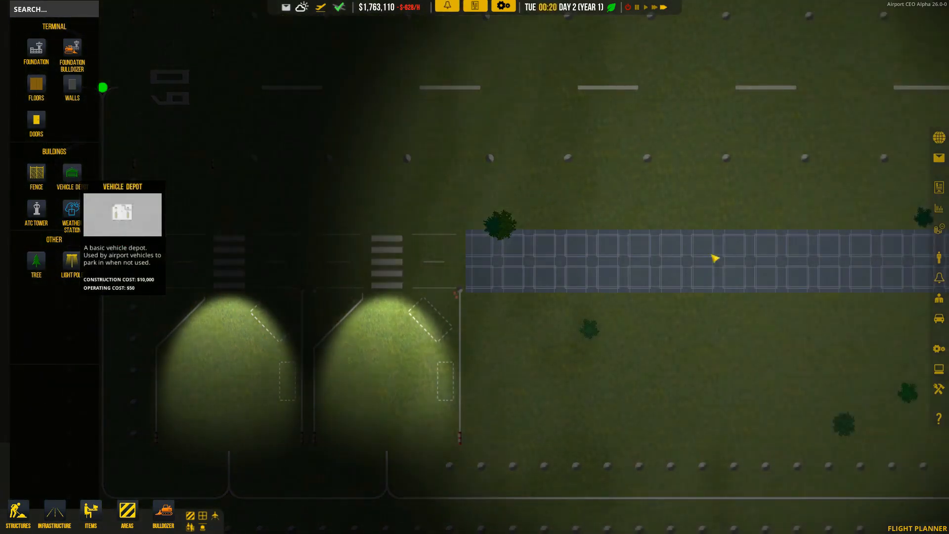
left_click(582, 508)
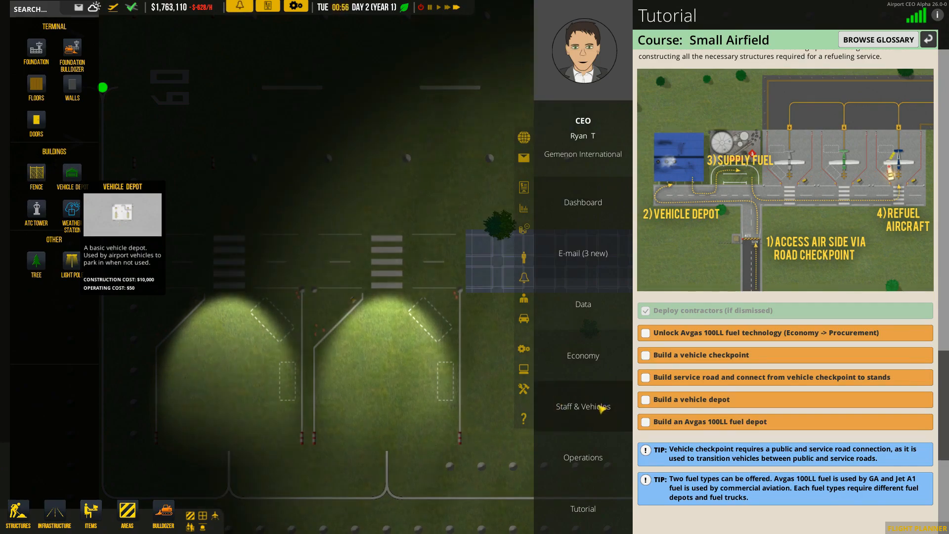
- Order the Avgas 100LL Fuel Service unlock for $50,000 in Economy > Procurement and return to the airfield
left_click(583, 457)
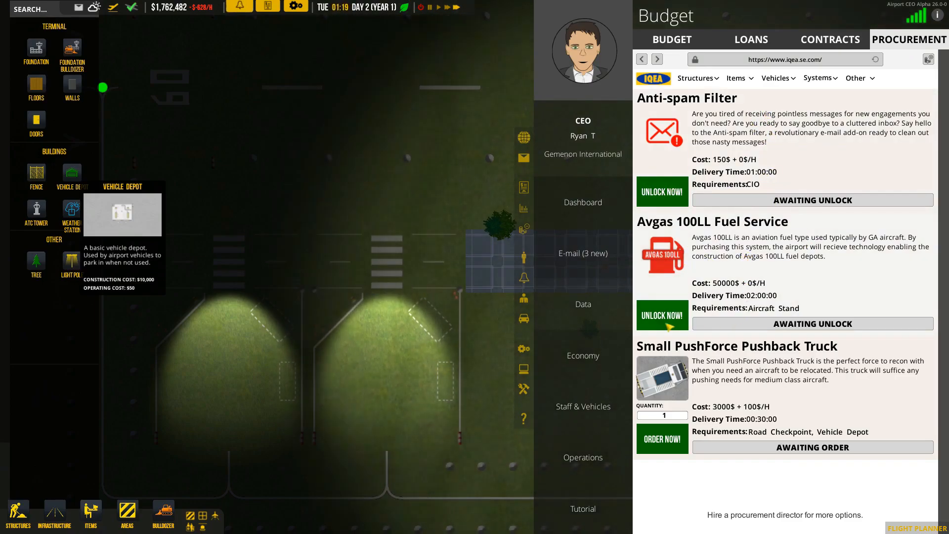
left_click(662, 315)
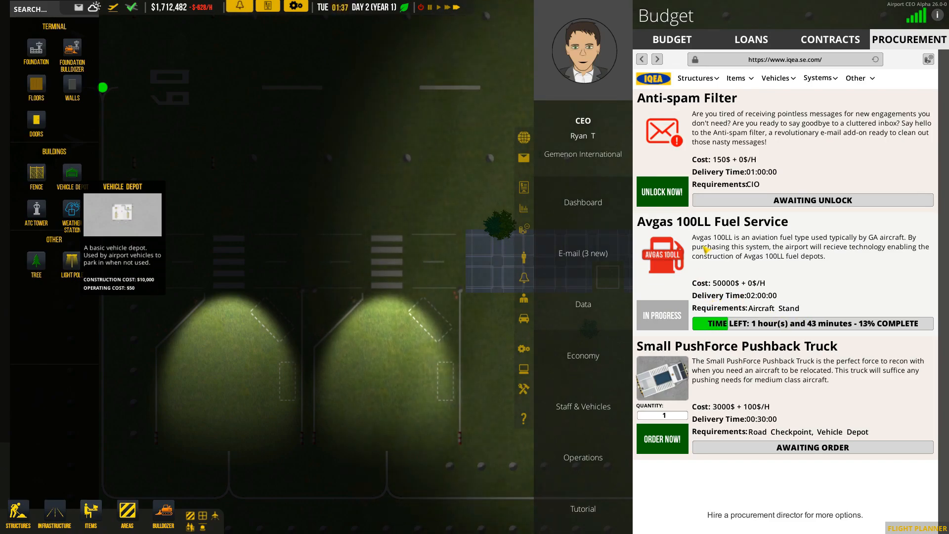
left_click(581, 456)
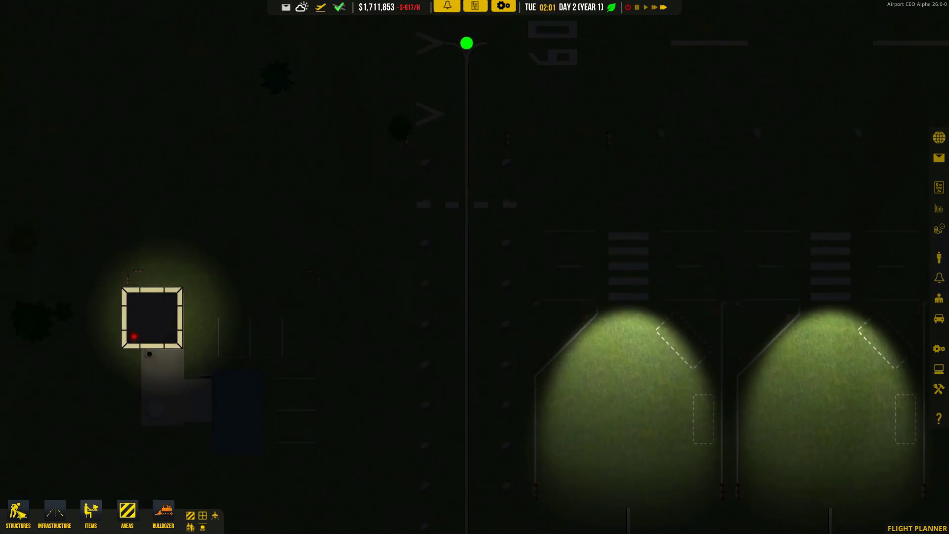
left_click(17, 511)
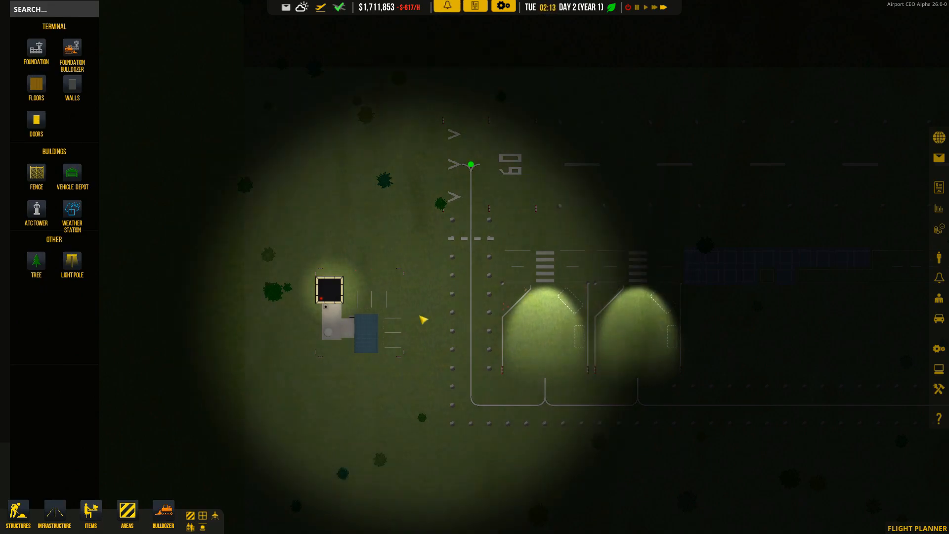
- Bring up the Infrastructure build options to line up a vehicle checkpoint beside the road
left_click(55, 514)
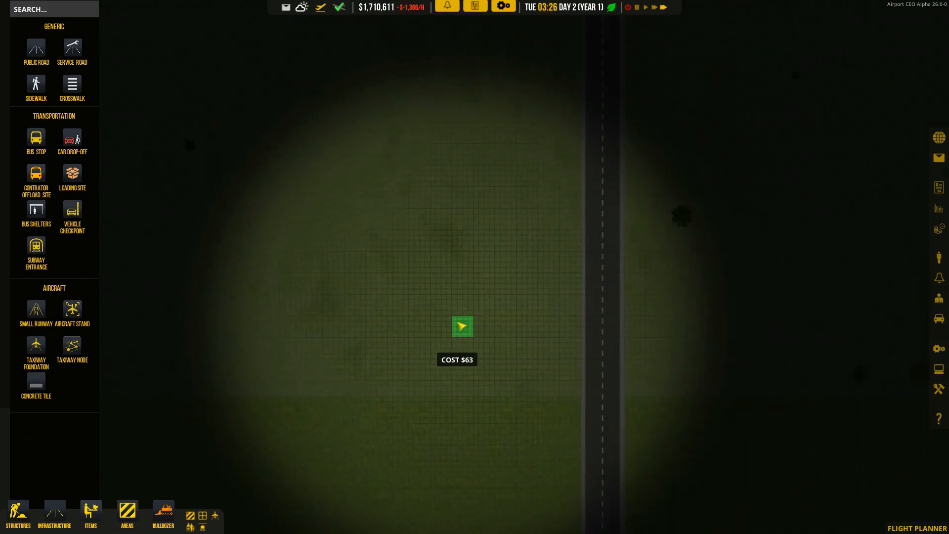
mouse_move(71, 85)
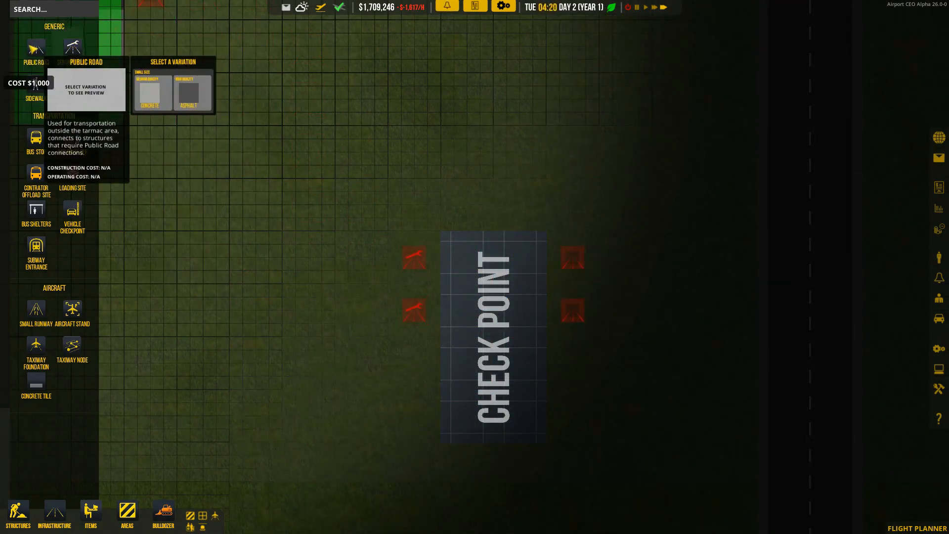
- Choose a public road variation to finish the road placement by the checkpoint
left_click(187, 94)
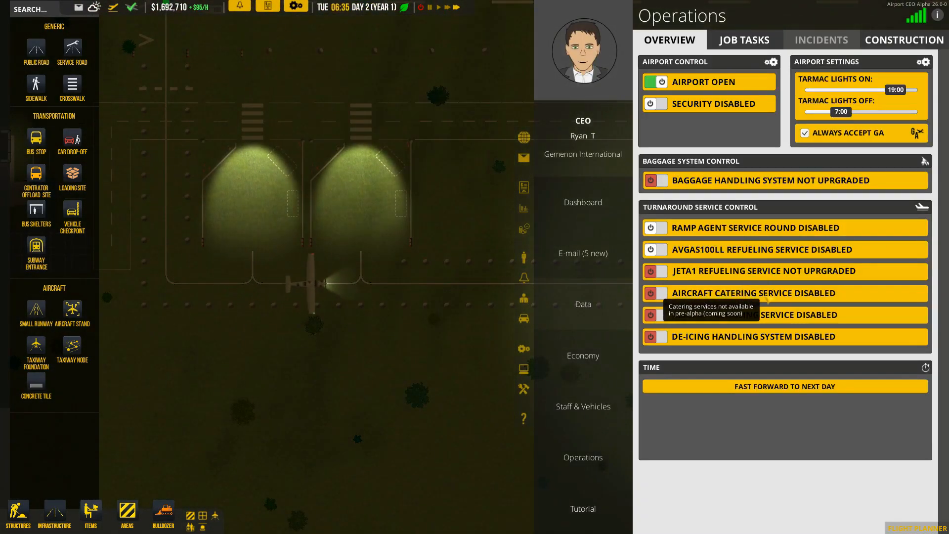
- Try enabling Avgas 100LL refueling, dismiss the fuel depot warning, and close Operations
left_click(651, 250)
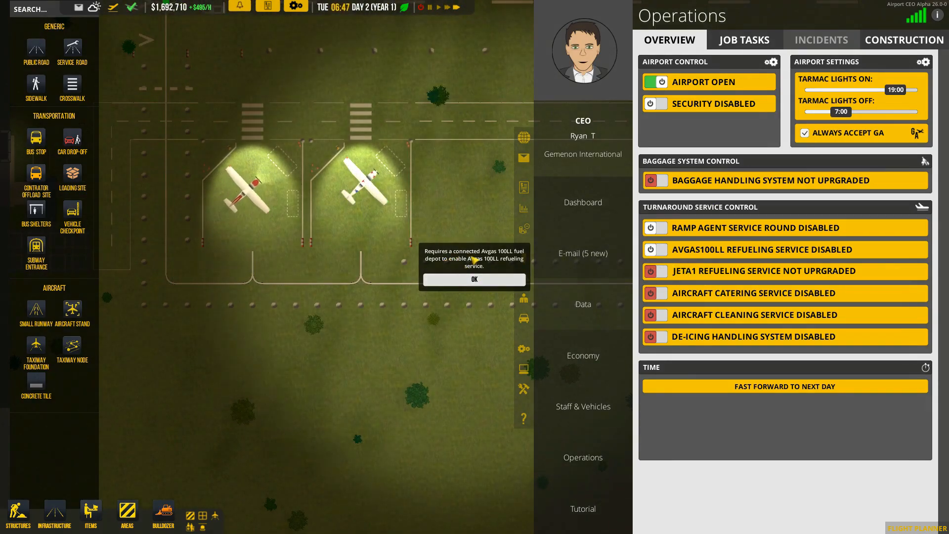
left_click(474, 278)
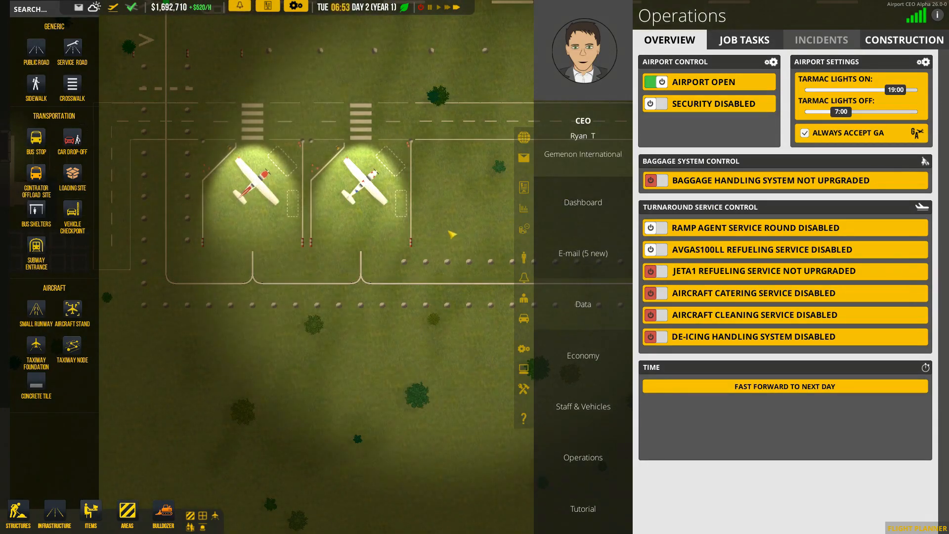
left_click(583, 508)
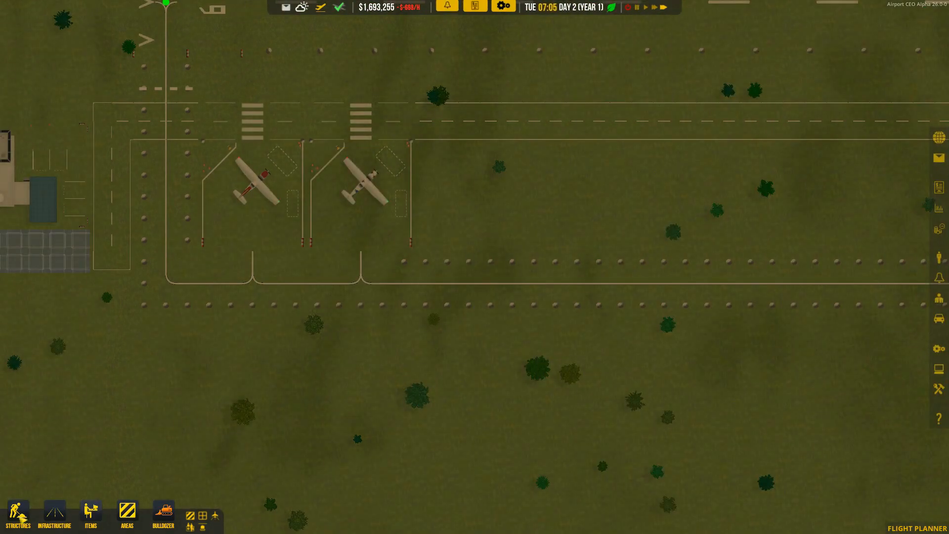
- Select the $25,000 Avgas 100LL fuel depot and position it beside the taxiway east of the GA stands
left_click(17, 513)
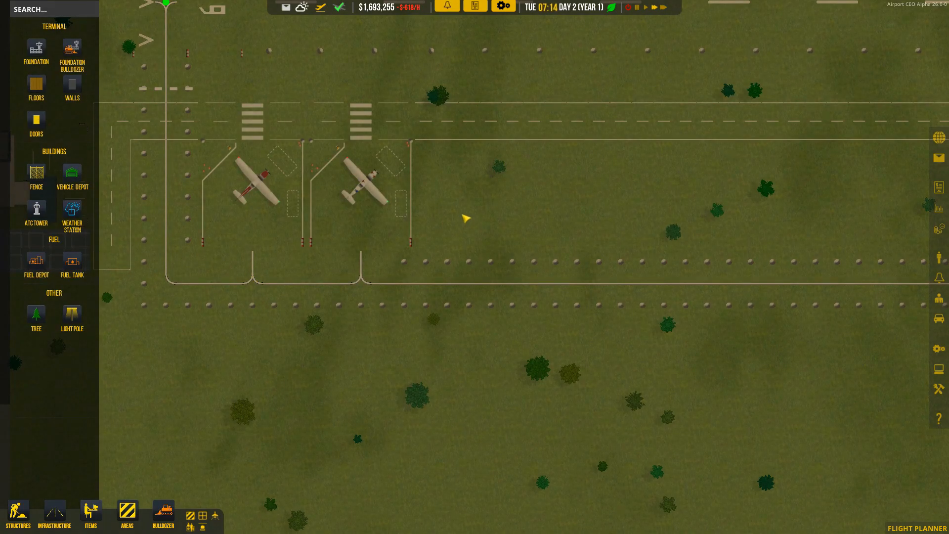
mouse_move(71, 172)
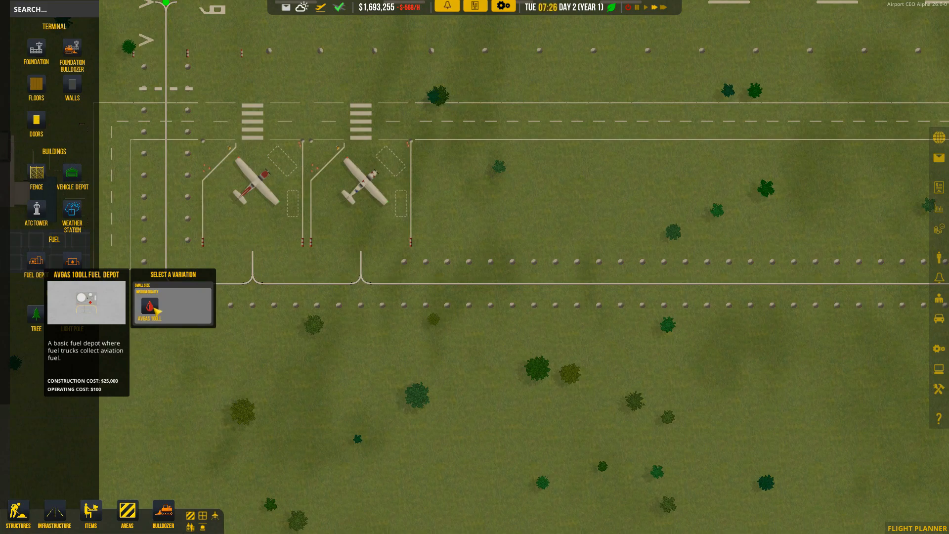
left_click(151, 309)
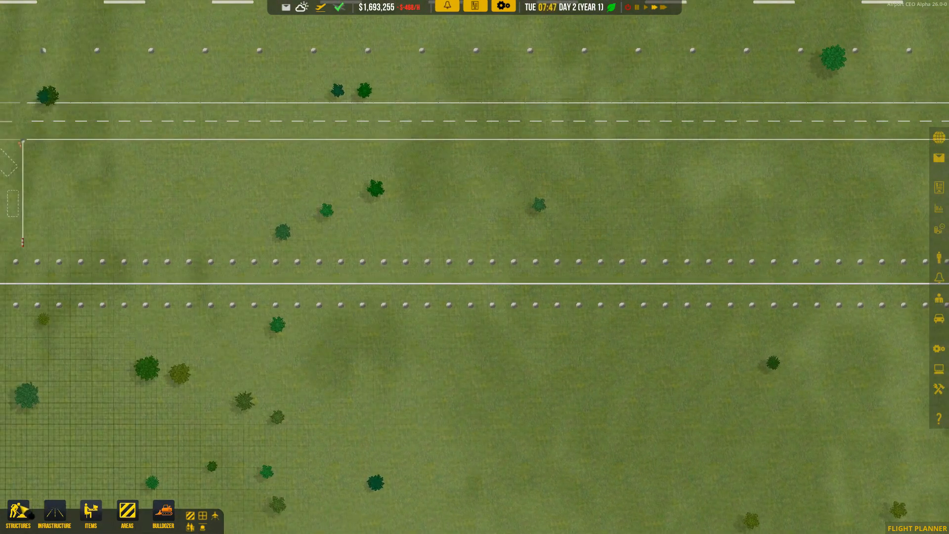
left_click(17, 514)
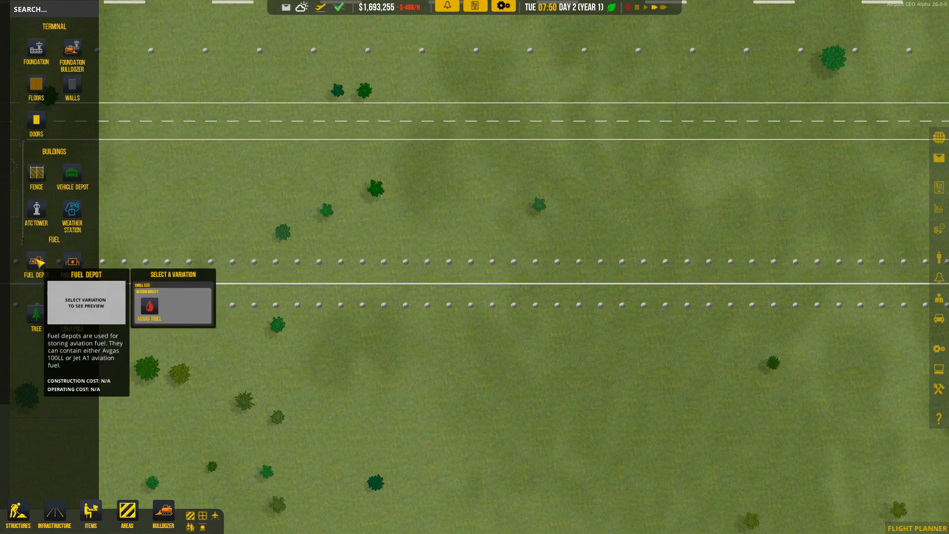
left_click(148, 306)
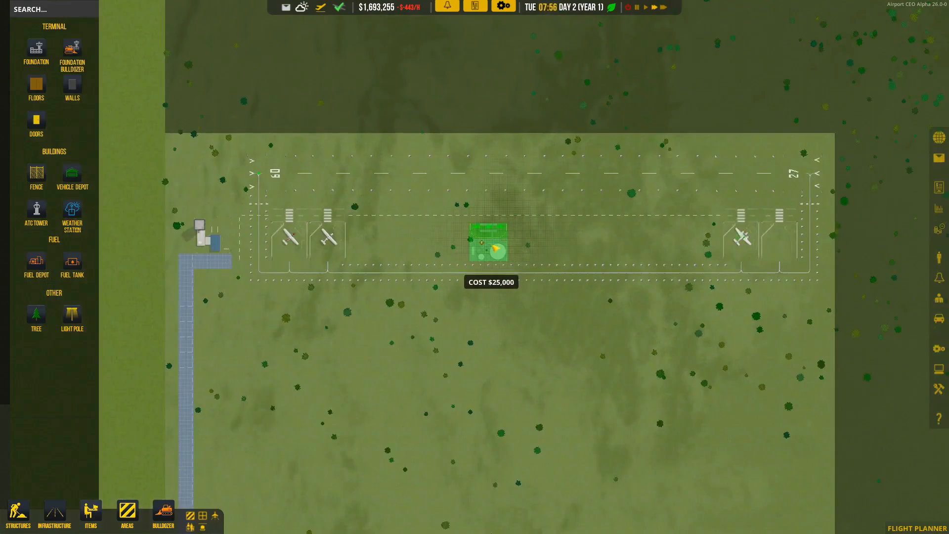
mouse_move(492, 239)
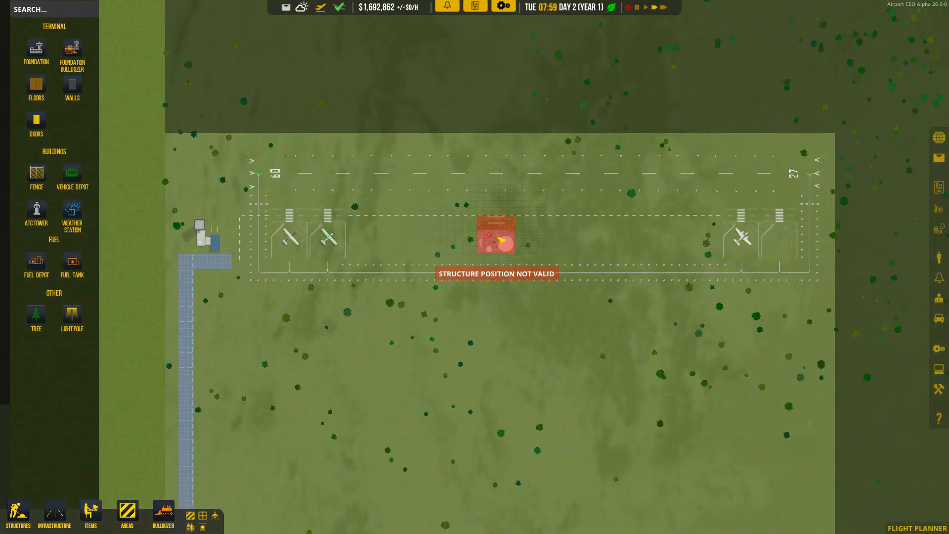
mouse_move(494, 243)
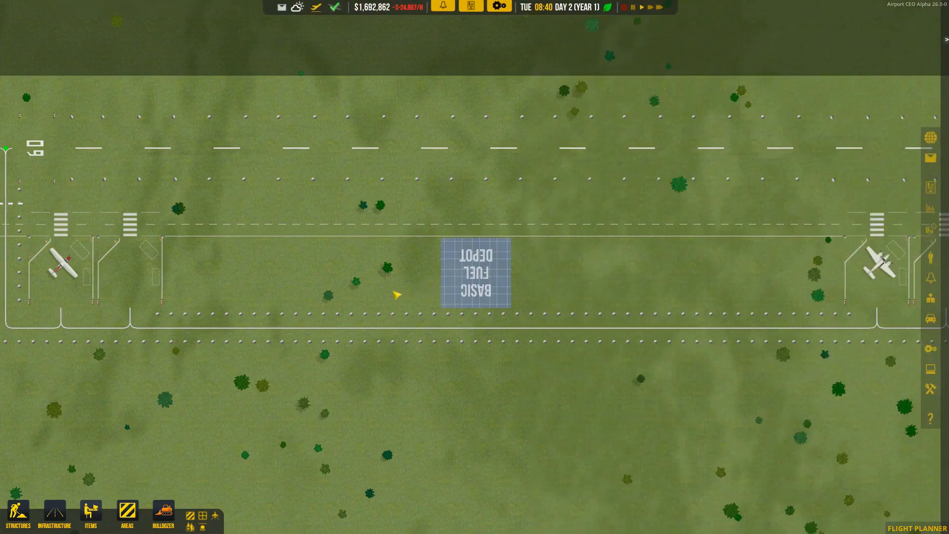
- Place a basic vehicle depot adjacent to the new fuel depot
left_click(17, 513)
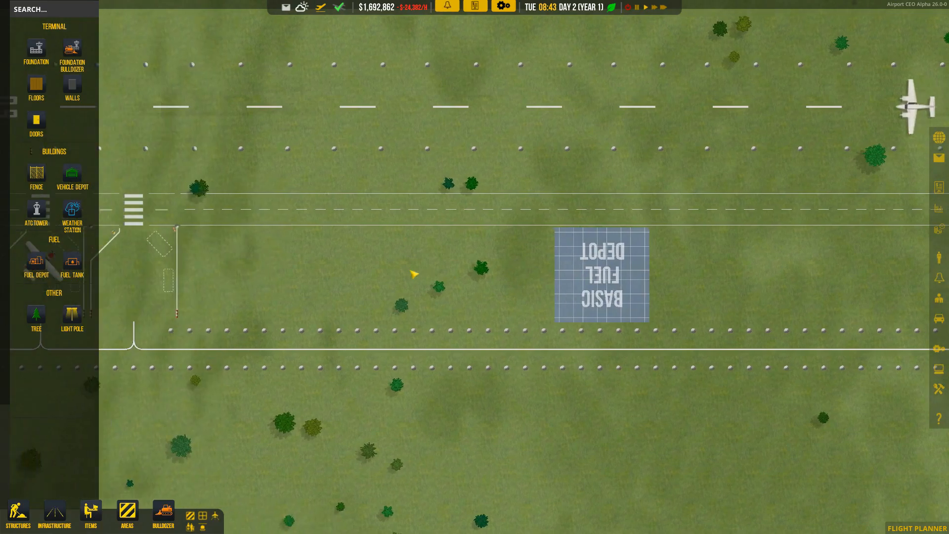
mouse_move(71, 174)
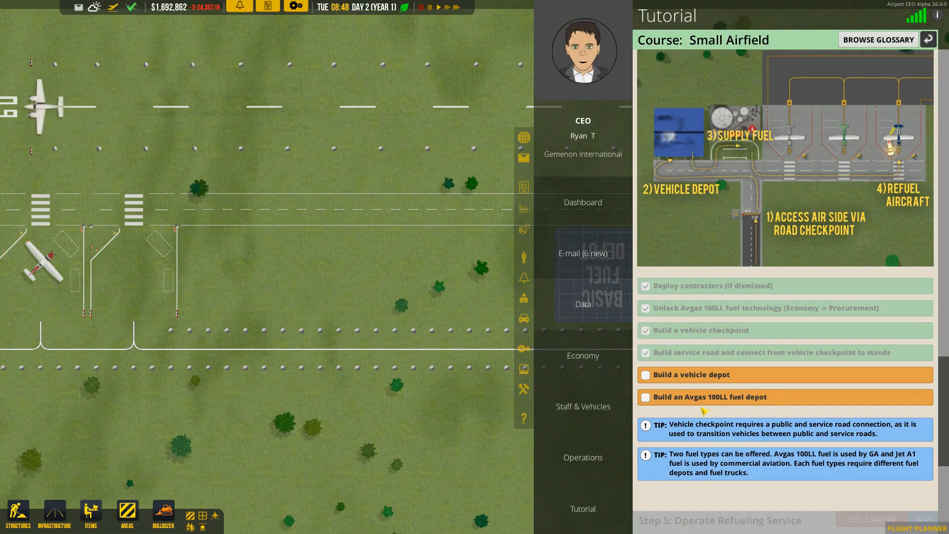
scroll("down", 3)
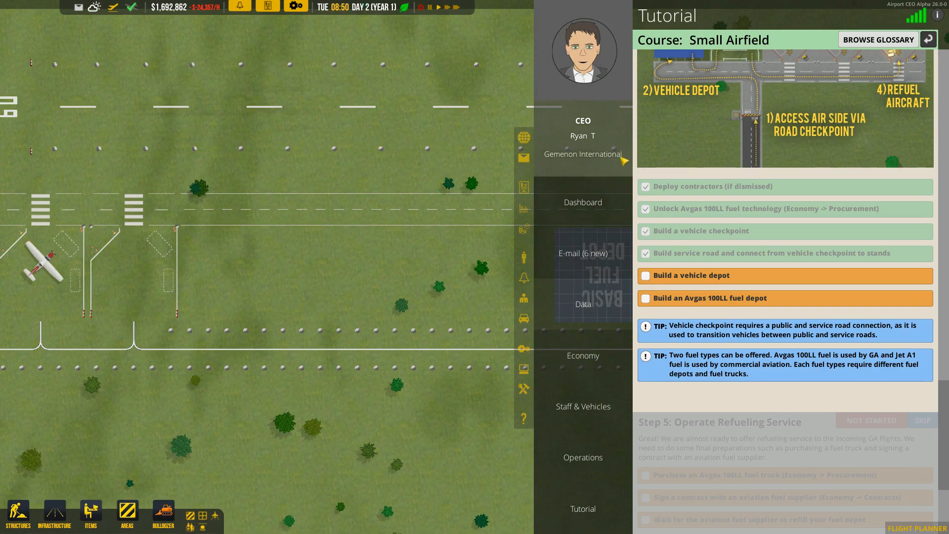
left_click(582, 202)
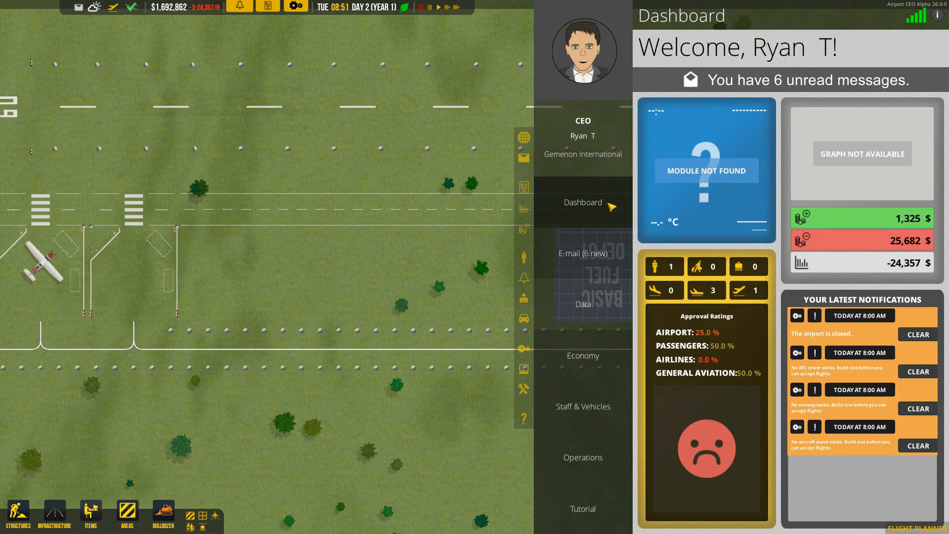
left_click(16, 511)
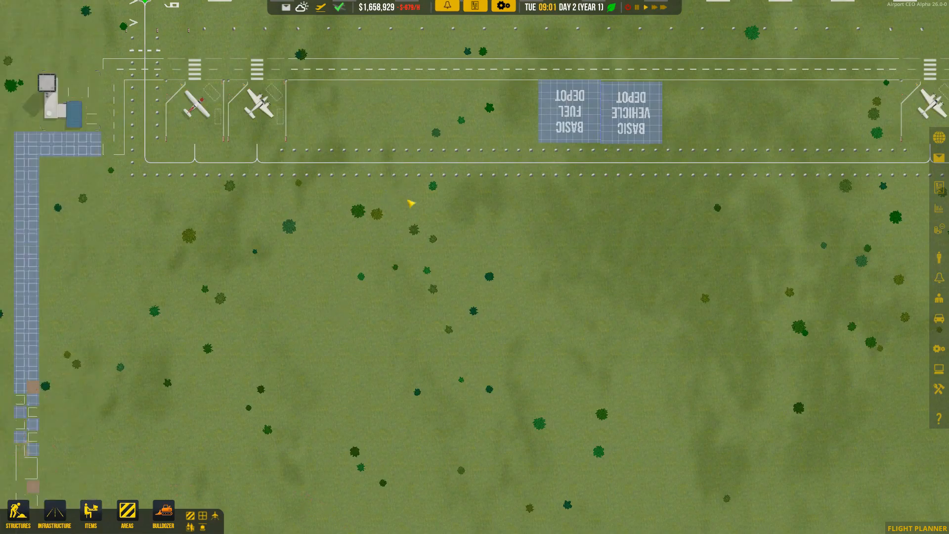
- Show tutorial Step 5, Operate Refueling Service, with its fuel truck, supplier and refueling items
scroll("down", 3)
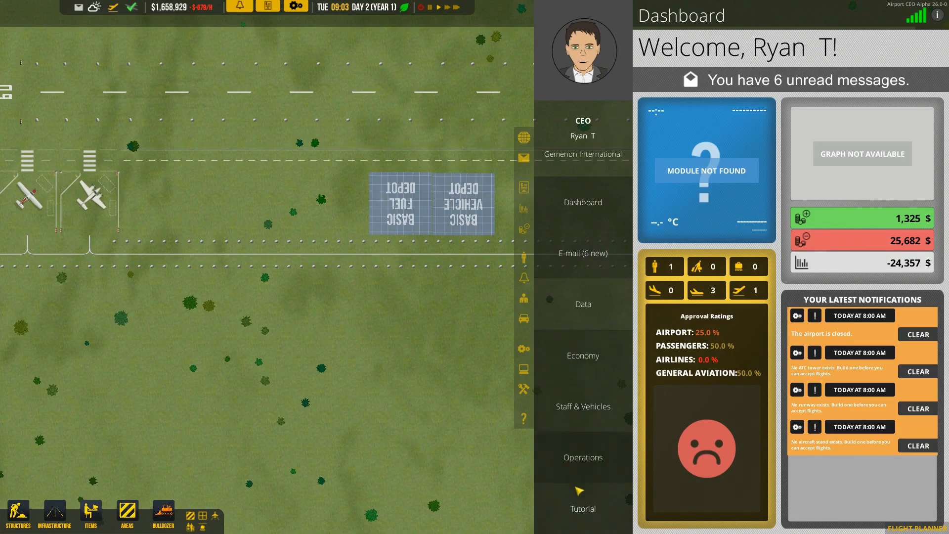
left_click(582, 508)
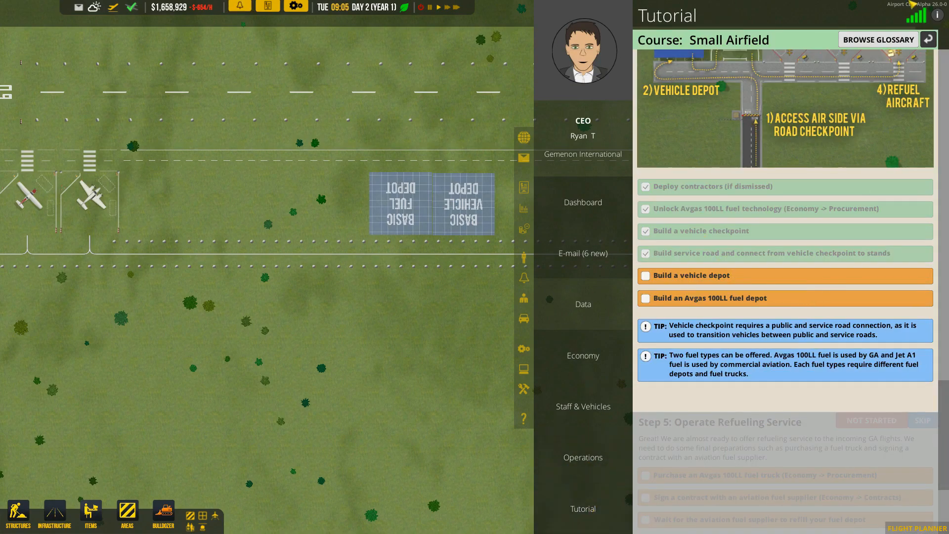
scroll("up", 3)
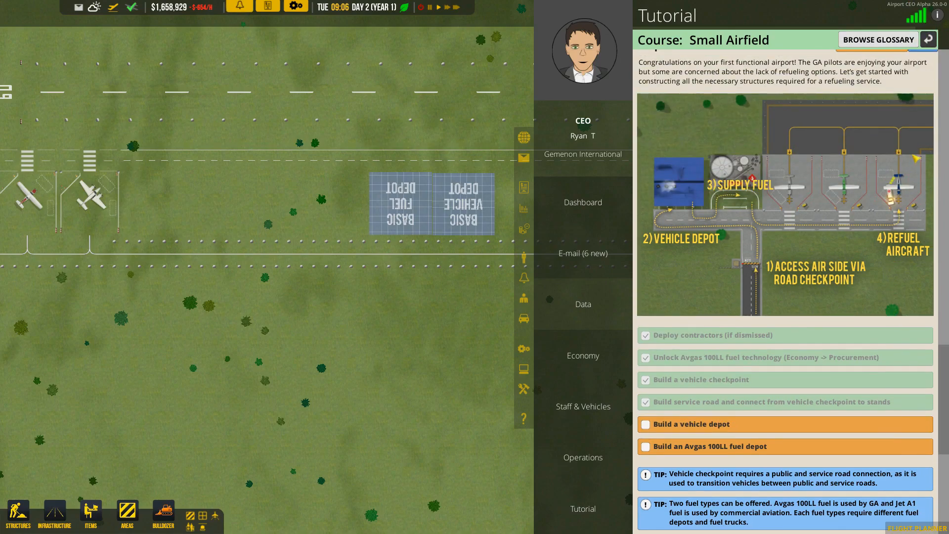
scroll("up", 3)
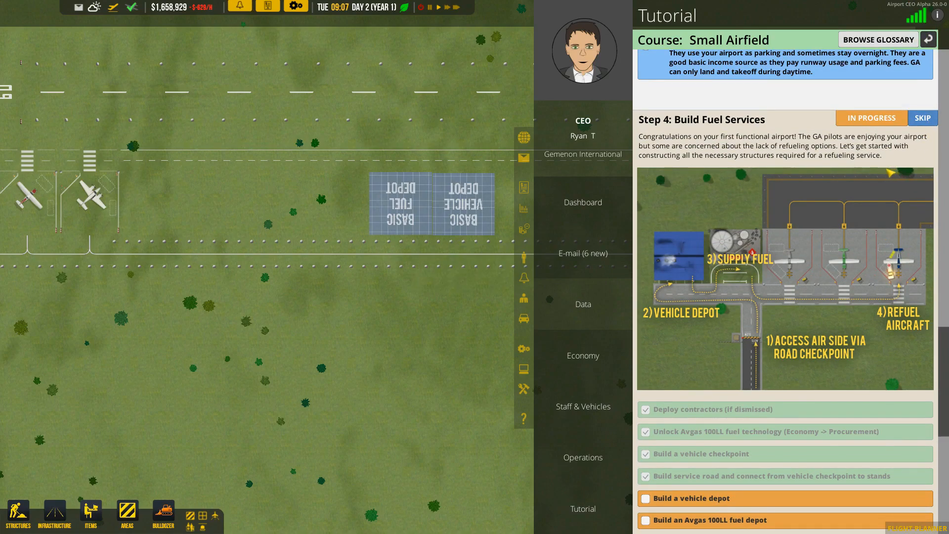
scroll("down", 3)
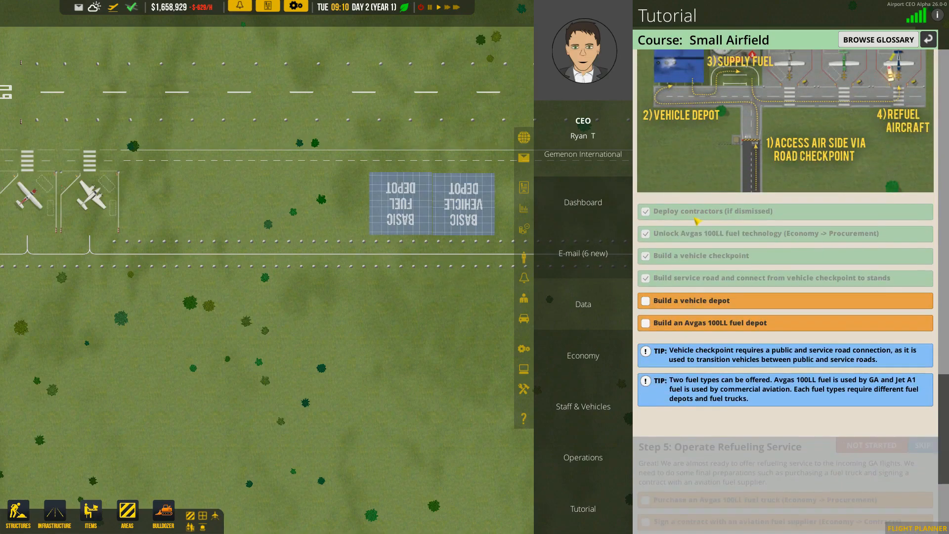
scroll("down", 3)
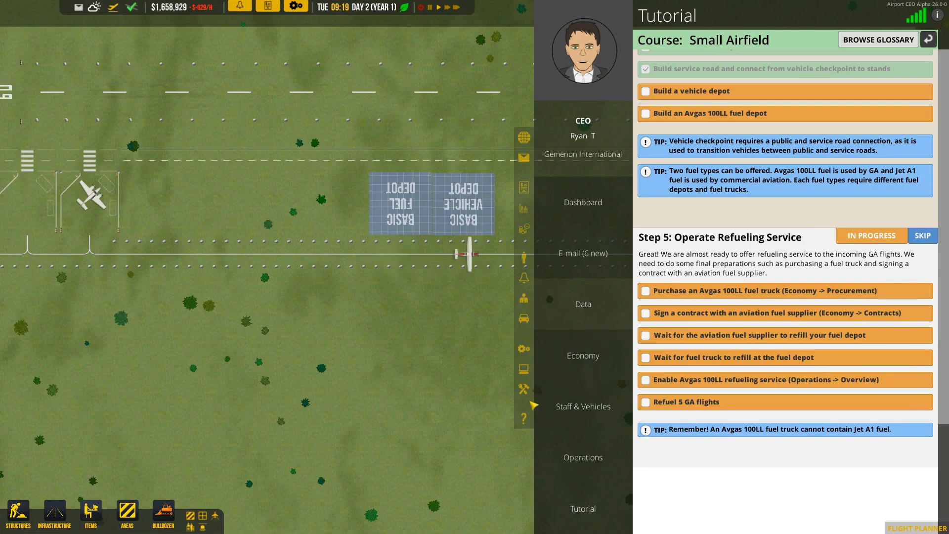
- Navigate from operations and the fuel-truck procurement catalogue to the Contracts list
left_click(583, 457)
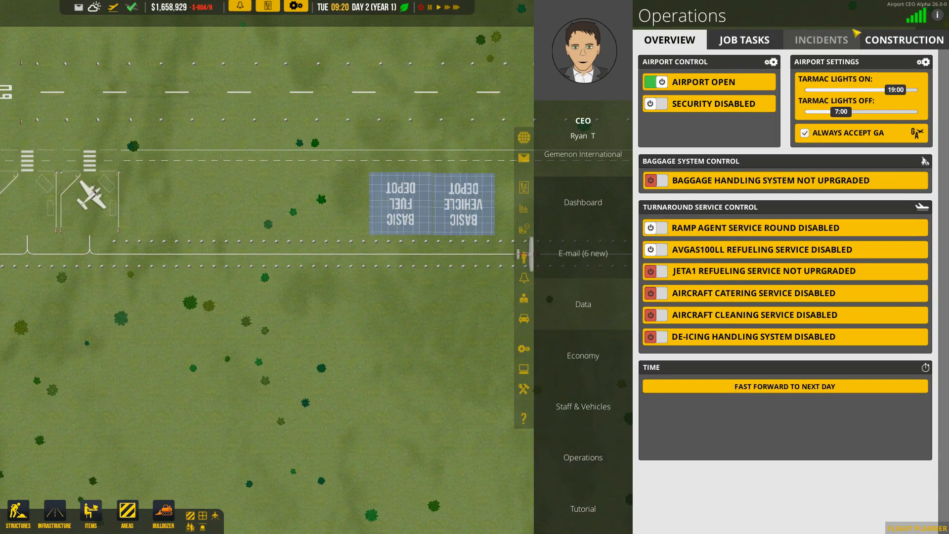
left_click(582, 355)
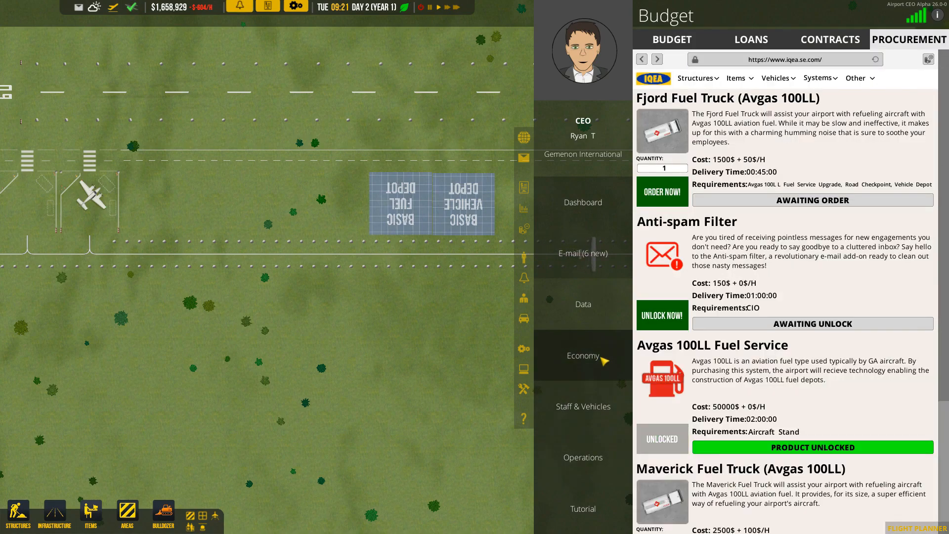
left_click(830, 40)
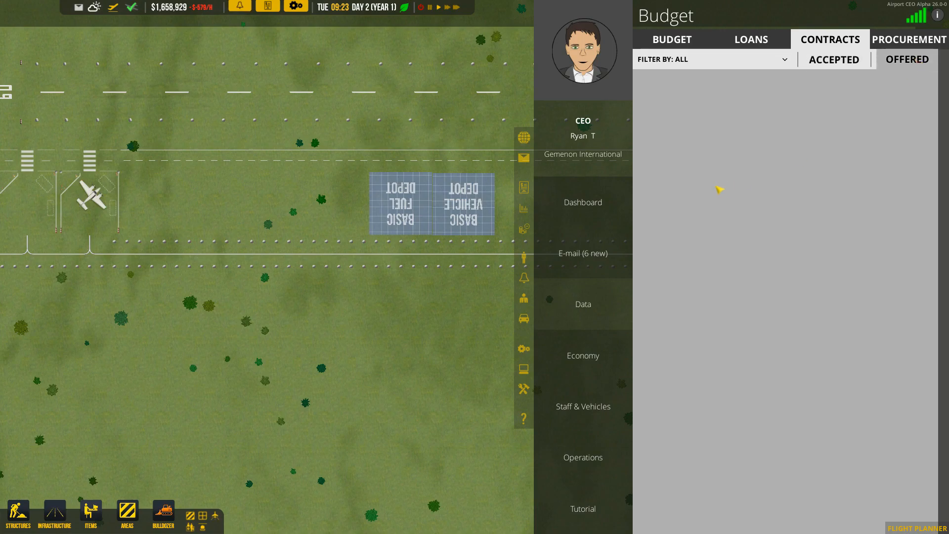
mouse_move(720, 183)
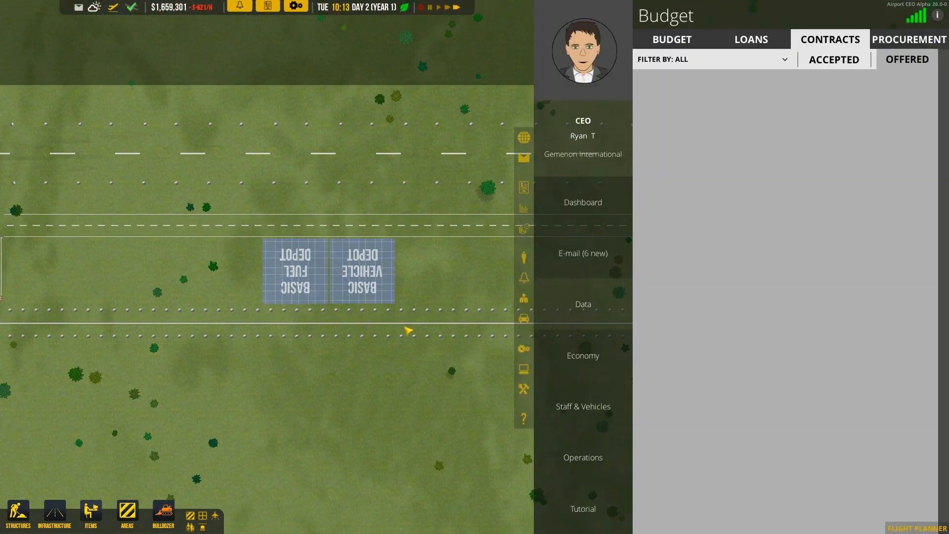
- Inspect the built fuel and vehicle depots, then return to offered contracts showing a Nature Fuel offer
left_click(581, 509)
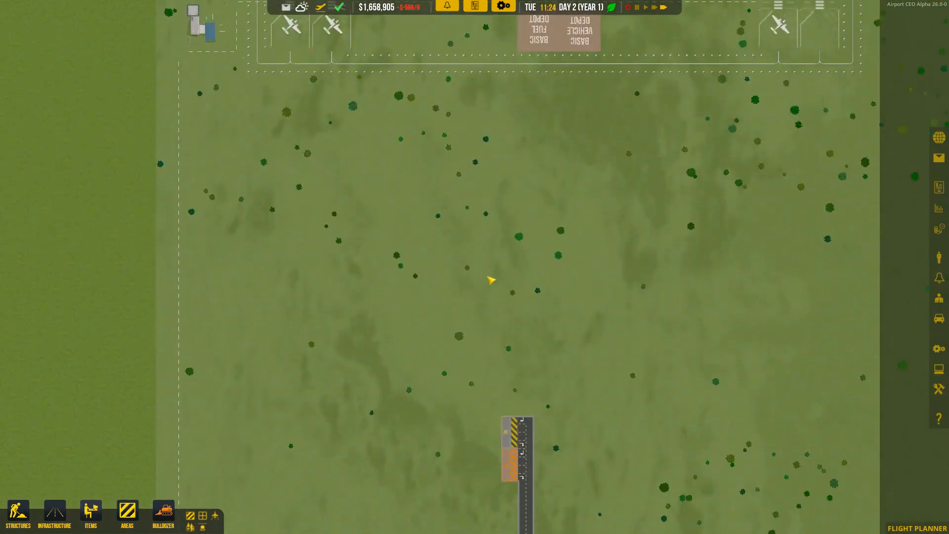
scroll("up", 3)
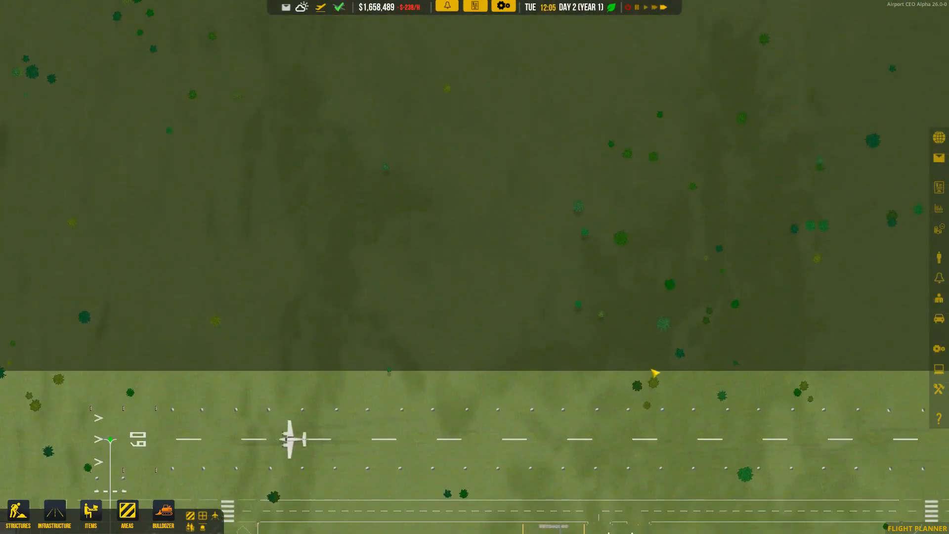
scroll("down", 3)
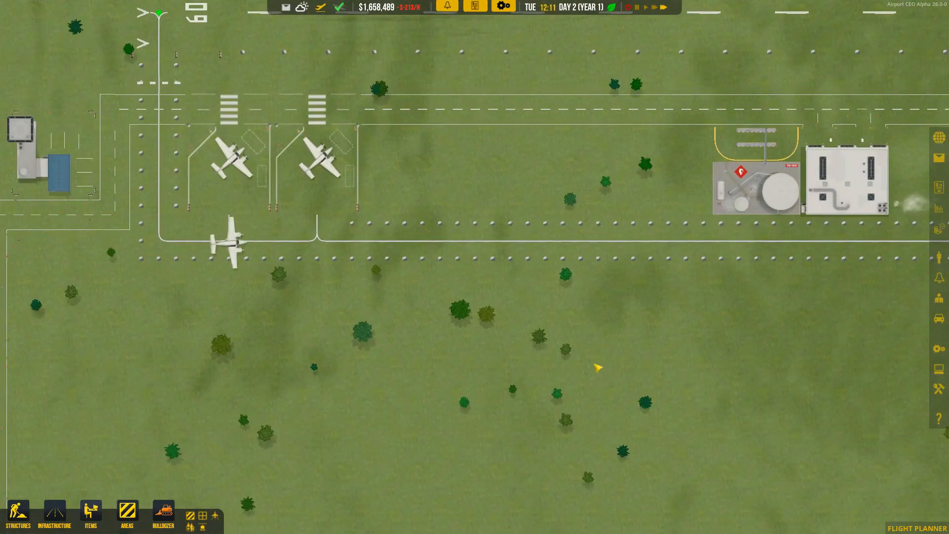
left_click(17, 513)
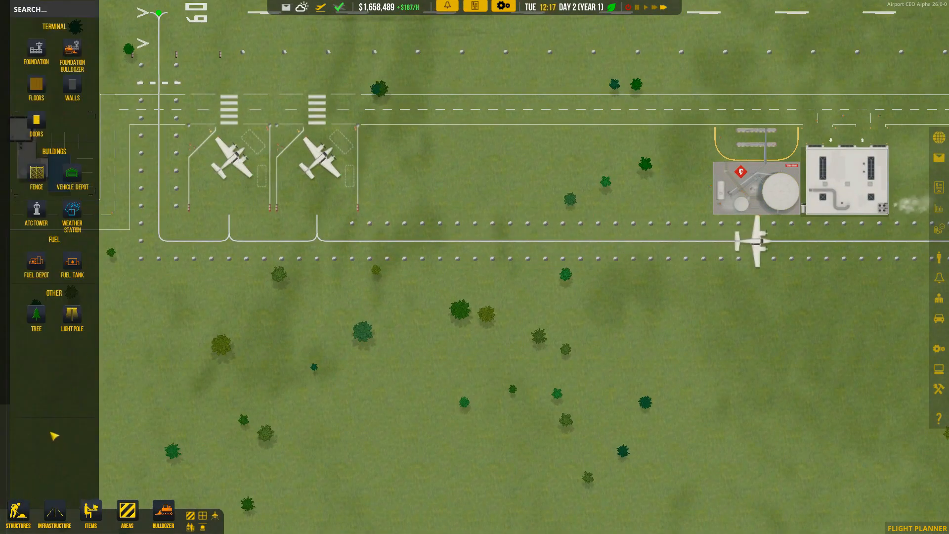
left_click(55, 514)
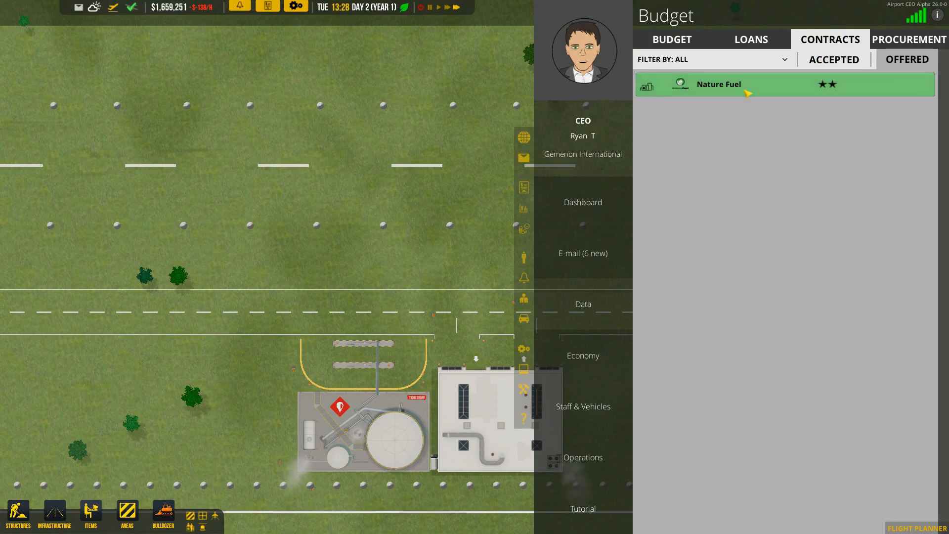
- Select the Nature Fuel contract offer
left_click(719, 84)
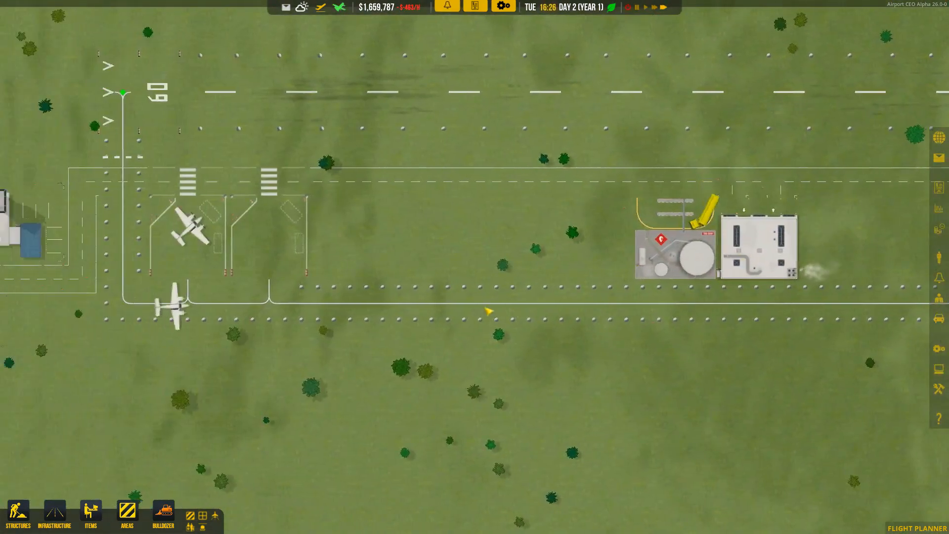
- Choose an Aircraft Stand from Infrastructure and hover it near the existing GA stands
scroll("down", 3)
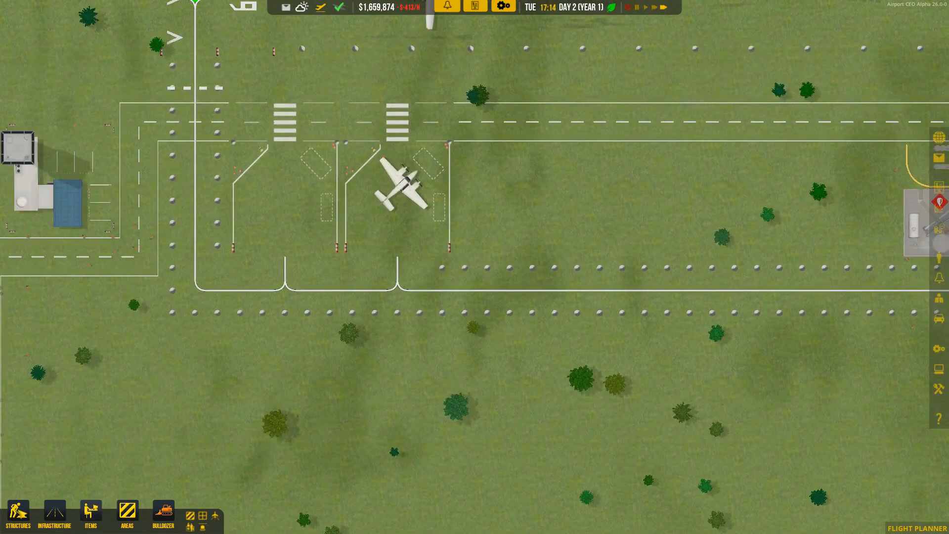
left_click(17, 514)
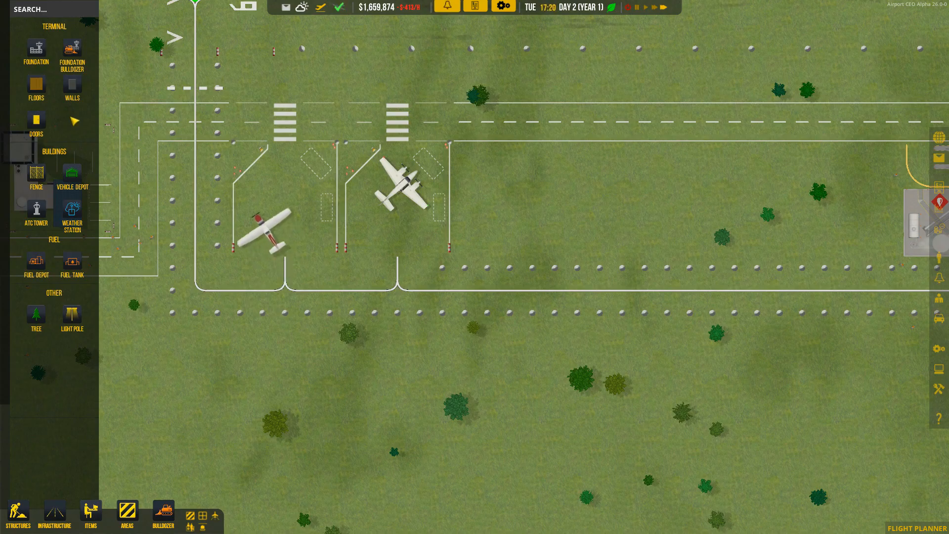
mouse_move(71, 172)
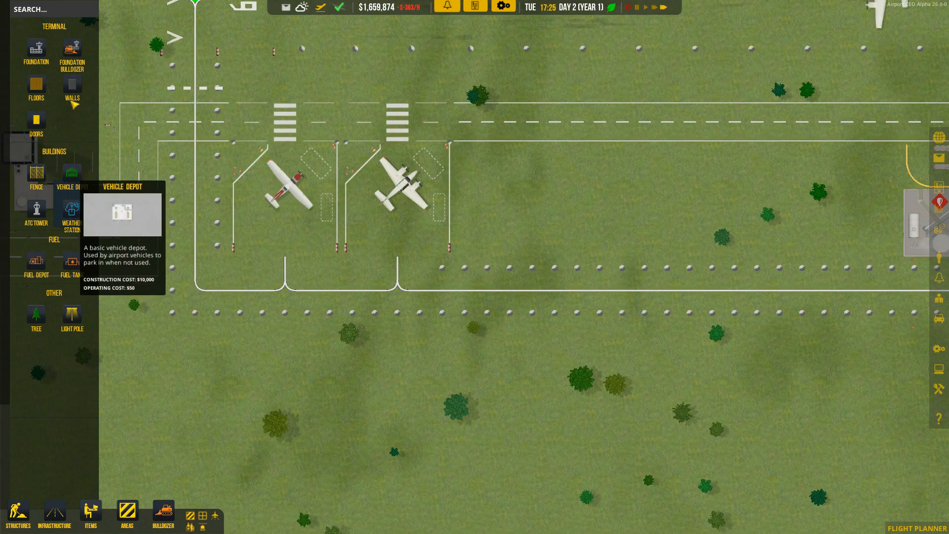
left_click(54, 511)
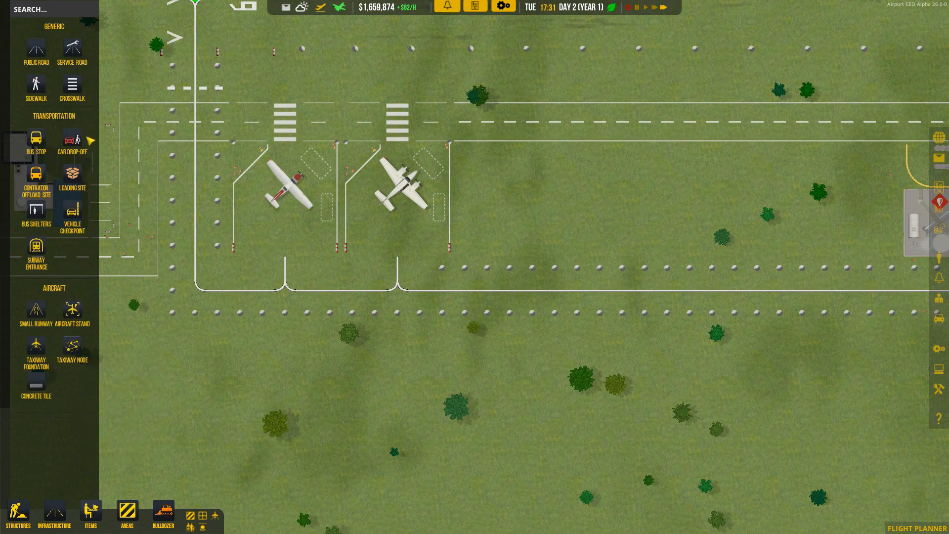
left_click(71, 311)
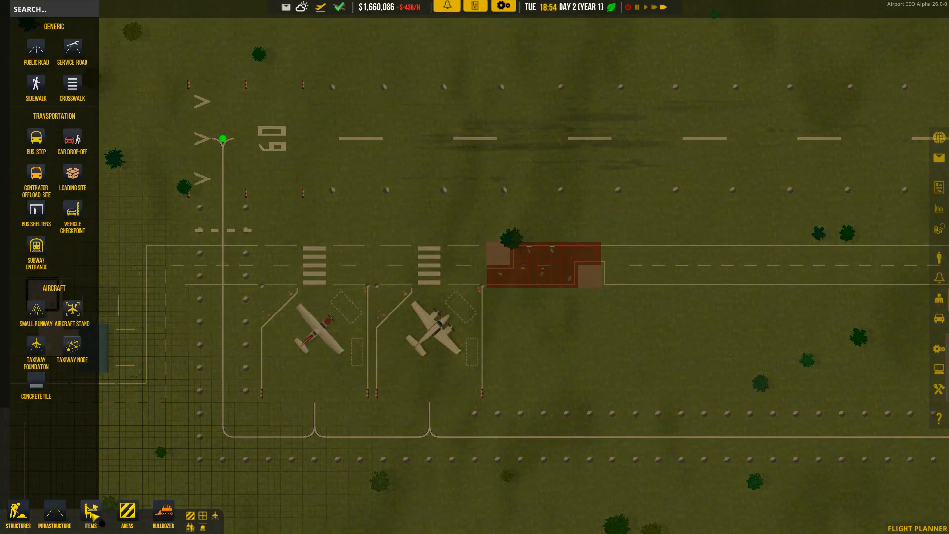
- Place the small stand beside the two GA stands
left_click(73, 307)
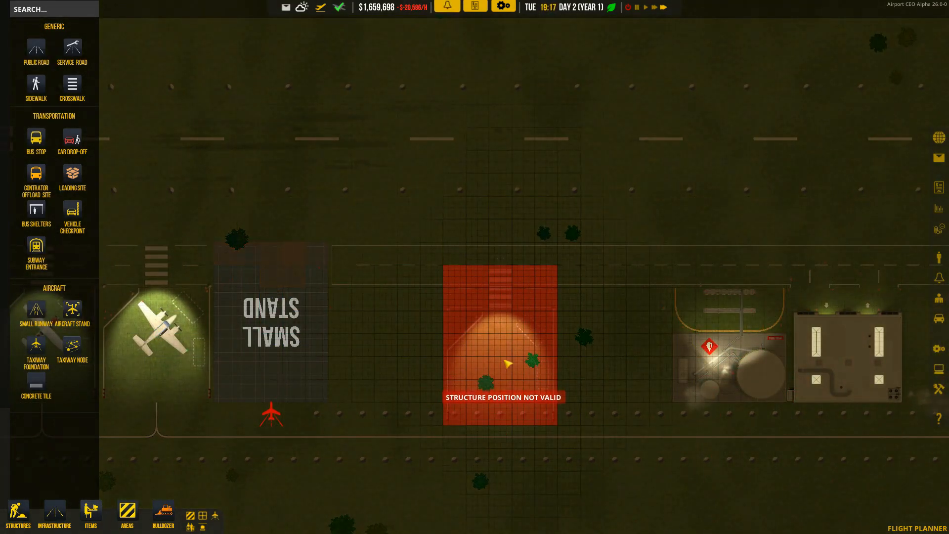
mouse_move(436, 348)
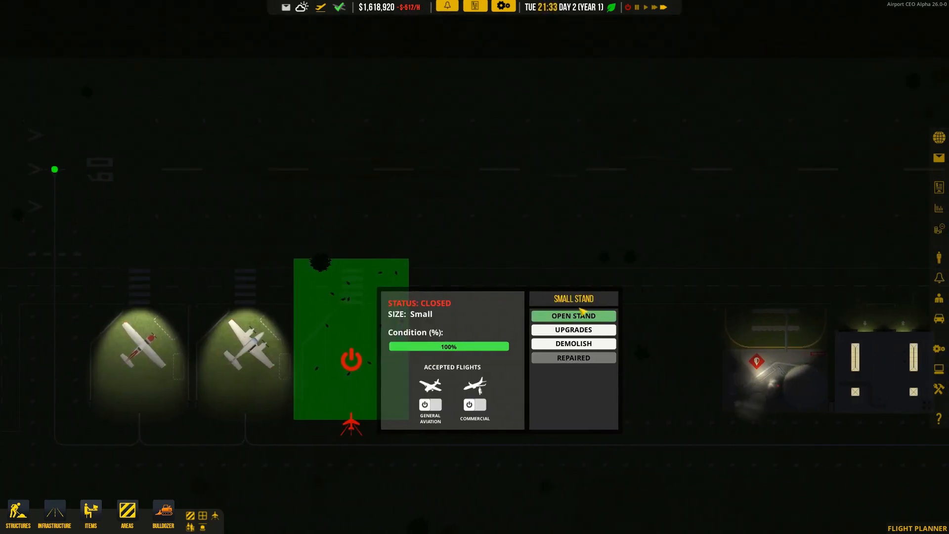
mouse_move(430, 403)
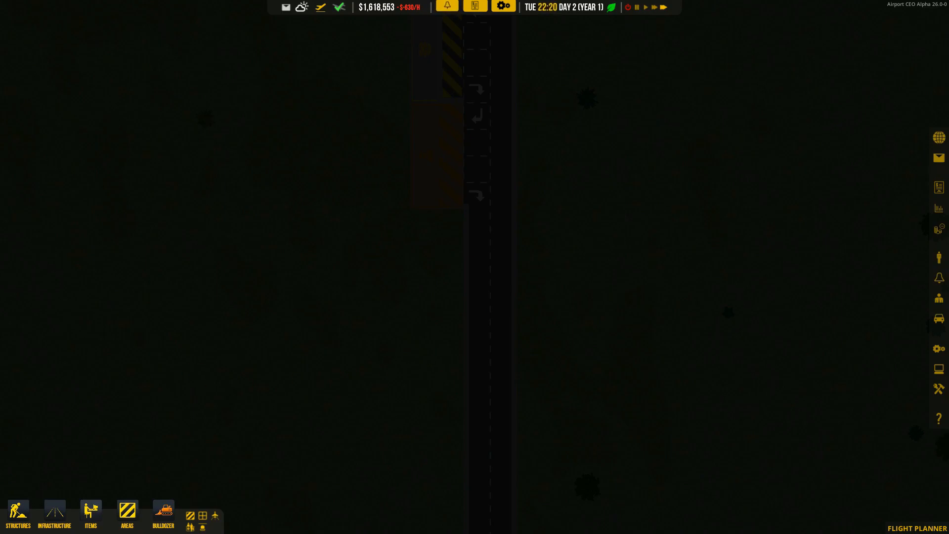
- Choose Public Road and lay out a 38-by-2 strip, $7,600, off the main road
left_click(53, 515)
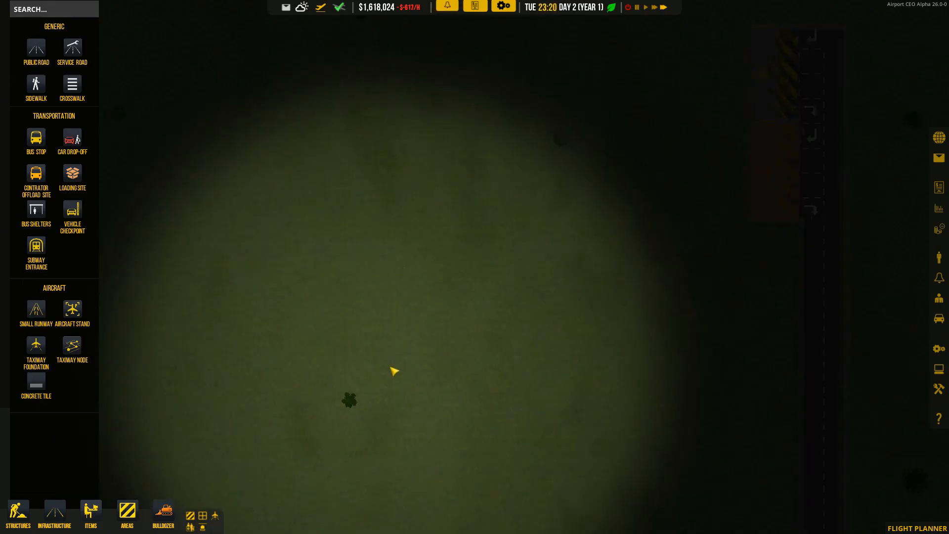
left_click(36, 212)
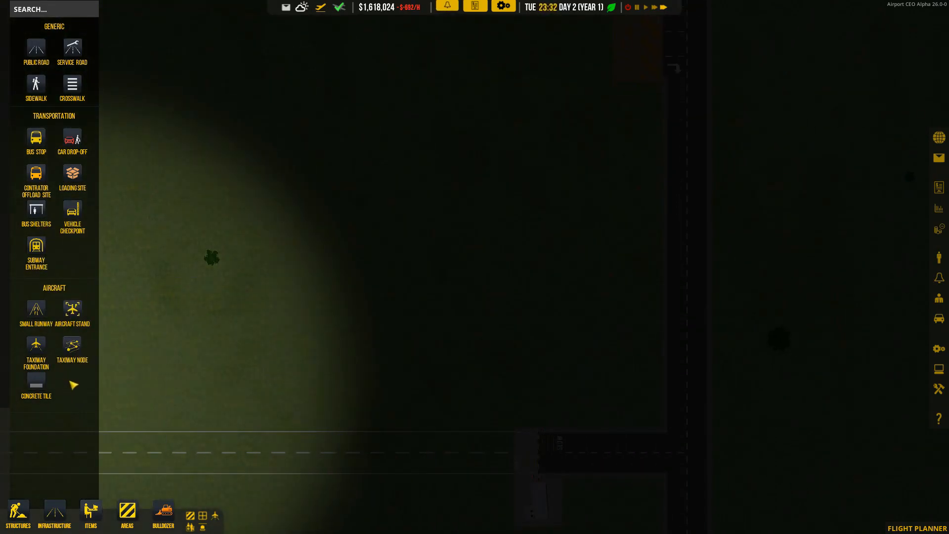
left_click(36, 51)
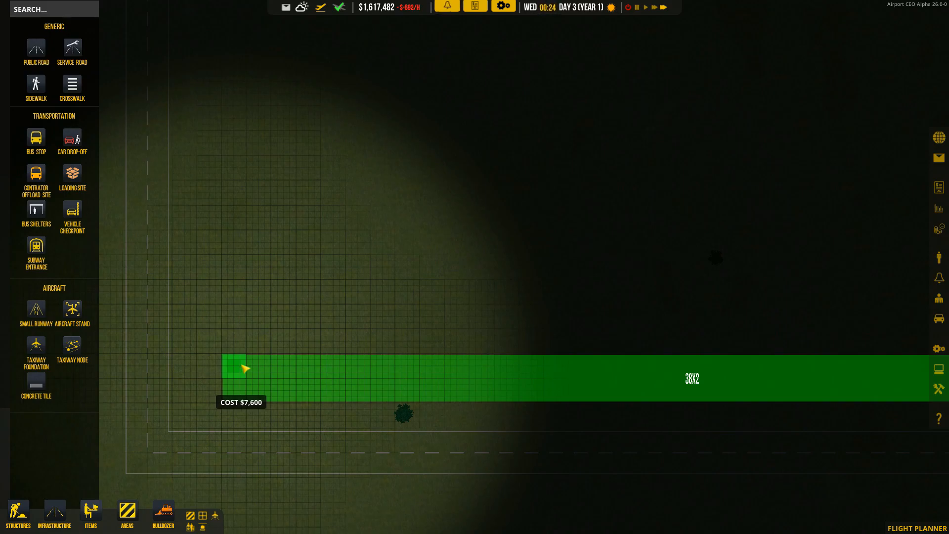
mouse_move(285, 371)
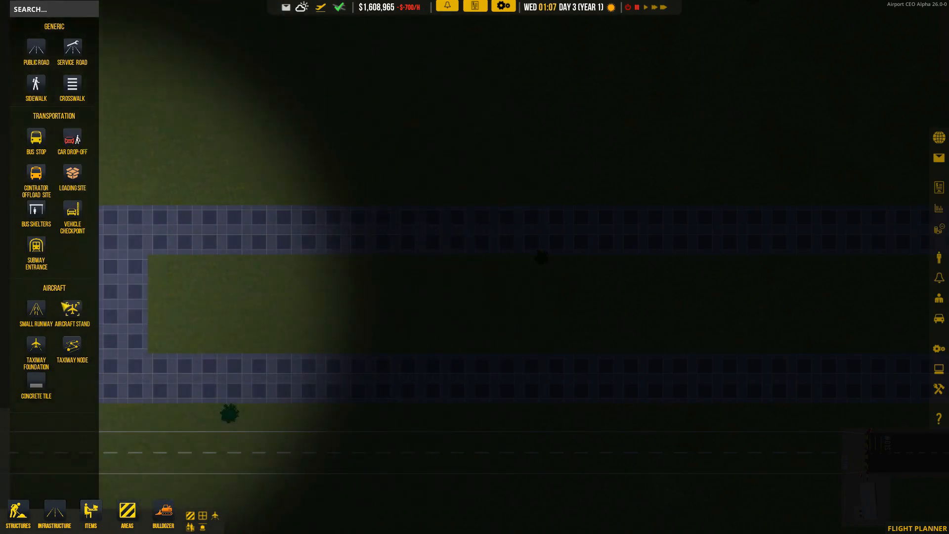
- Place a bus stop along the public road loop beside the stands
left_click(71, 309)
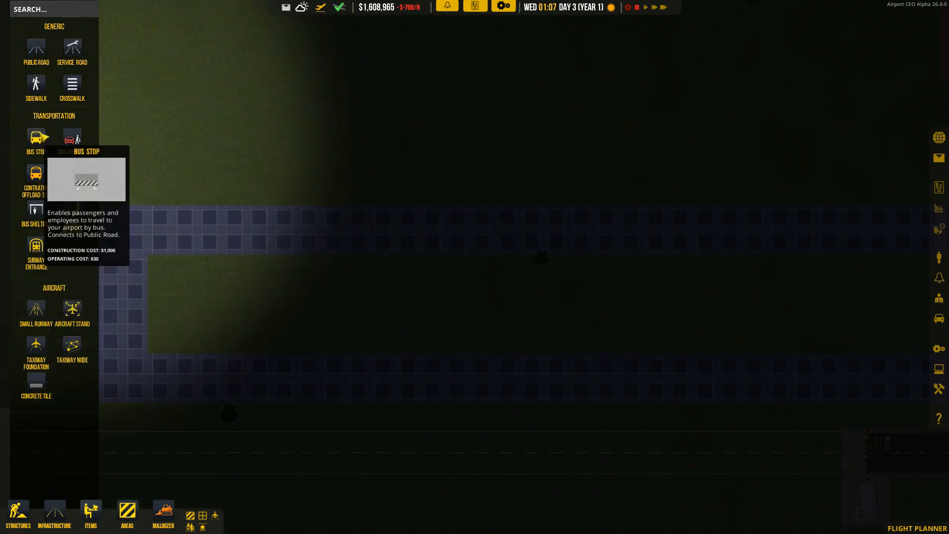
left_click(35, 138)
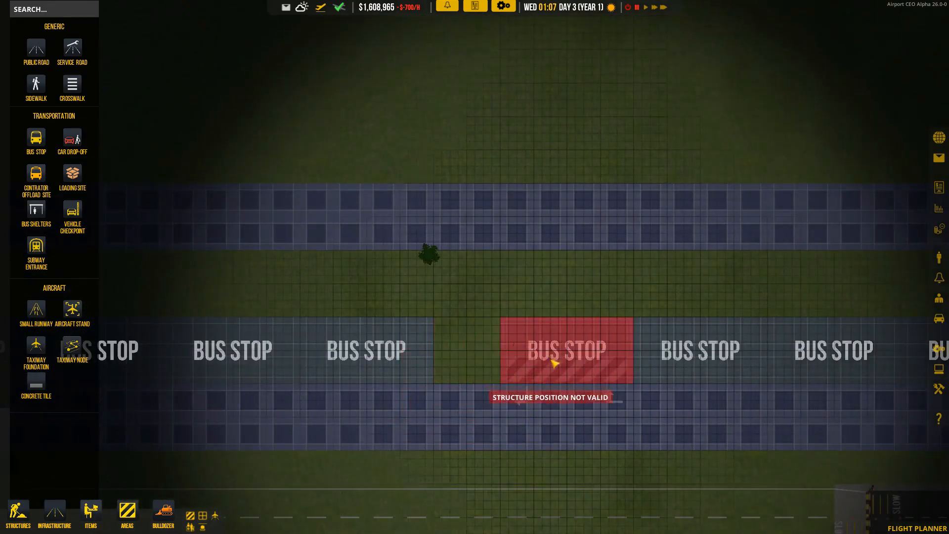
left_click(36, 49)
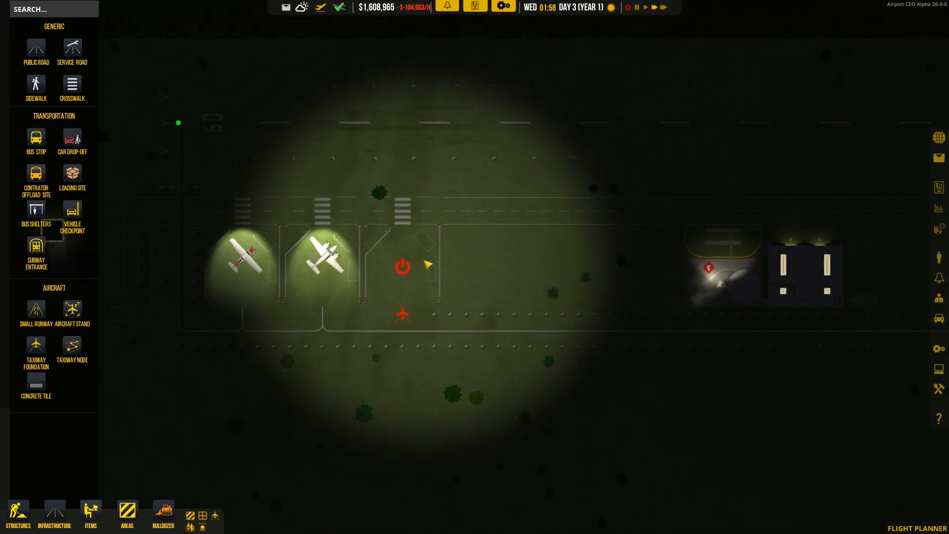
- Enable General Aviation as the third small stand's accepted flights and open the stand
left_click(403, 266)
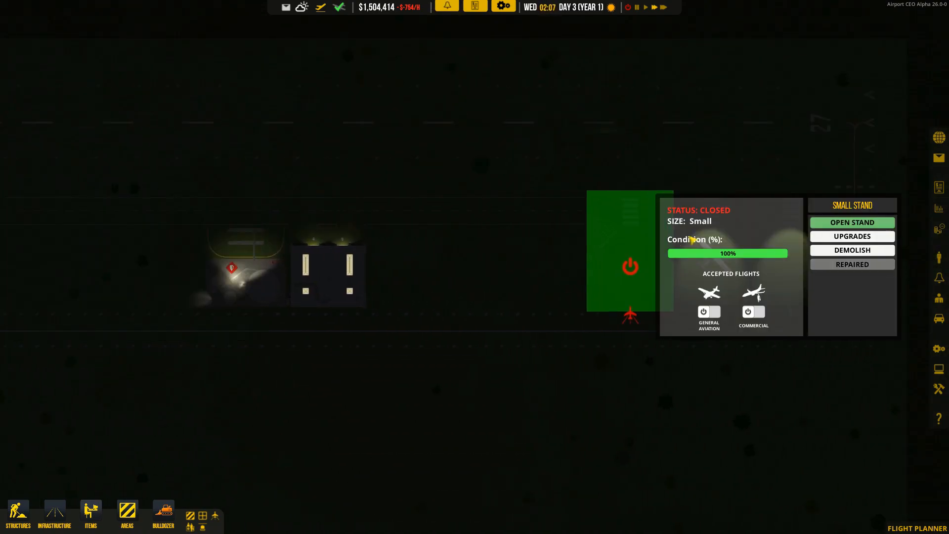
left_click(704, 311)
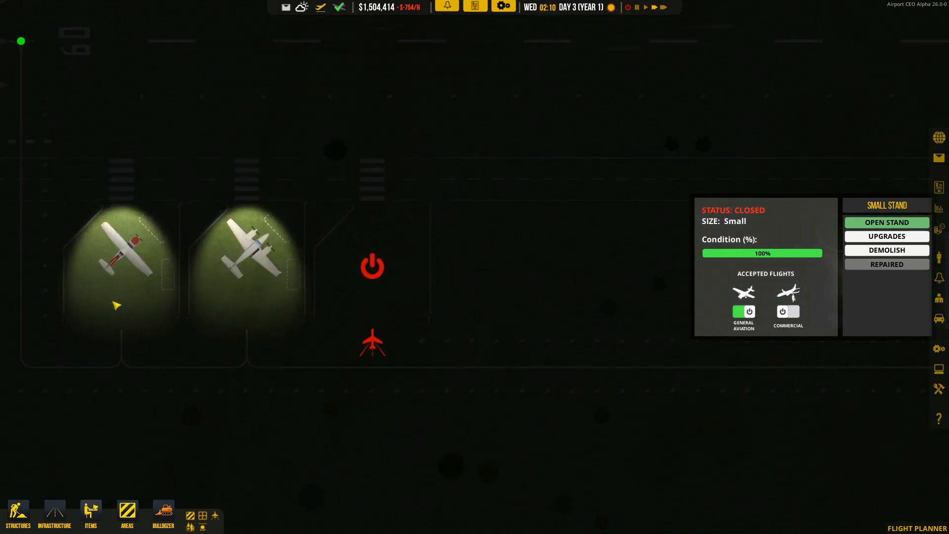
left_click(17, 513)
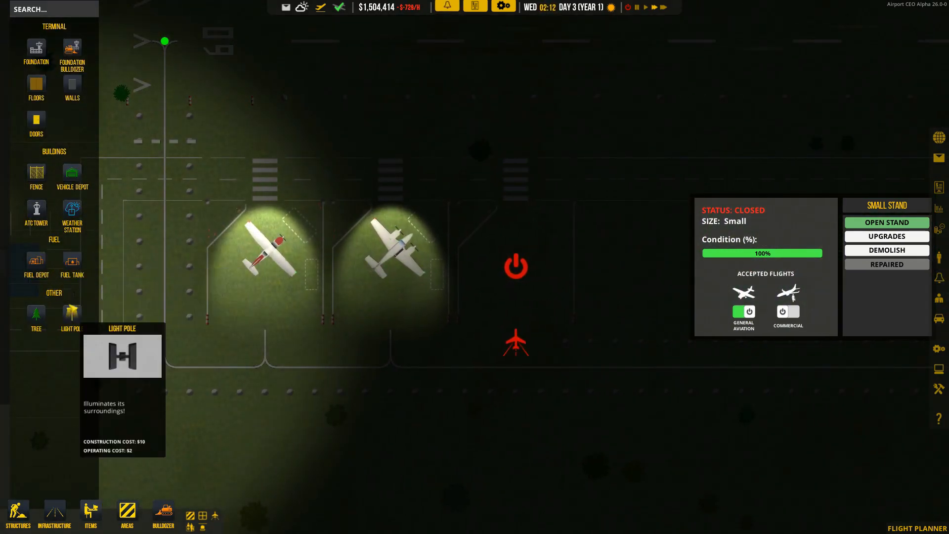
left_click(54, 514)
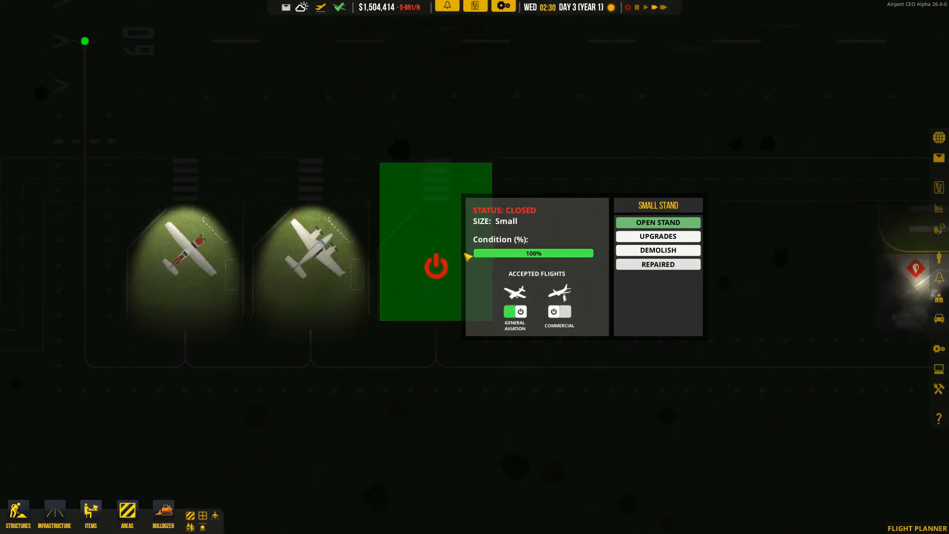
left_click(658, 223)
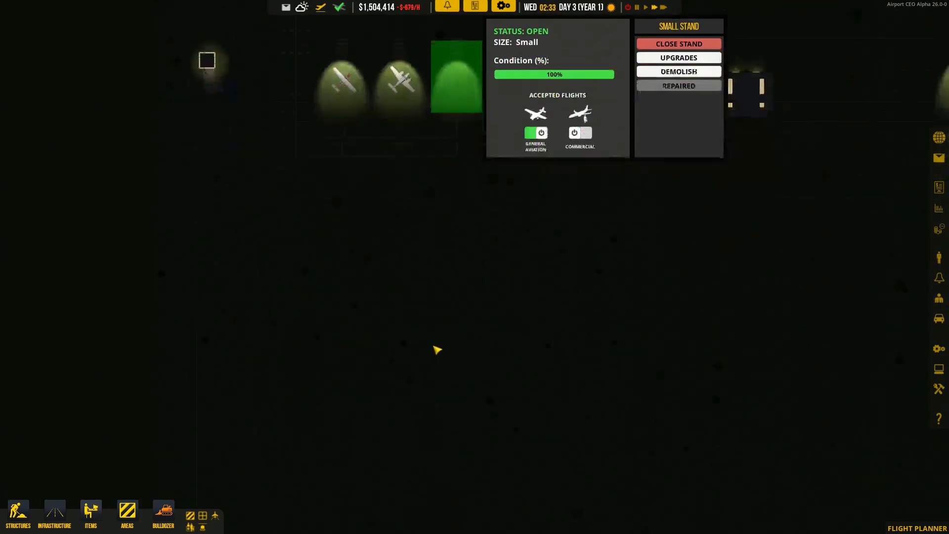